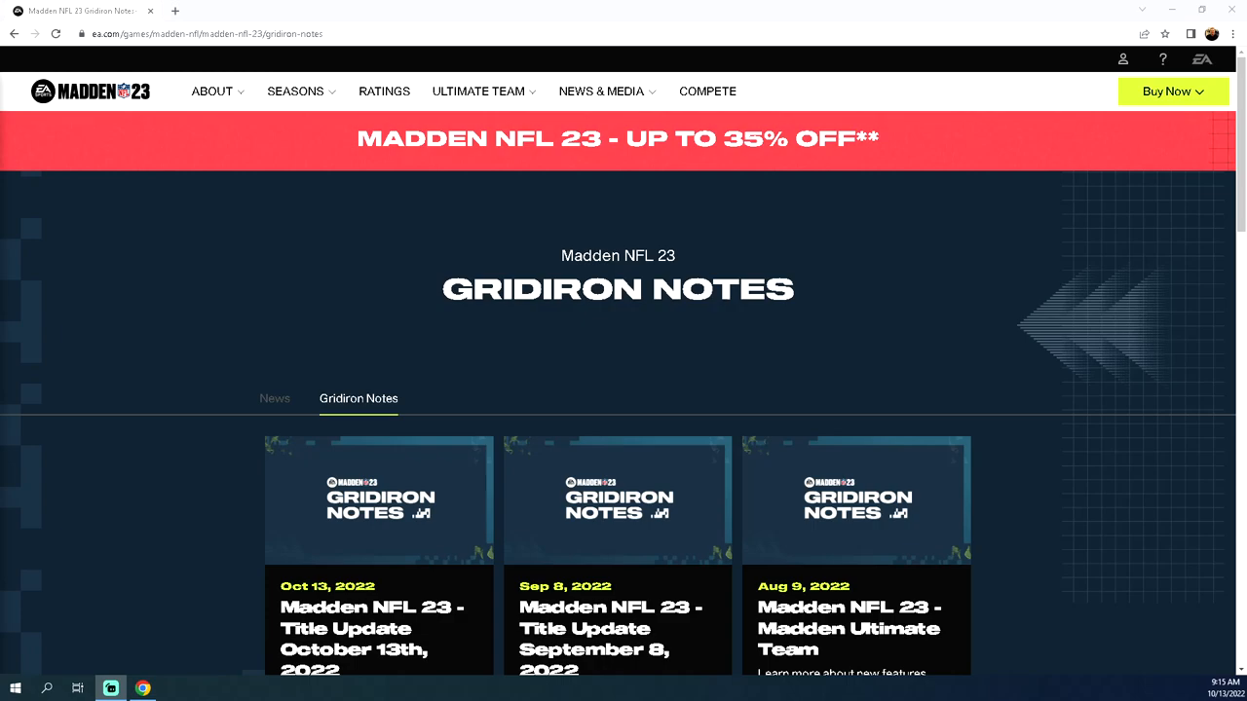
Step: Scroll the Gridiron Notes listing to the Oct 13, 2022 Madden NFL 23 title update card
scroll(down, 3)
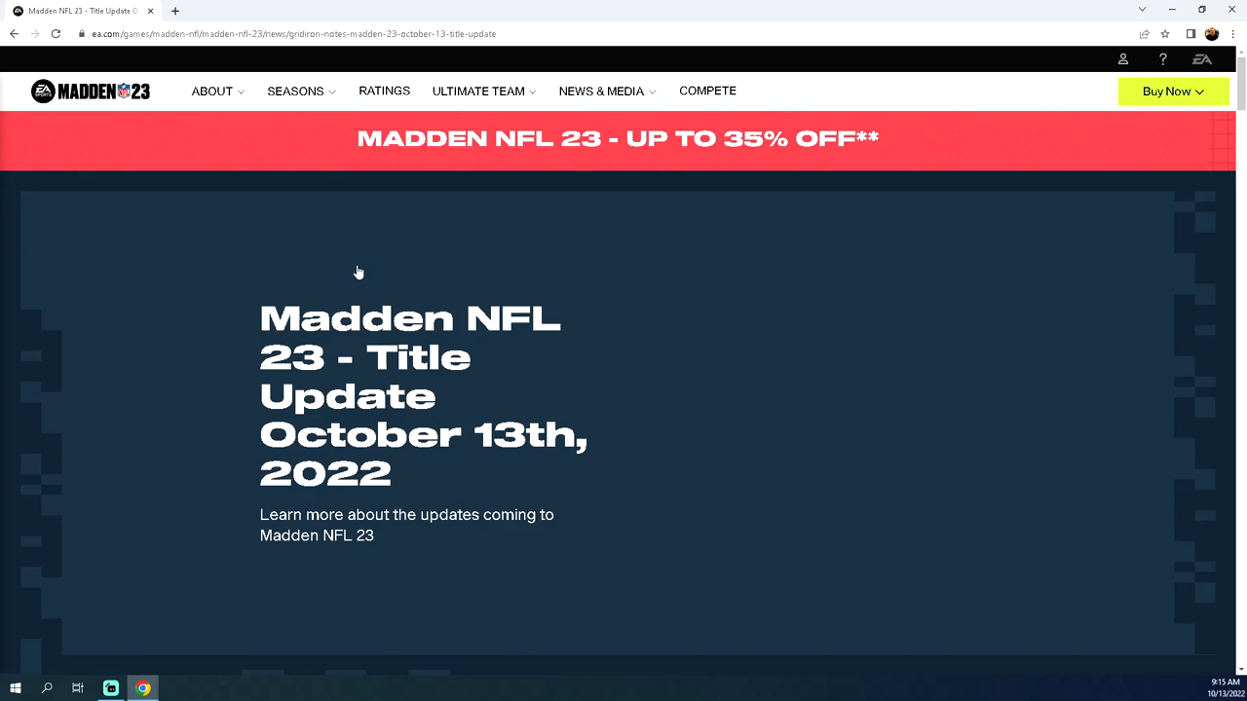
Step: Scroll past the intro and Season 2: Prime Time to Key Updates: Gameplay Updates
scroll(down, 3)
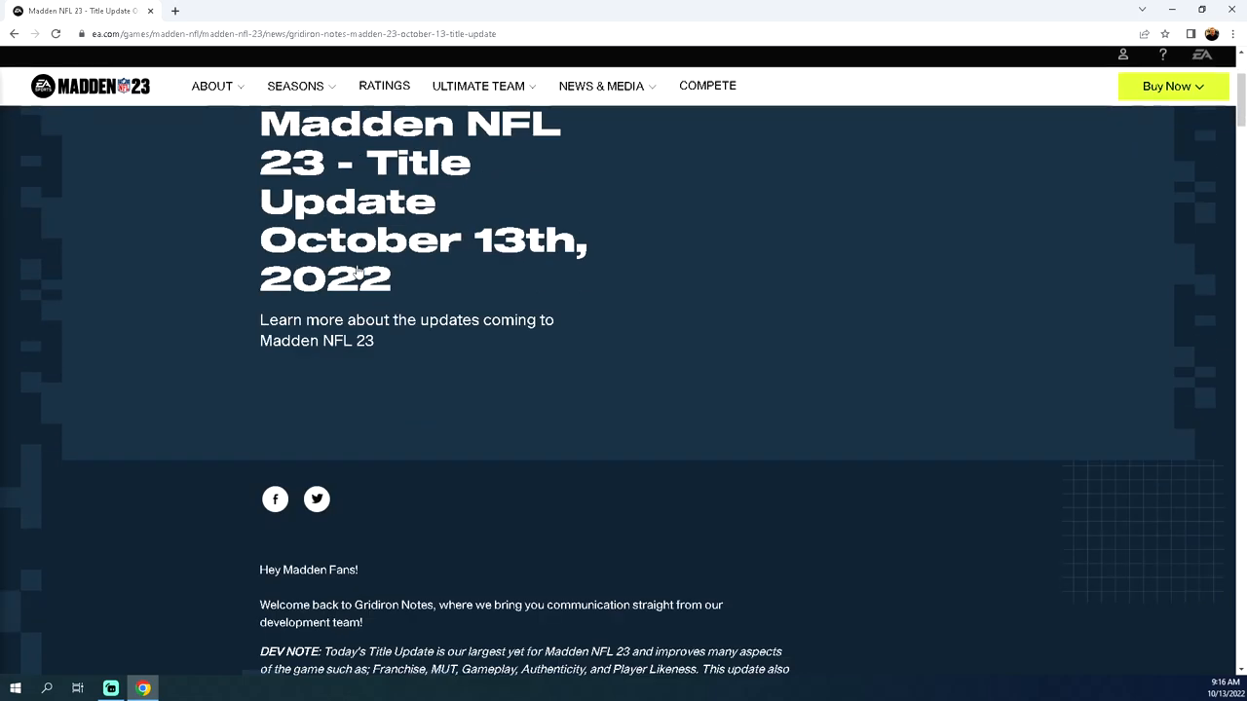
scroll(down, 3)
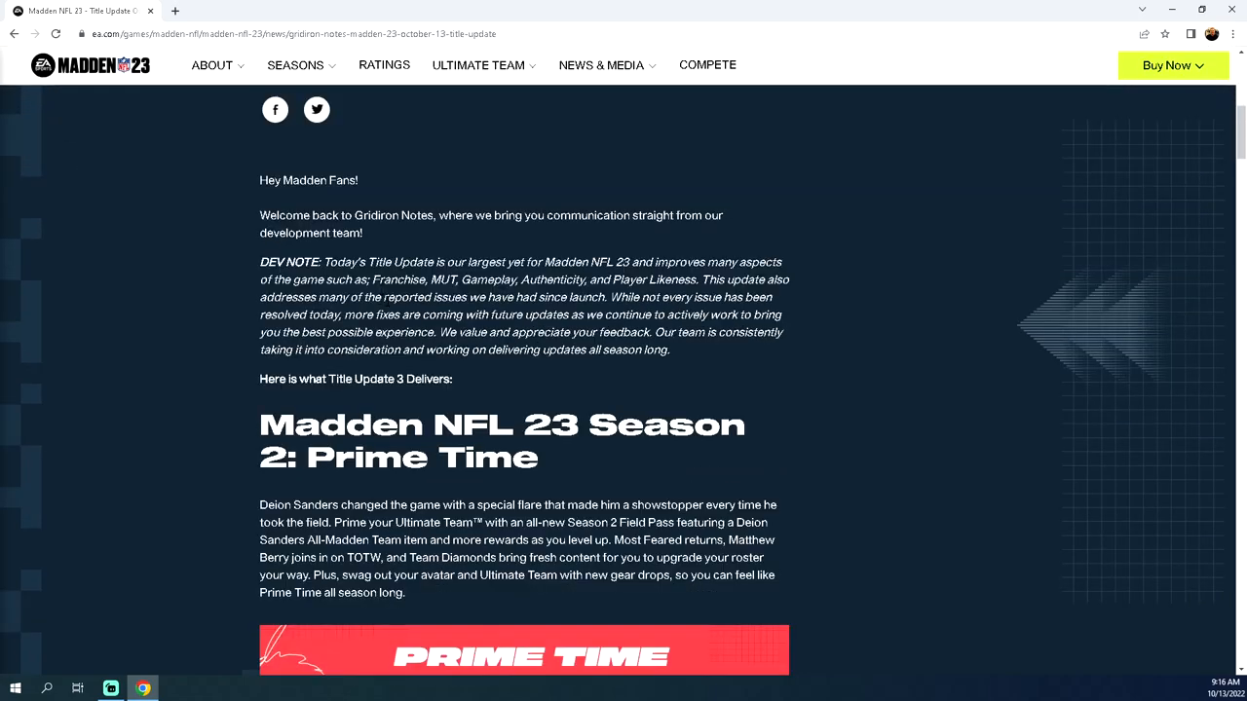
mouse_move(1033, 336)
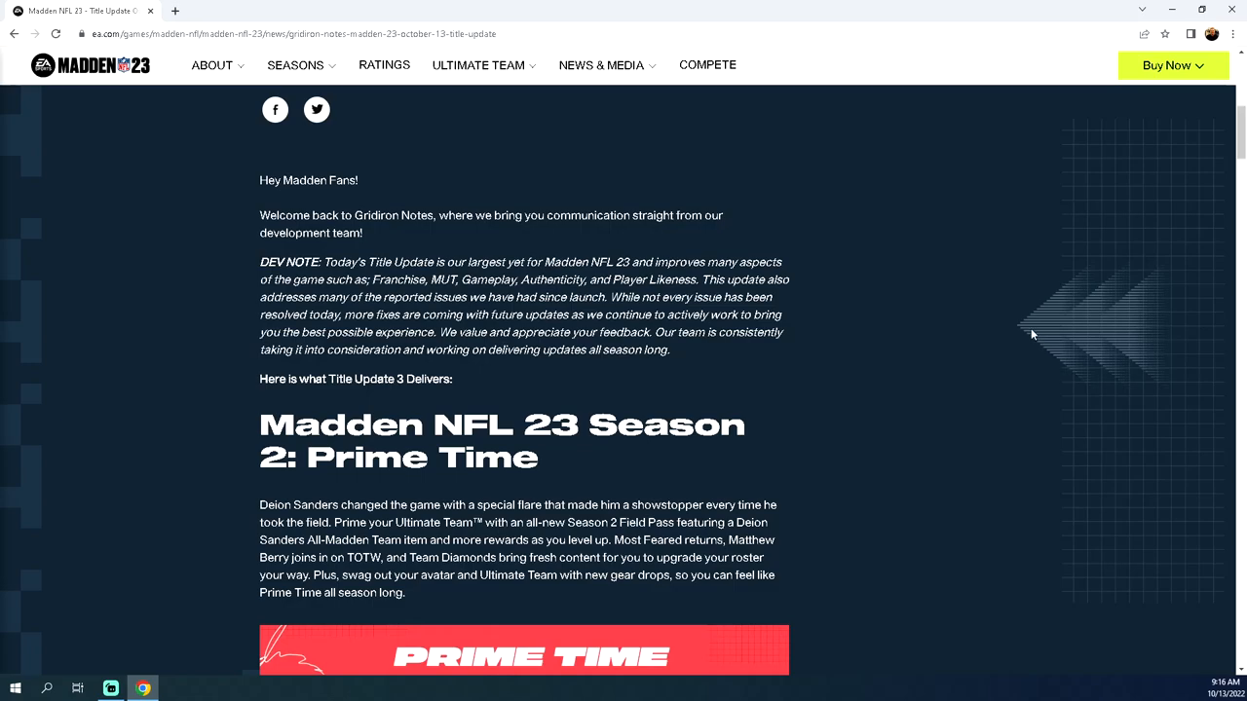
scroll(down, 3)
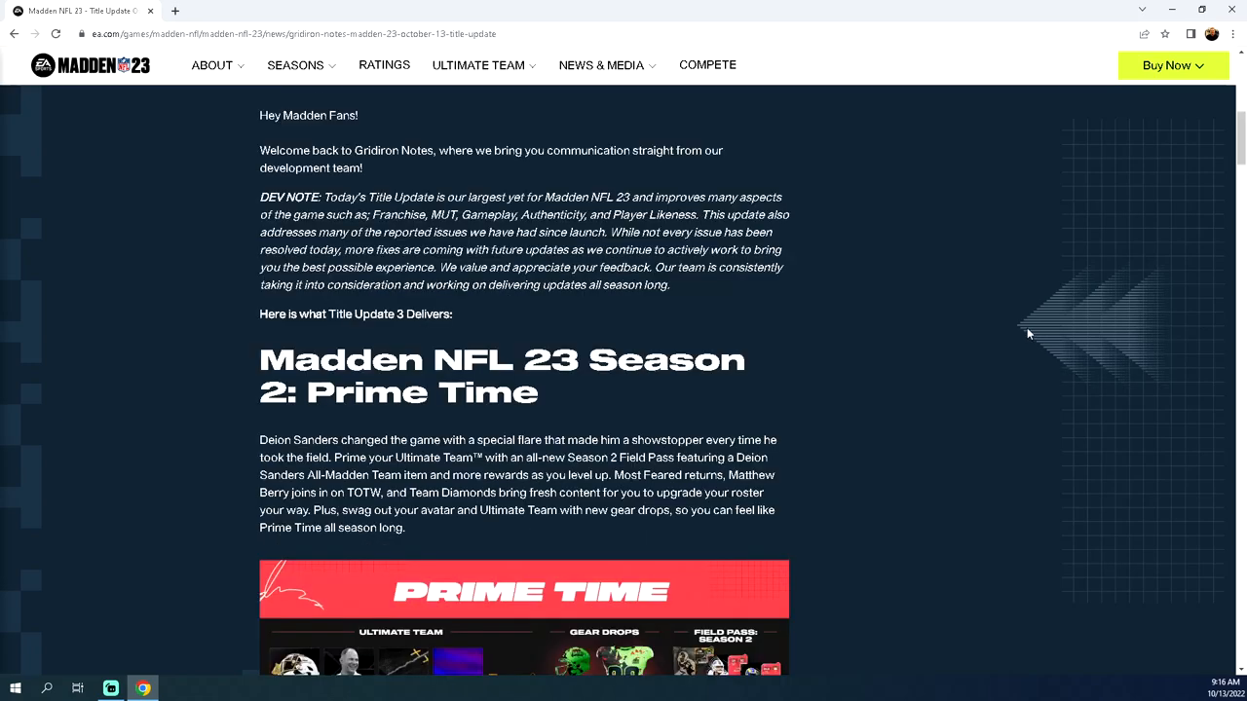
mouse_move(1169, 182)
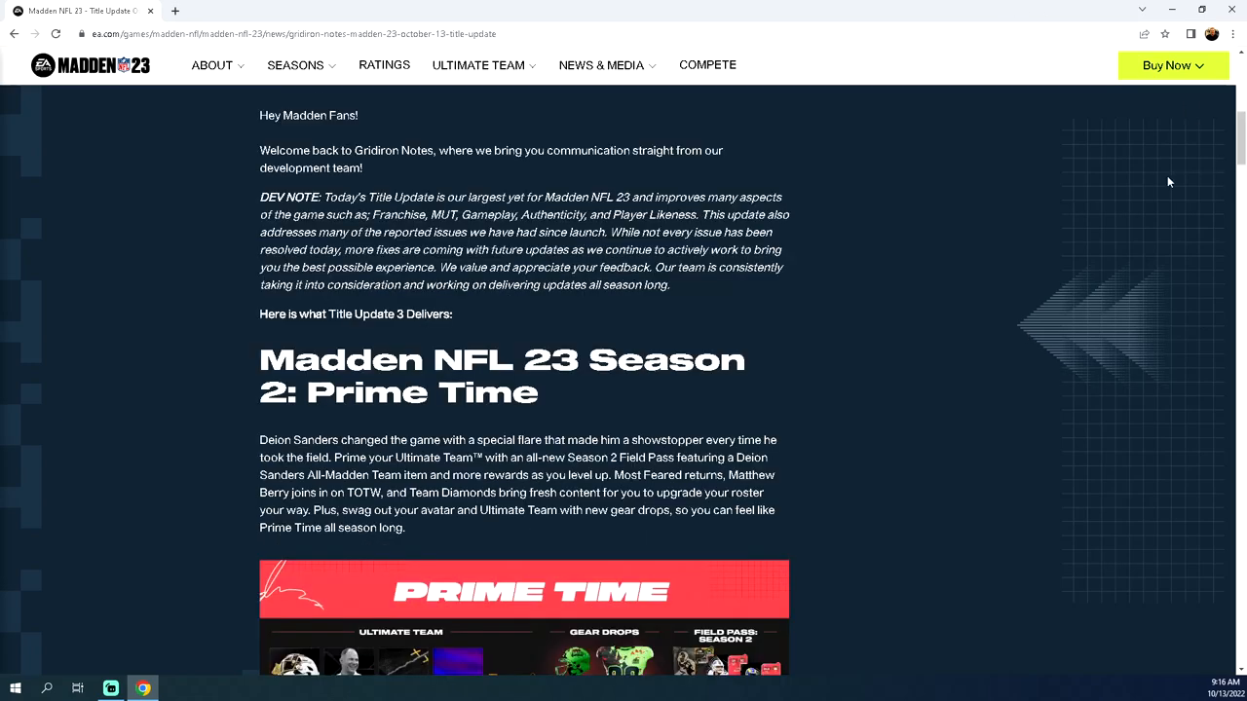
scroll(down, 3)
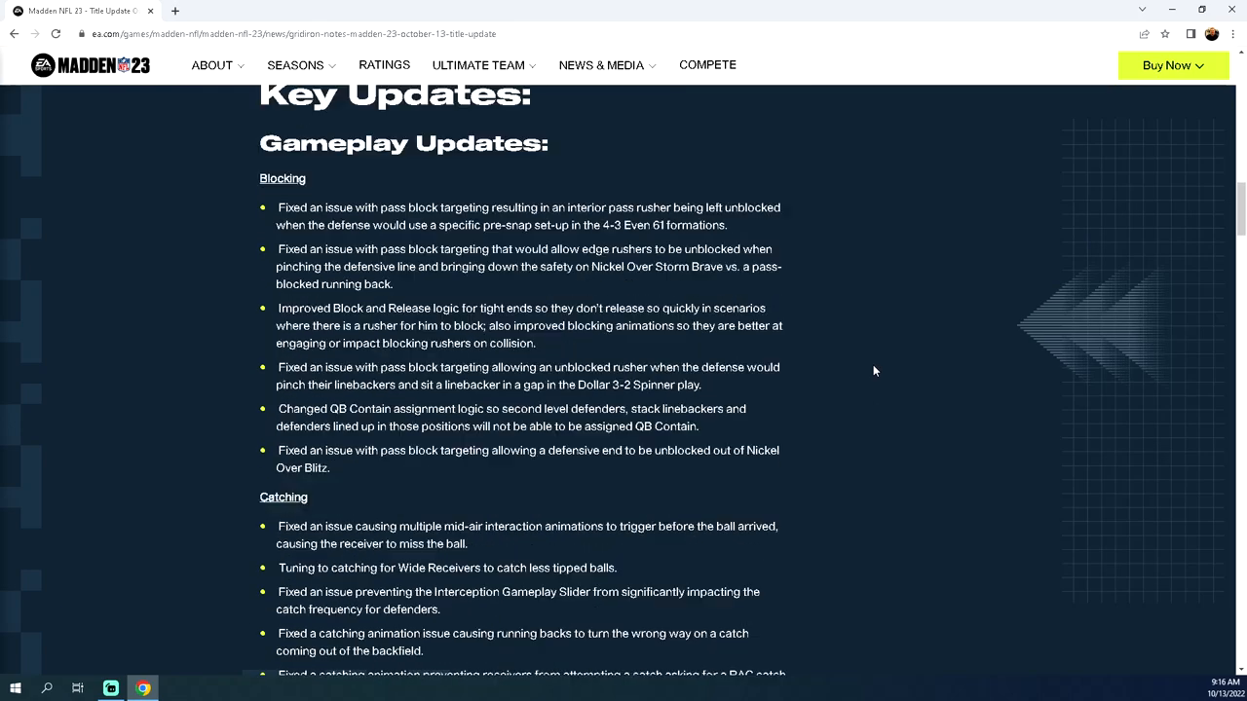
scroll(up, 3)
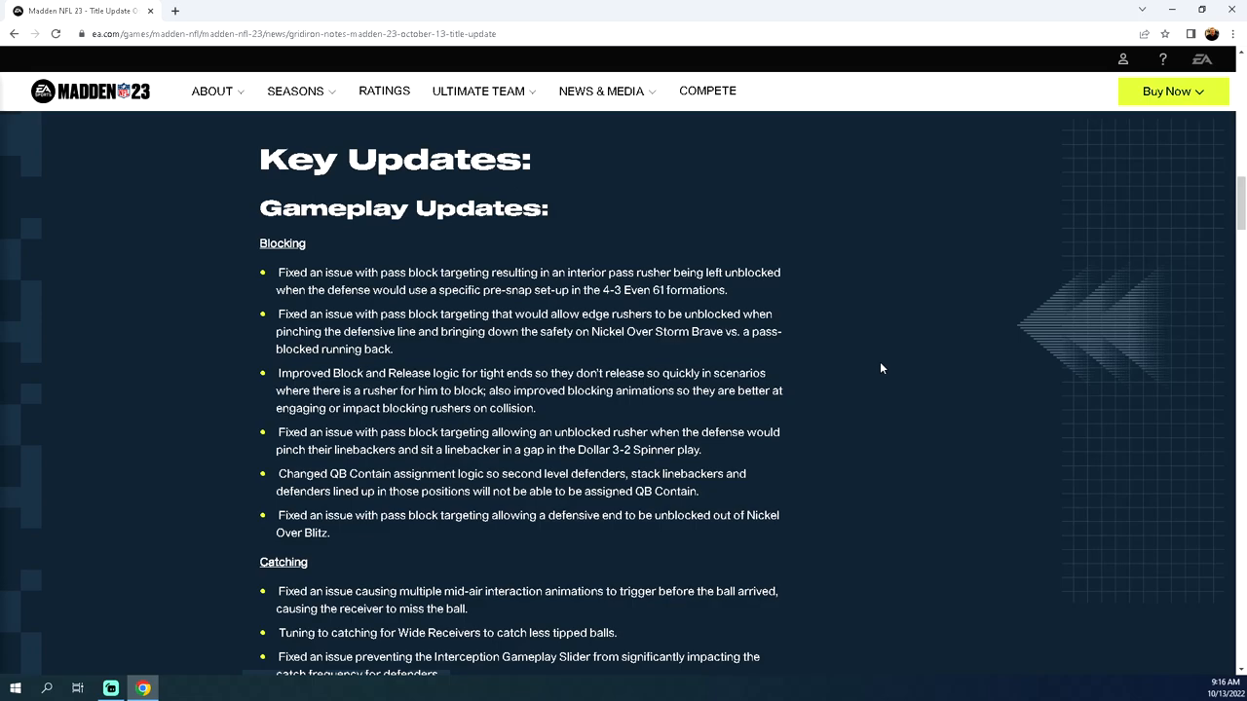
mouse_move(5, 20)
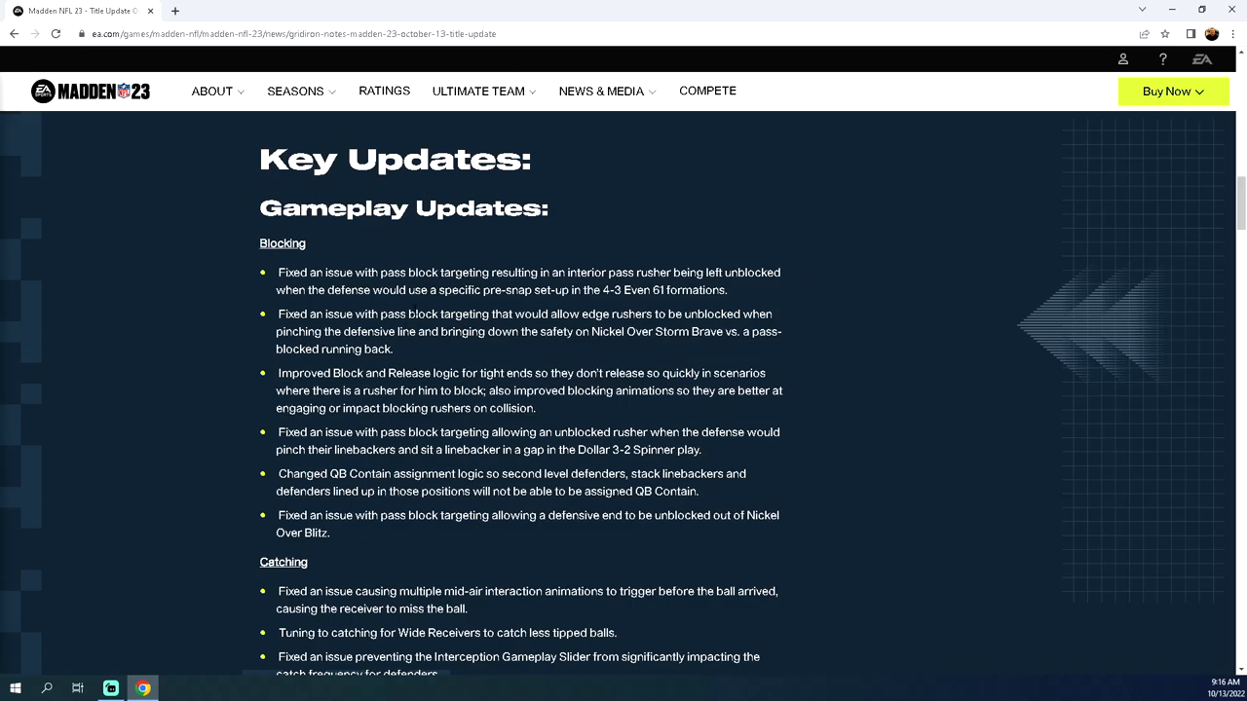
mouse_move(533, 244)
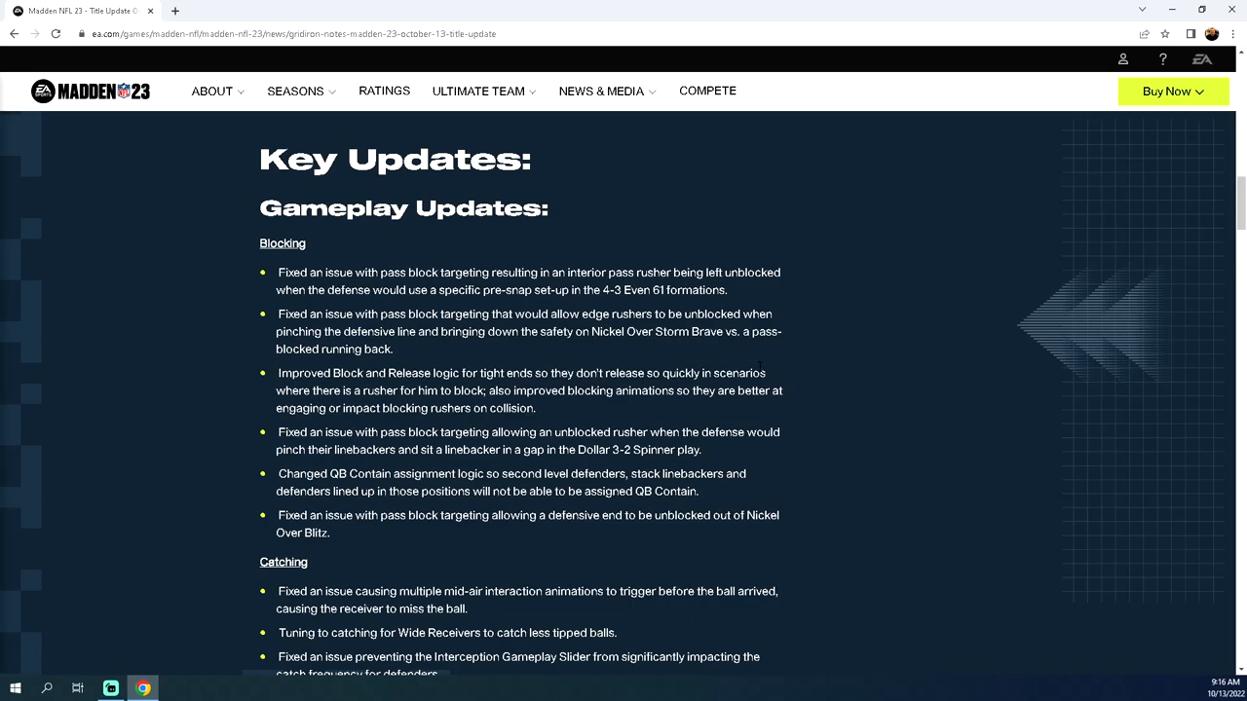
mouse_move(688, 307)
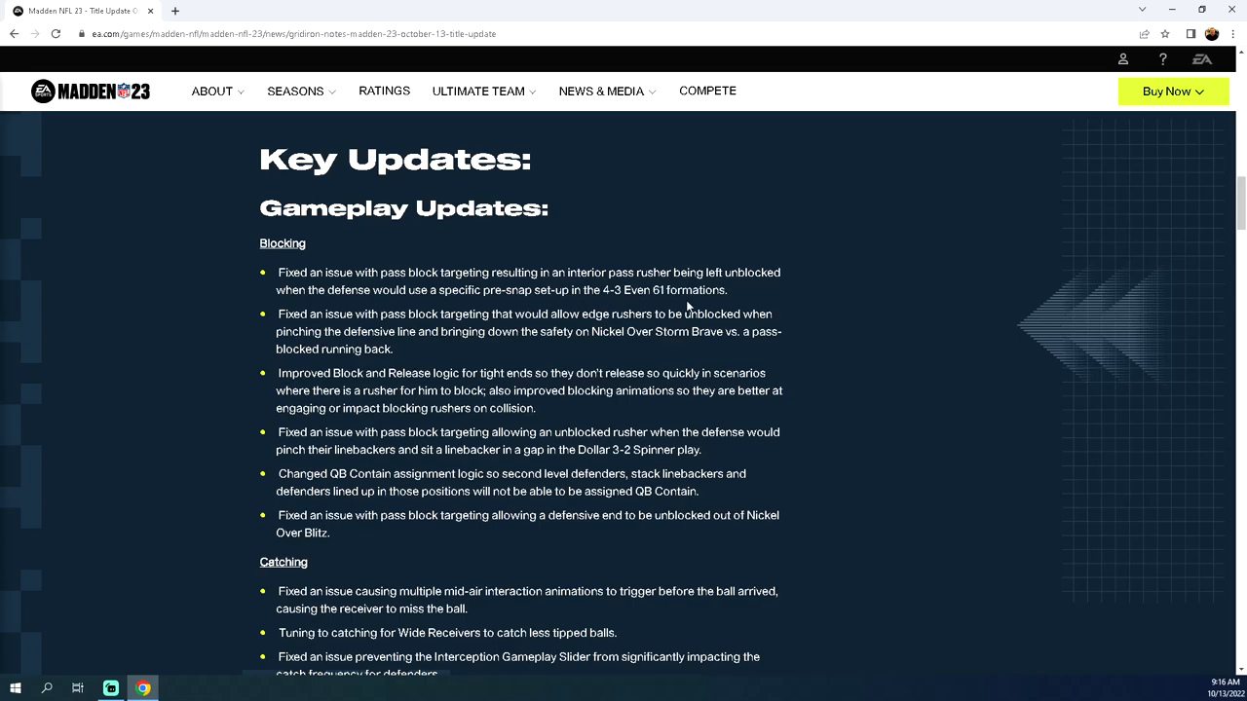
scroll(down, 3)
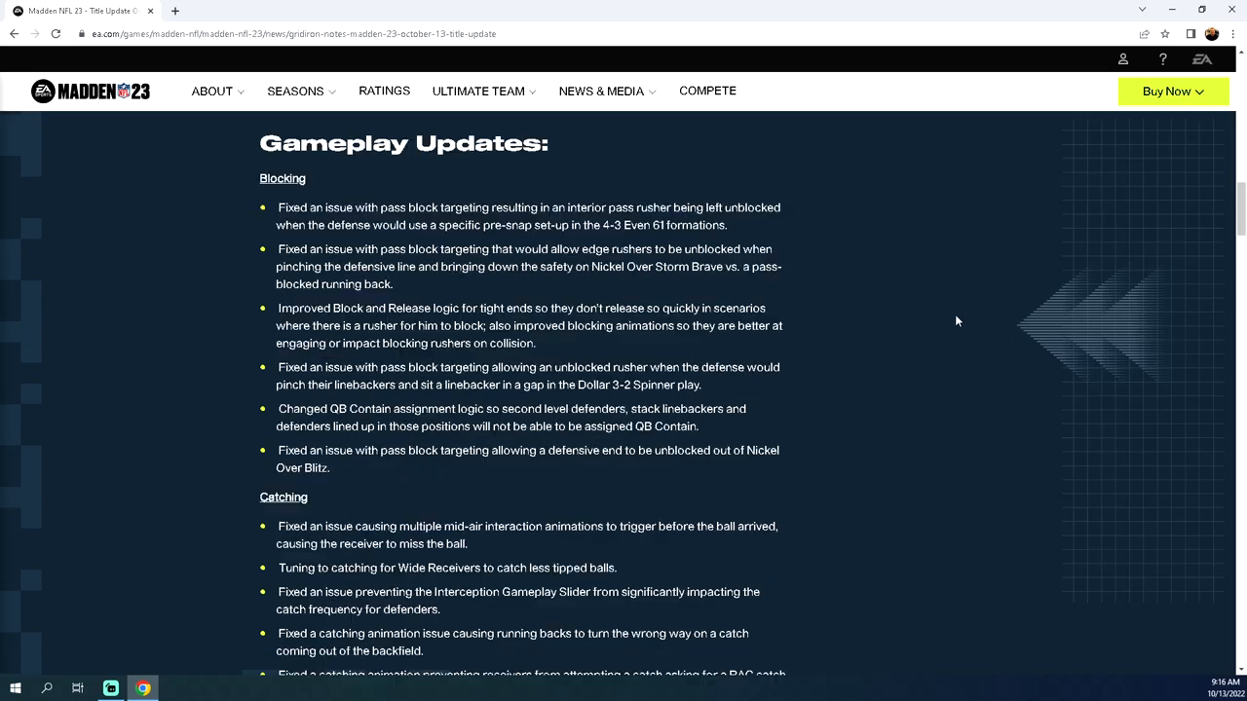
scroll(up, 3)
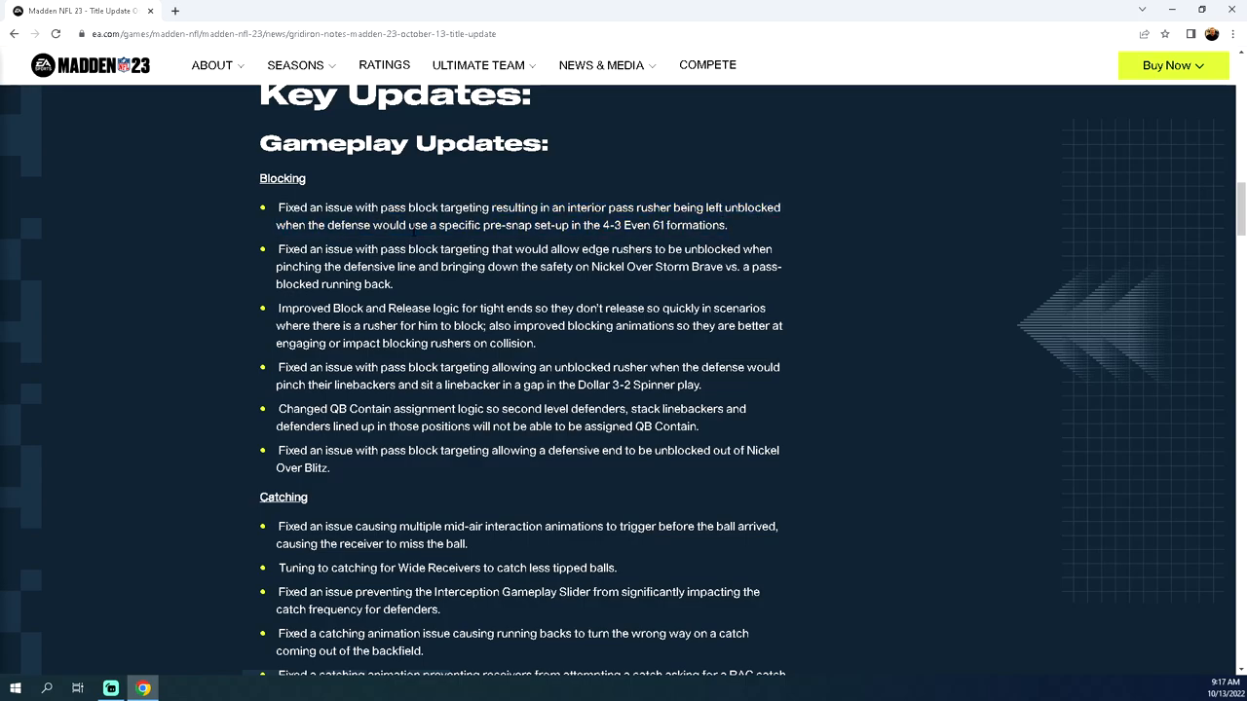
mouse_move(901, 391)
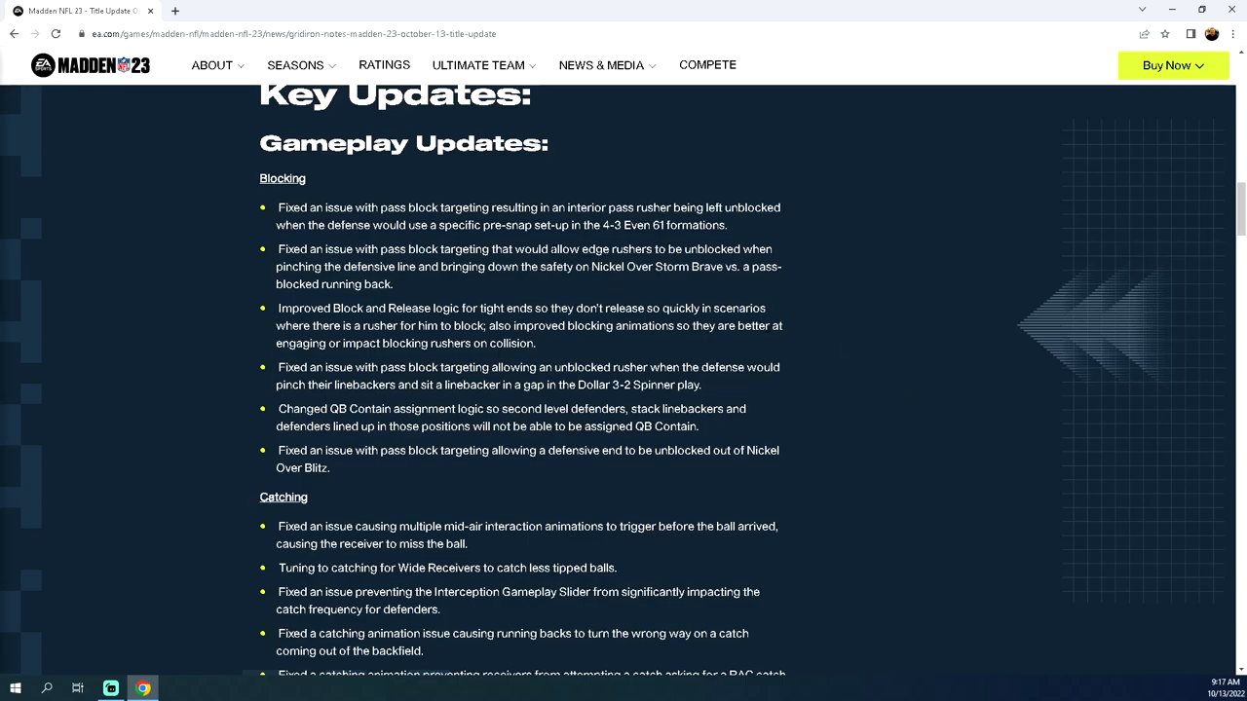
Step: Select the Nickel Over Storm Brave edge-rusher Blocking note, then single out one word in it
drag(550, 248, 394, 283)
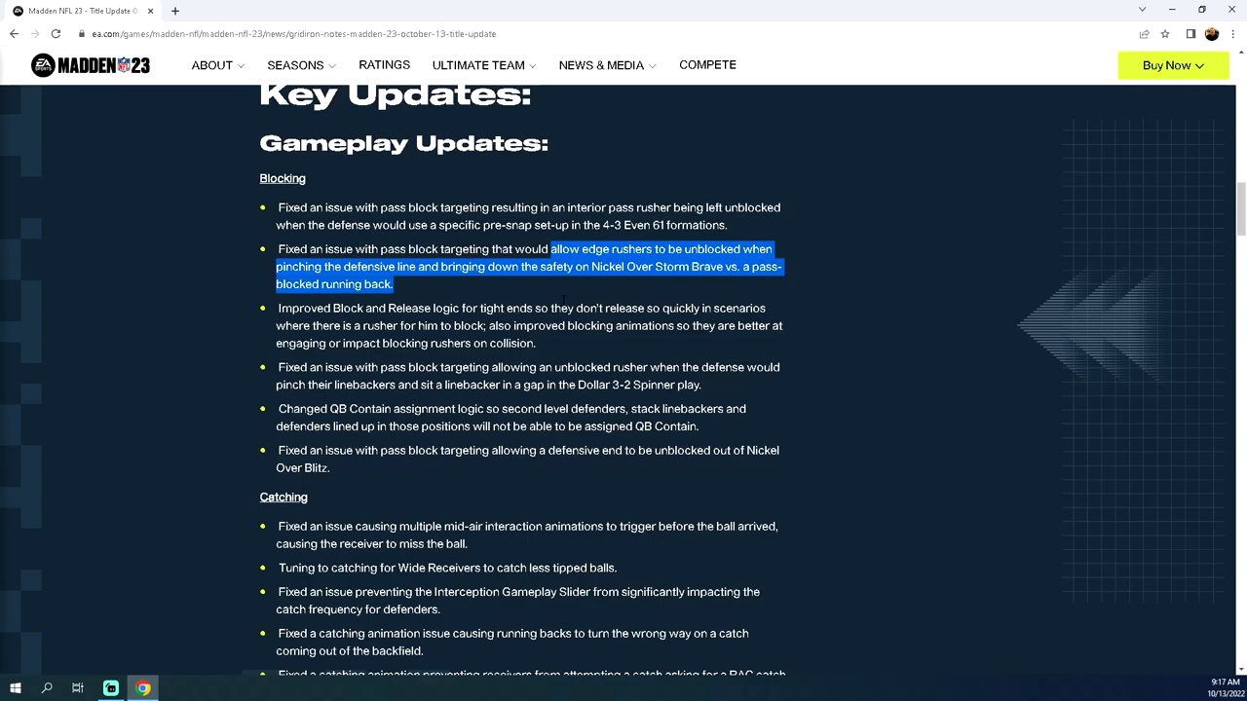
mouse_move(840, 297)
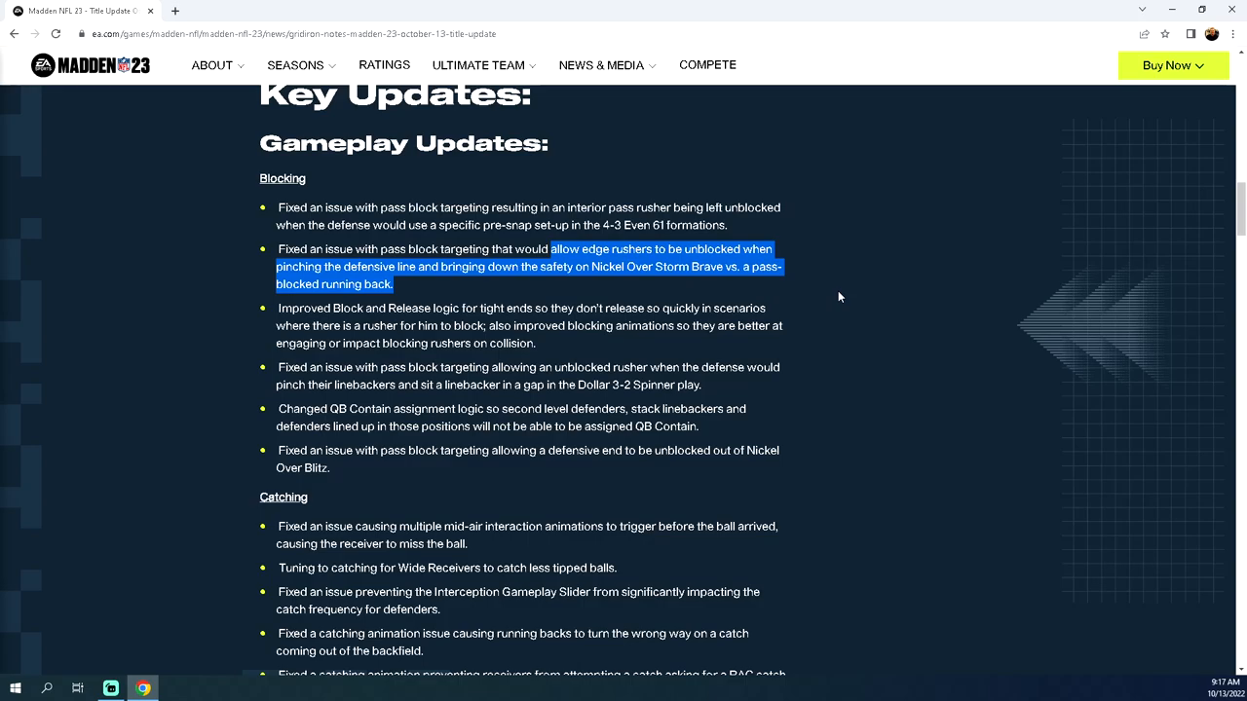
click(457, 288)
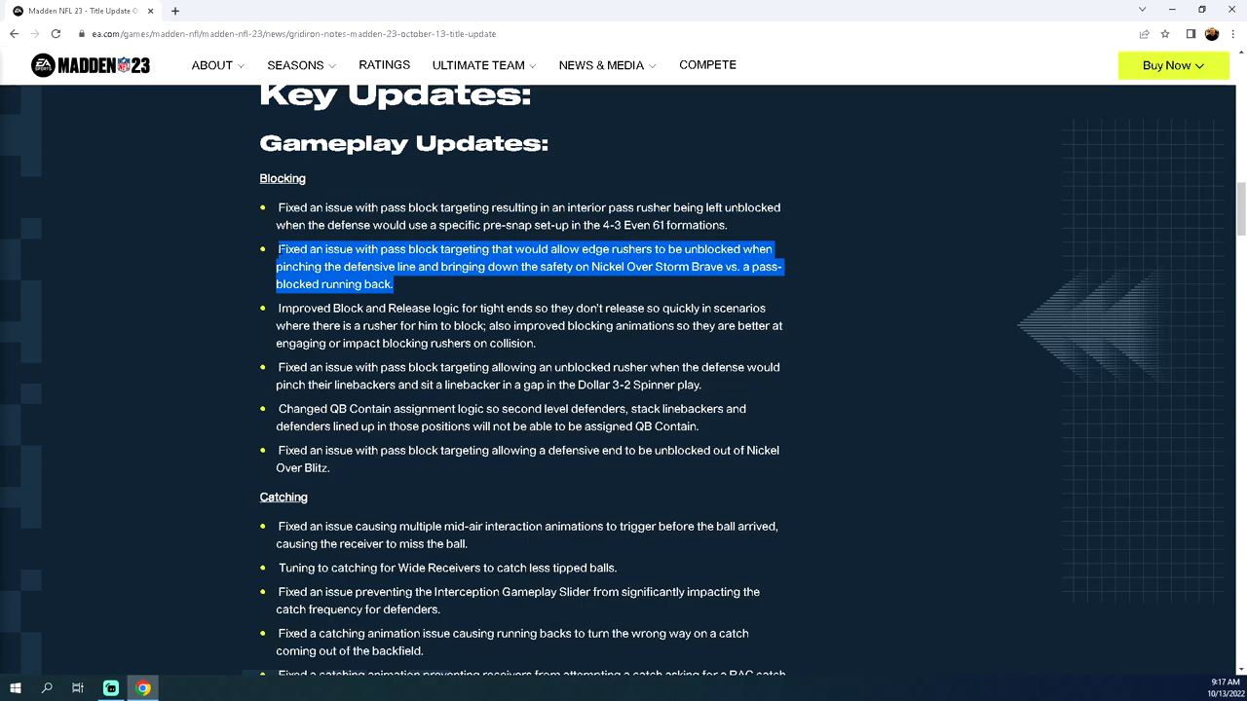
click(924, 287)
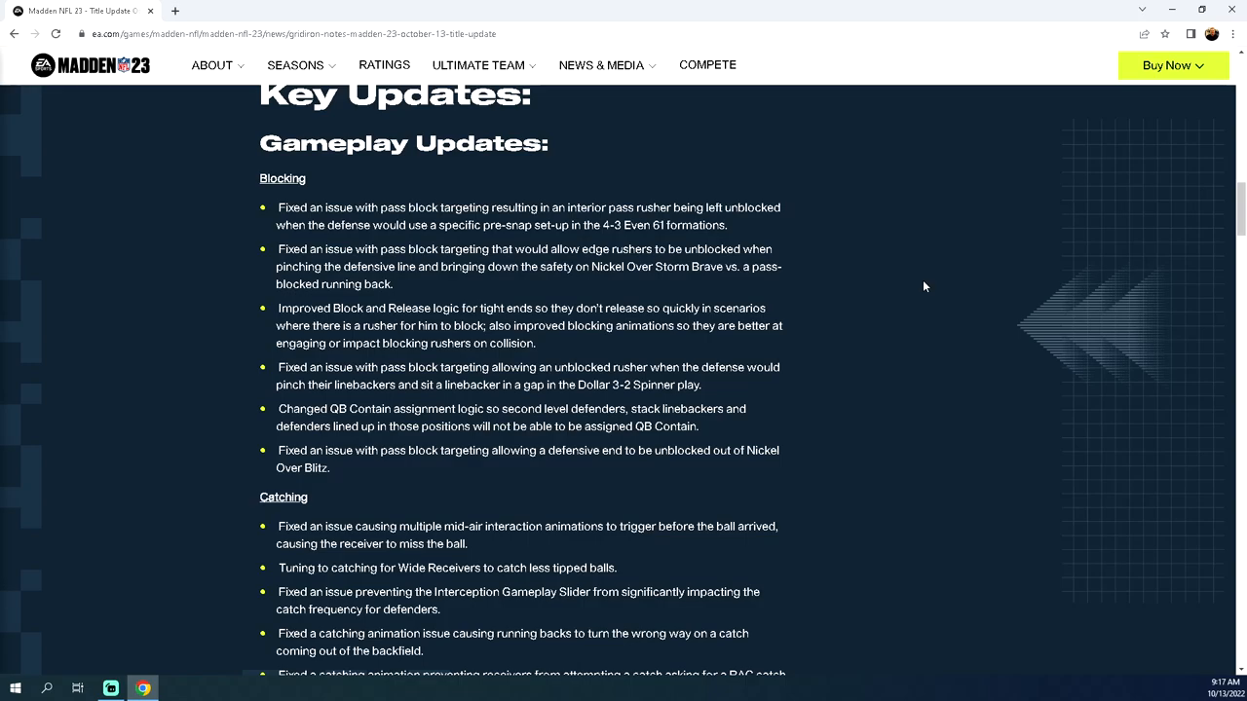
double_click(582, 267)
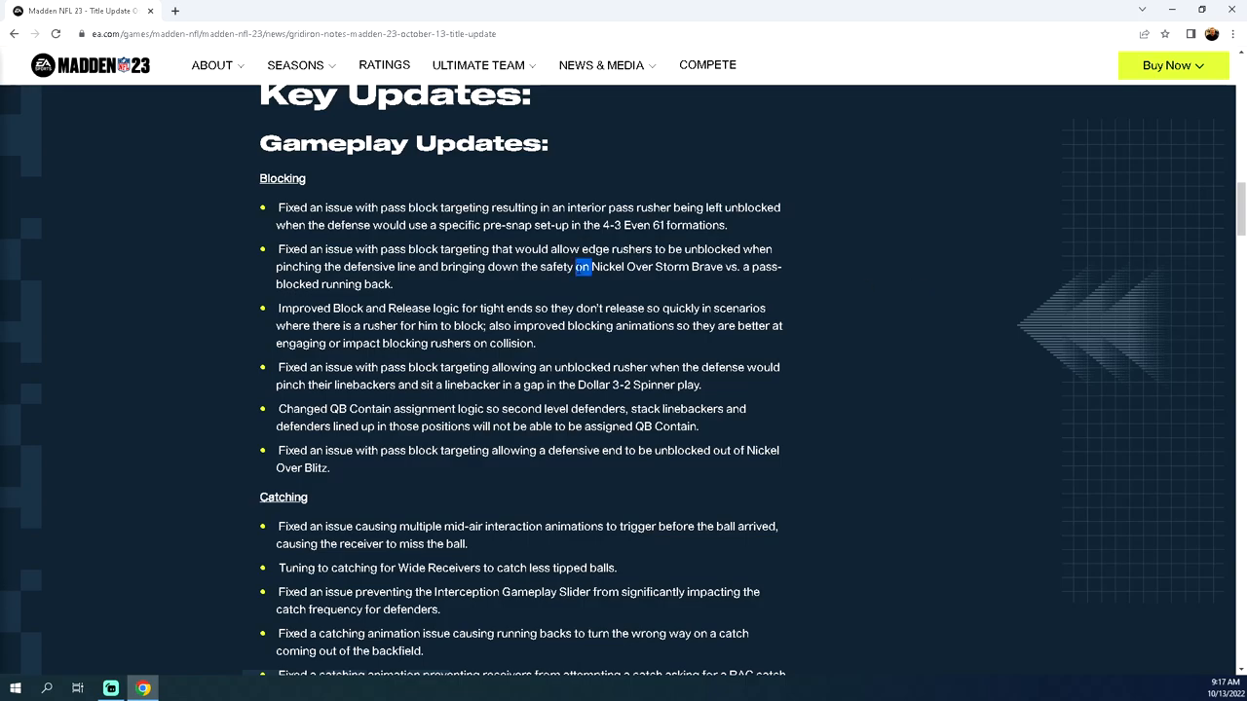
Step: Scroll through the full Catching fixes list to the Ball Carrier & Tackling heading
scroll(down, 3)
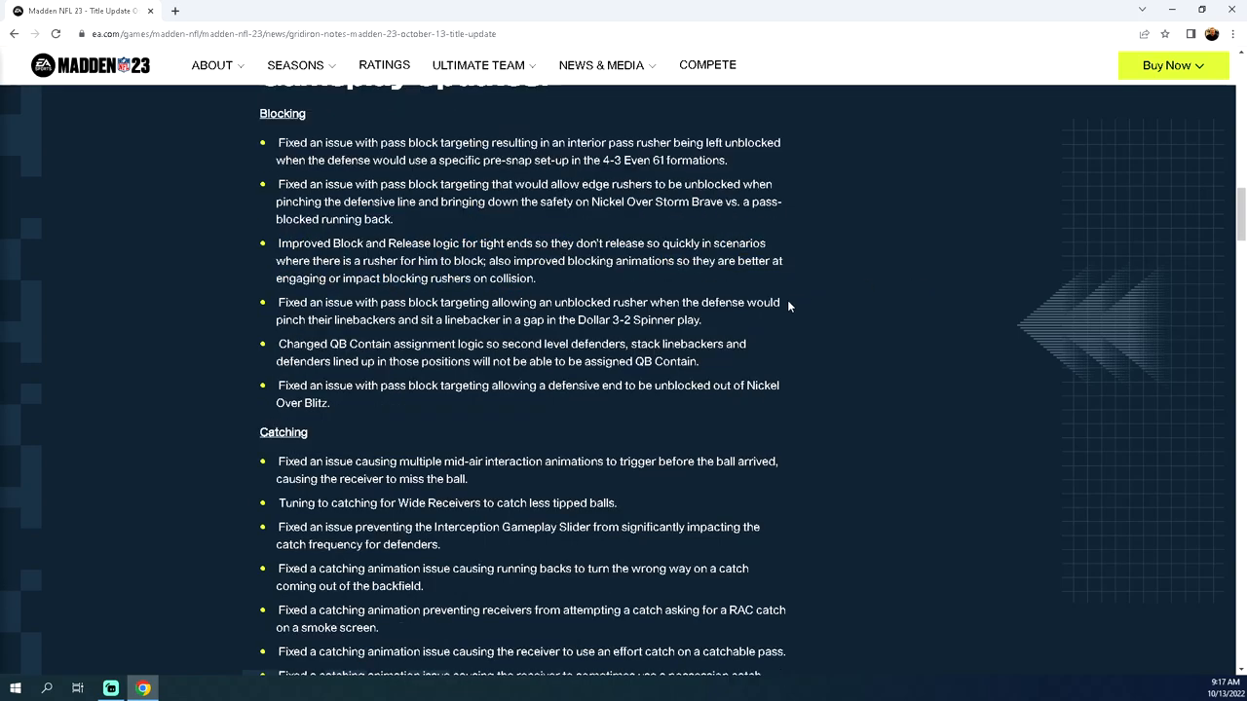
mouse_move(793, 293)
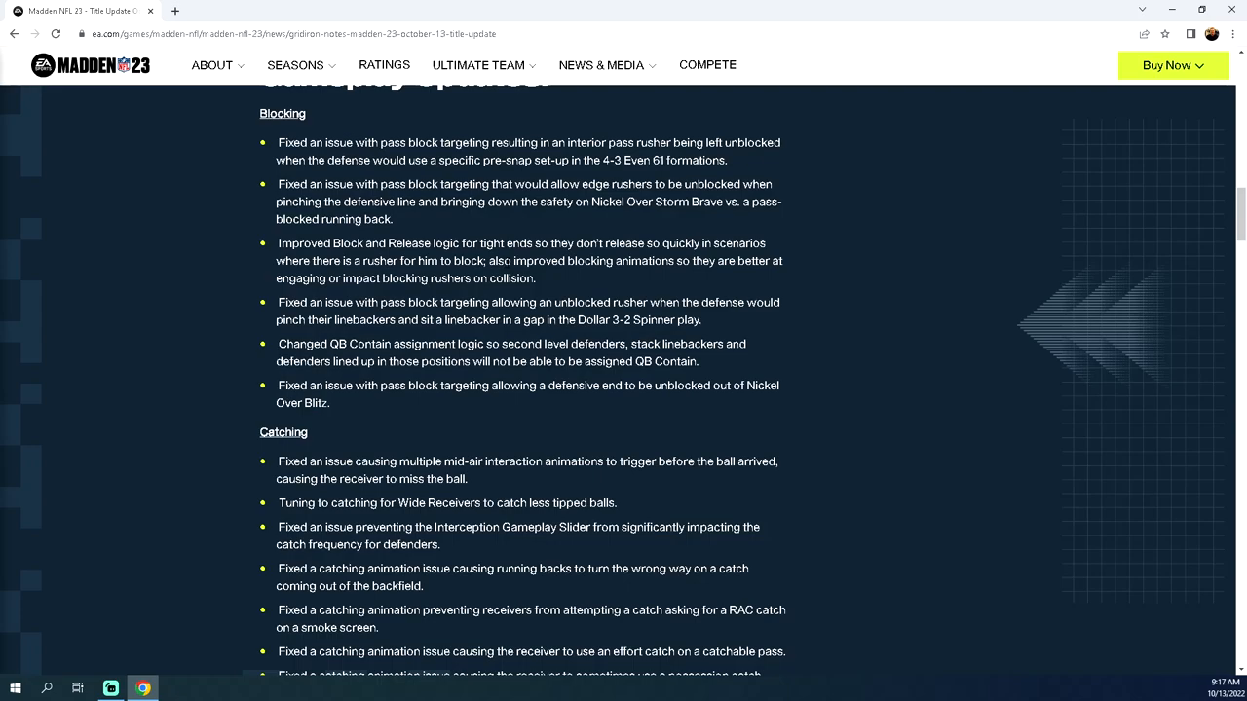
double_click(376, 244)
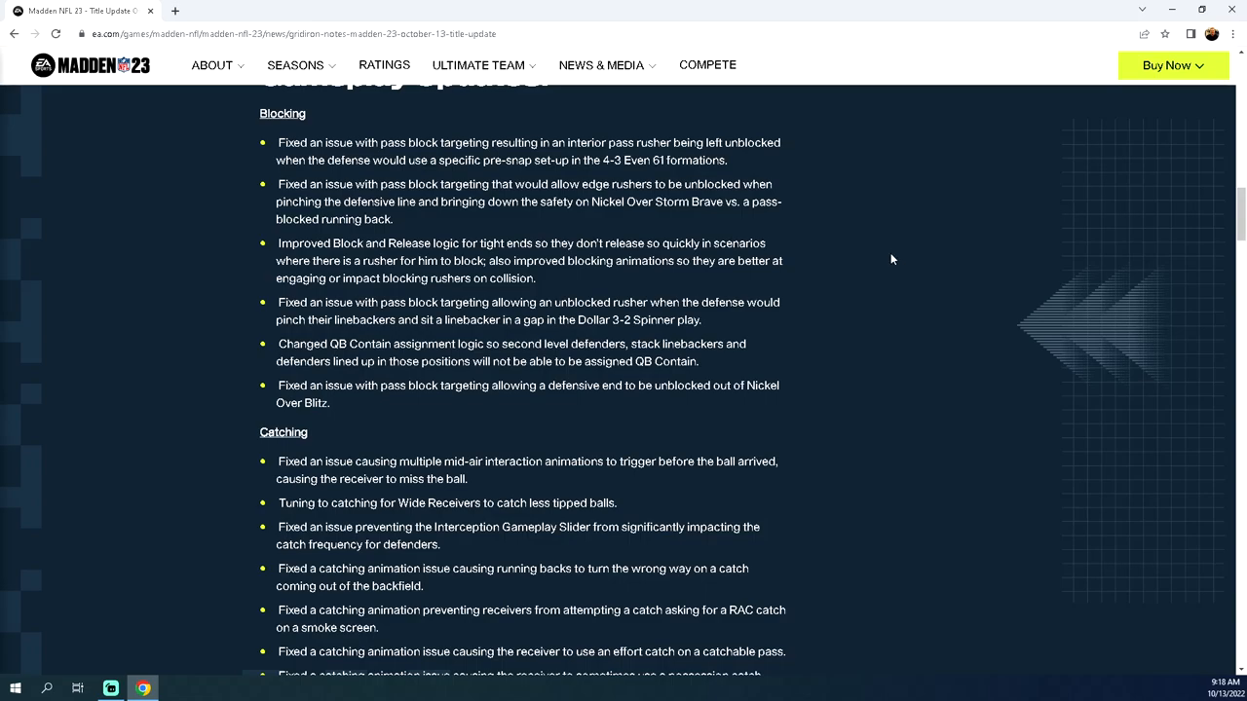
mouse_move(542, 291)
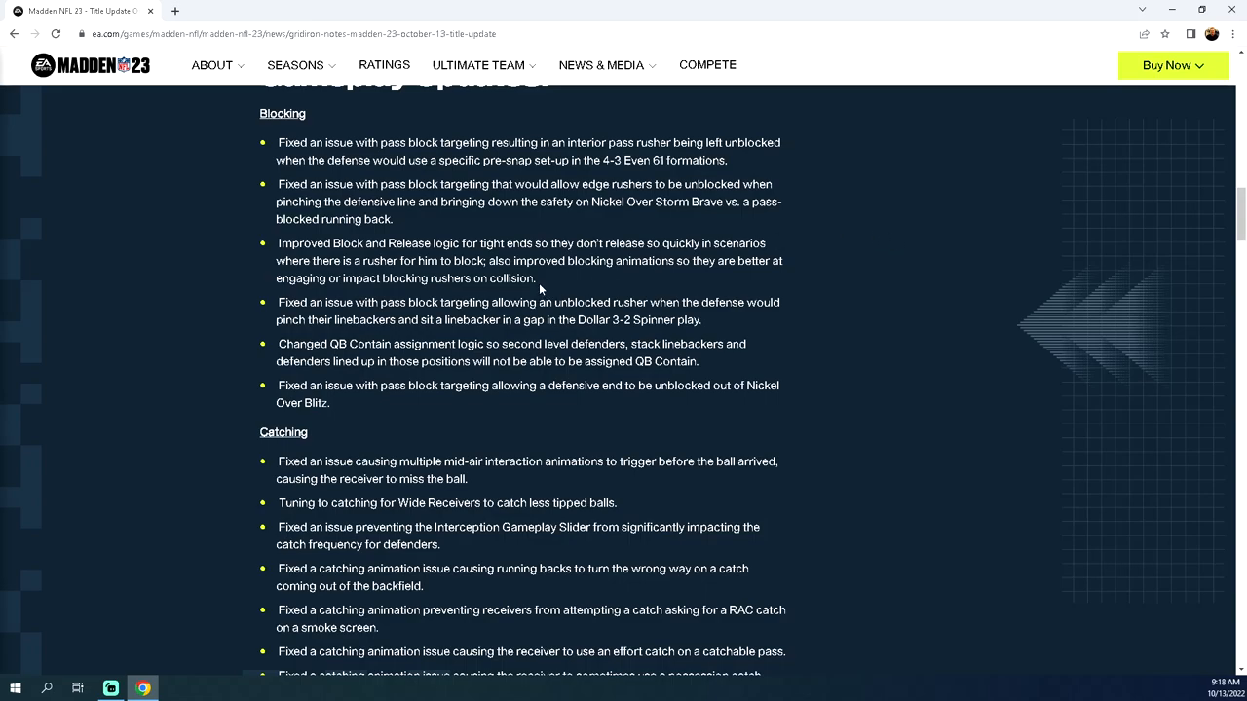
scroll(down, 3)
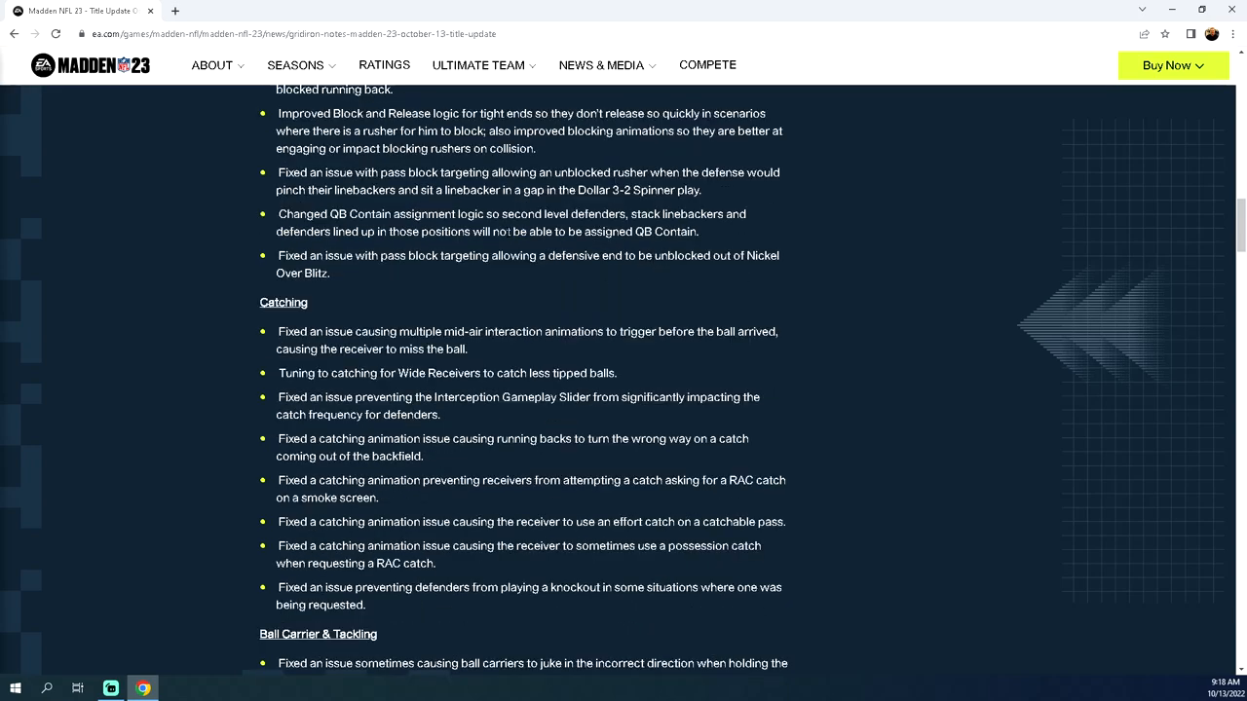
mouse_move(717, 247)
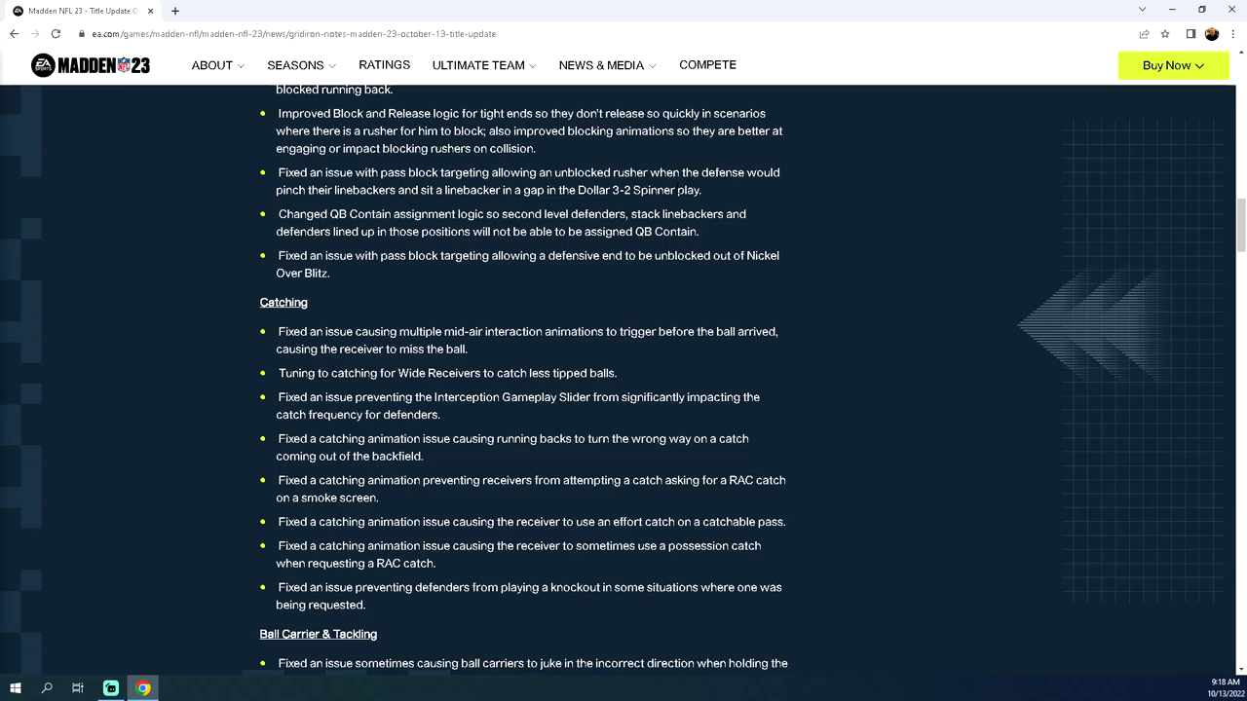
drag(277, 172, 700, 190)
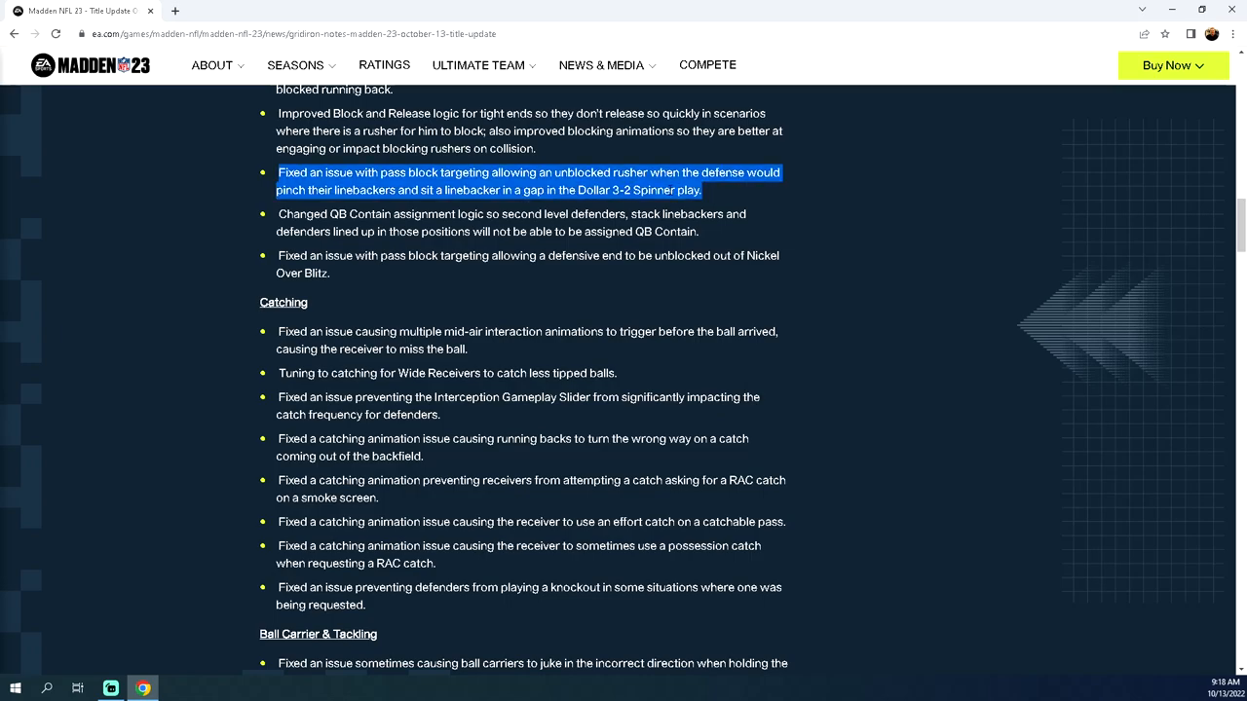
mouse_move(739, 198)
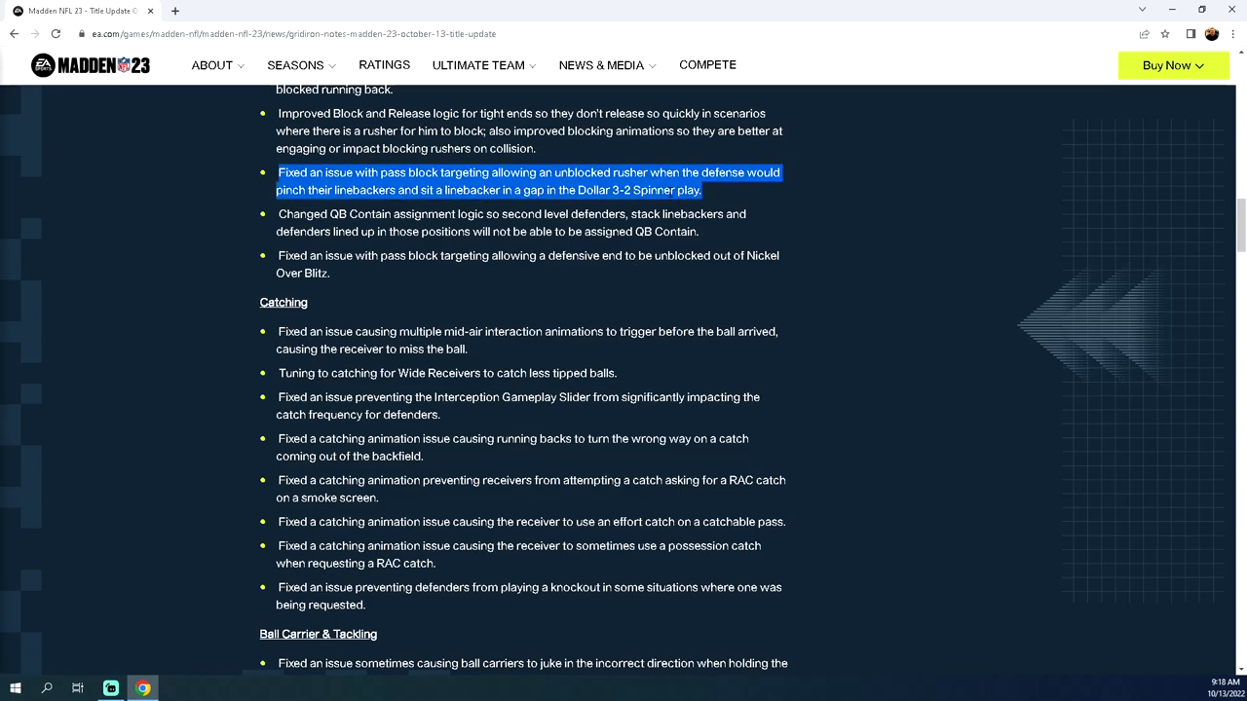
click(775, 122)
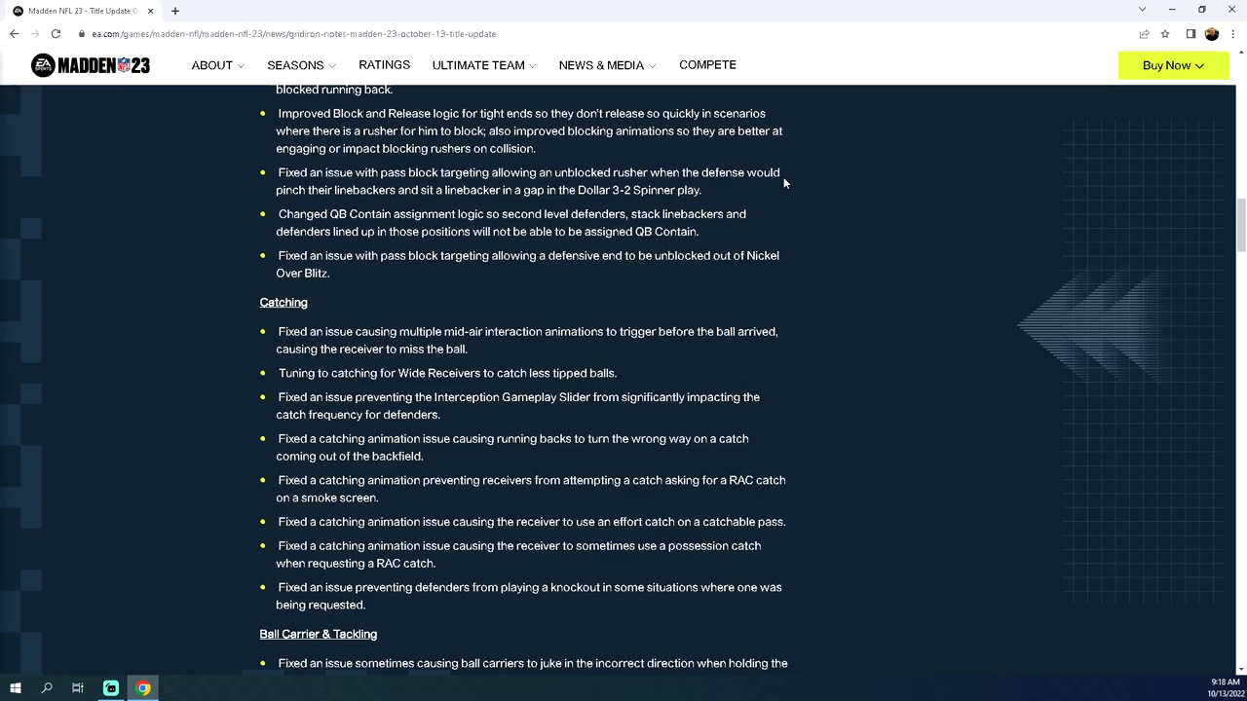
drag(277, 173, 700, 190)
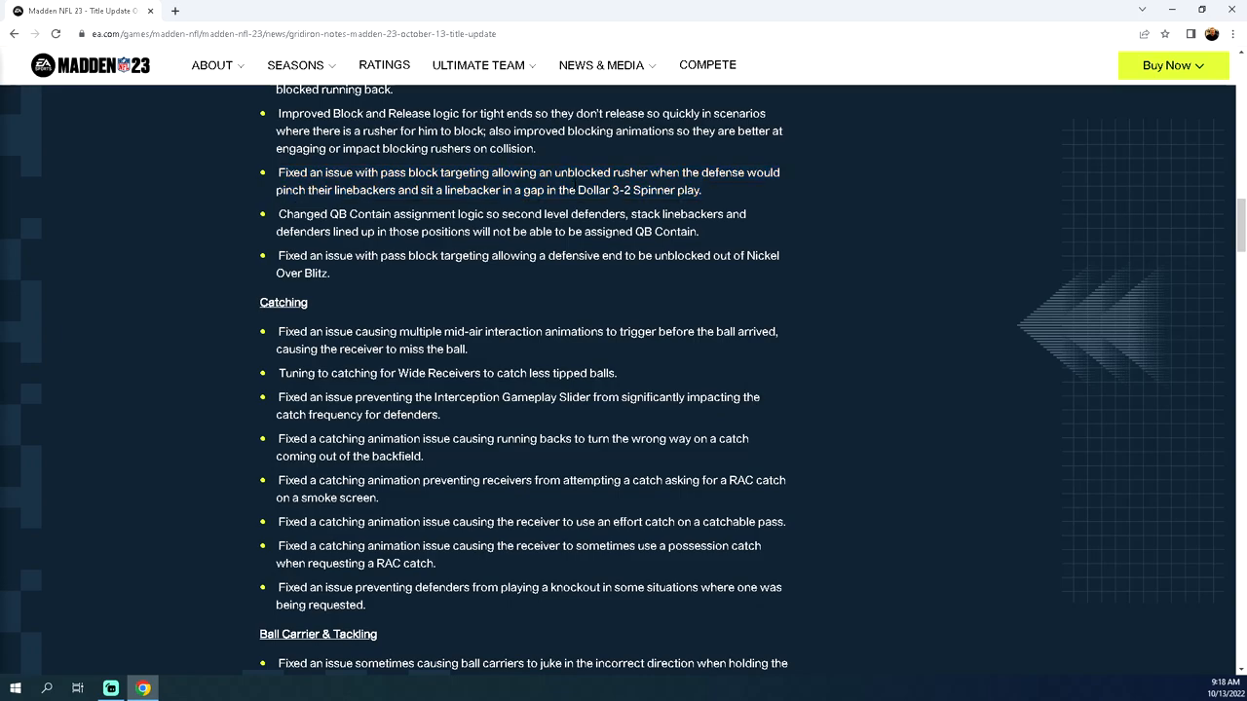
mouse_move(549, 273)
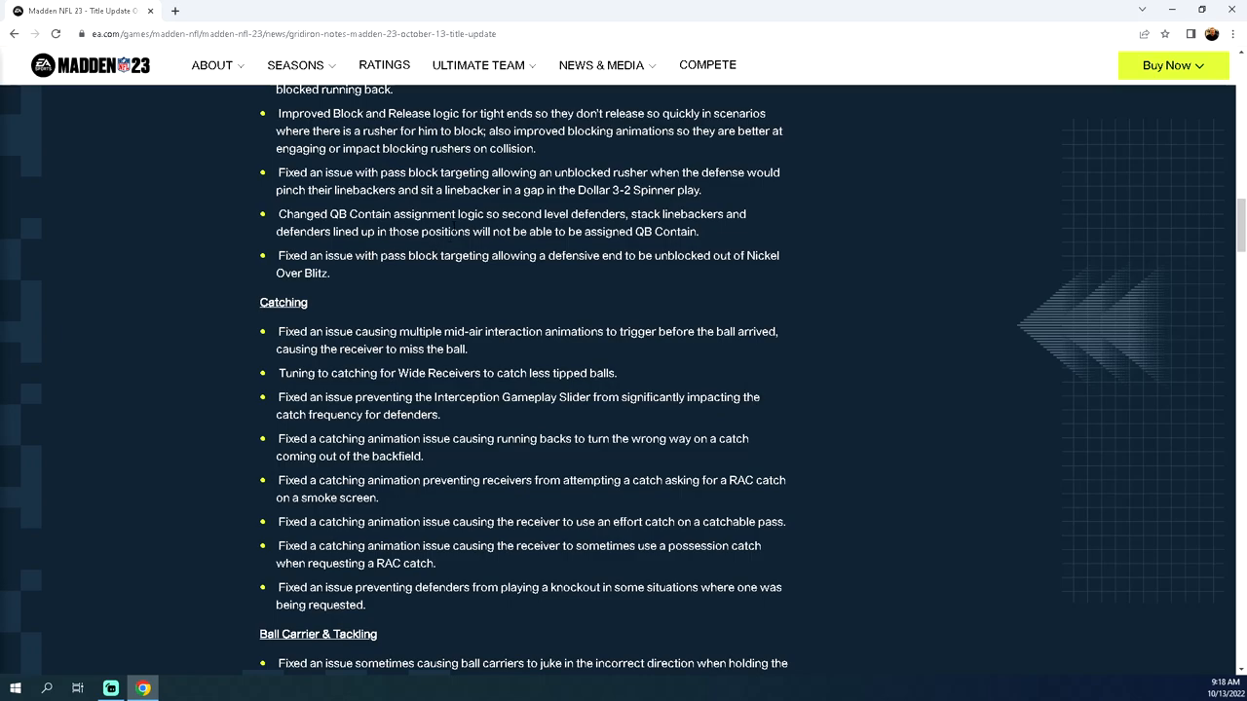
mouse_move(768, 234)
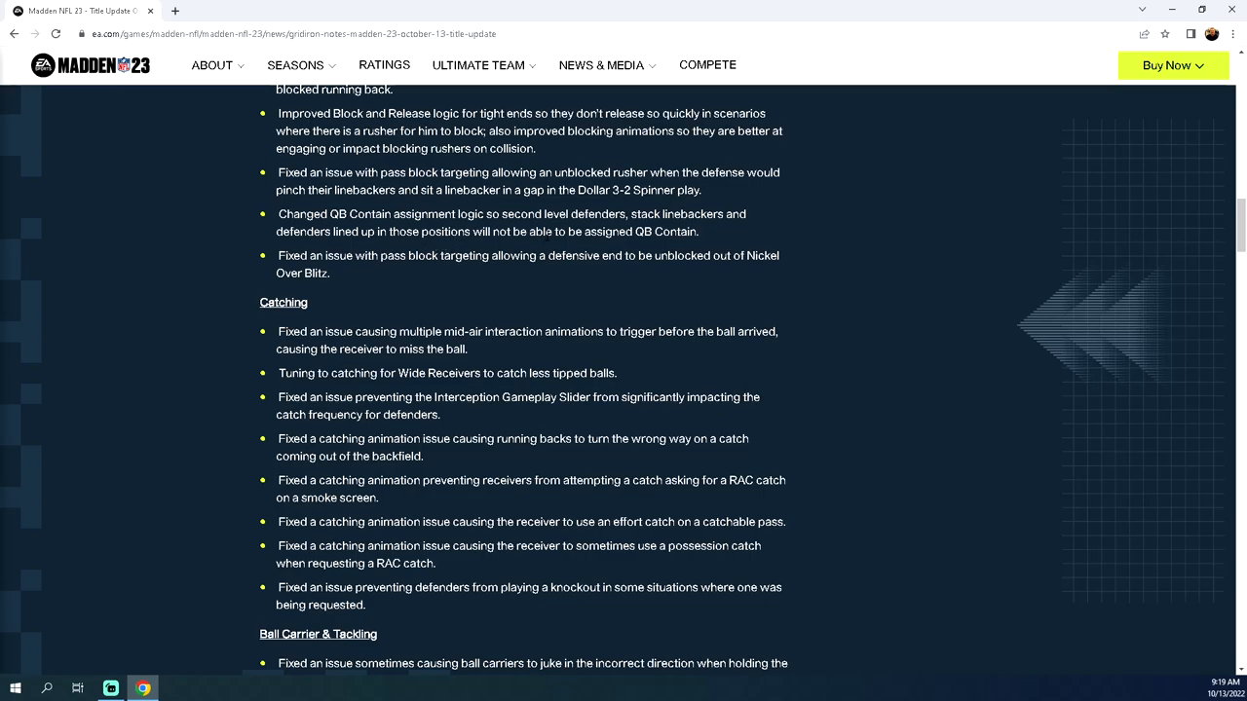
Step: Drop a partial QB Contain highlight and select the Nickel Over Blitz defensive end fix
drag(369, 232, 687, 232)
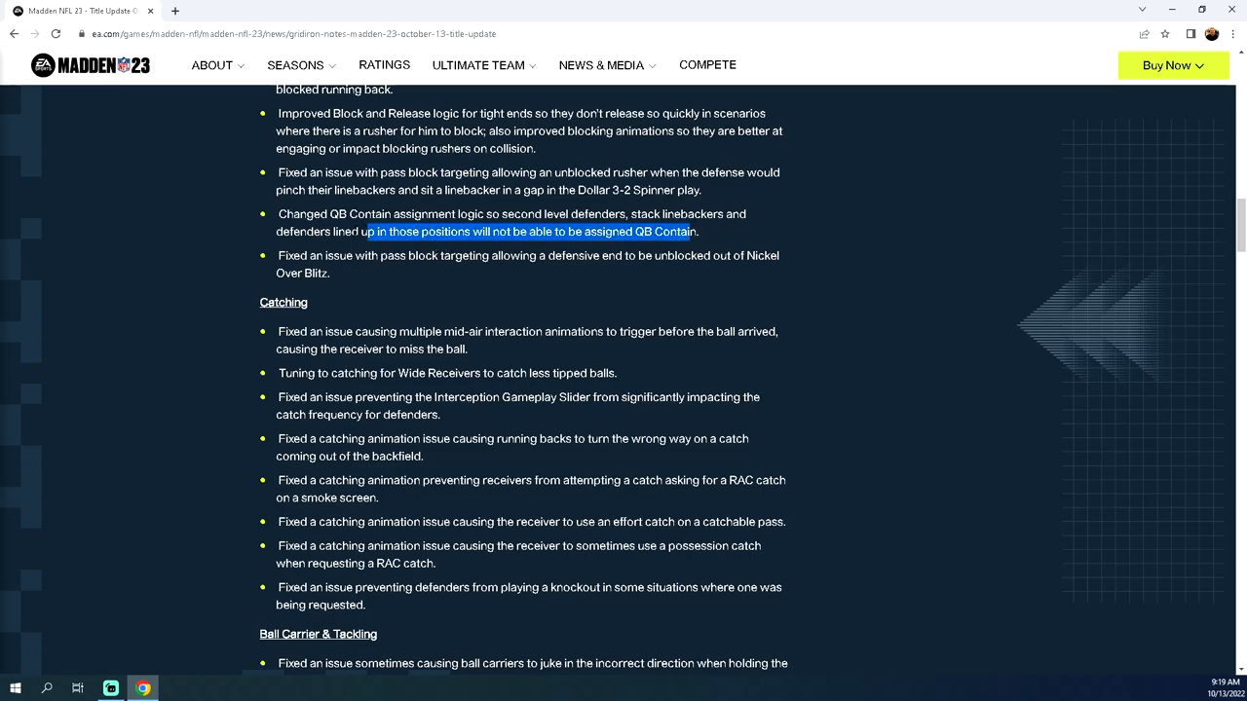
drag(365, 231, 755, 214)
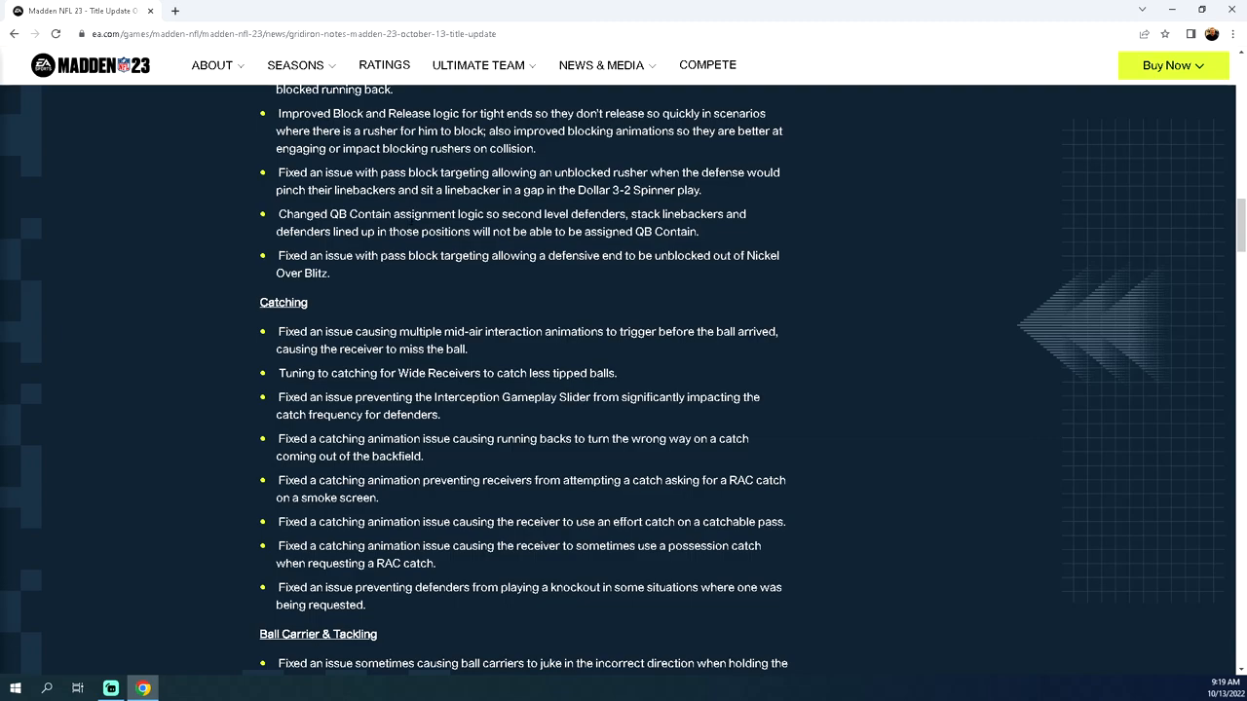
mouse_move(426, 287)
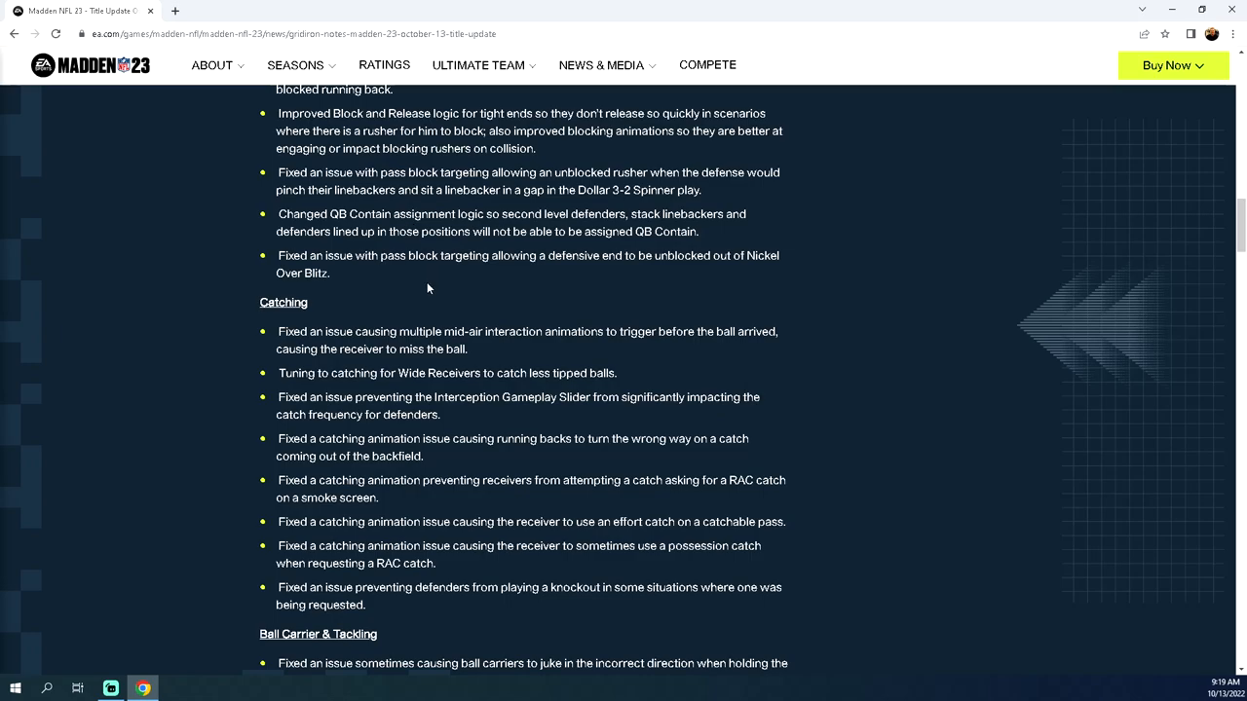
mouse_move(438, 274)
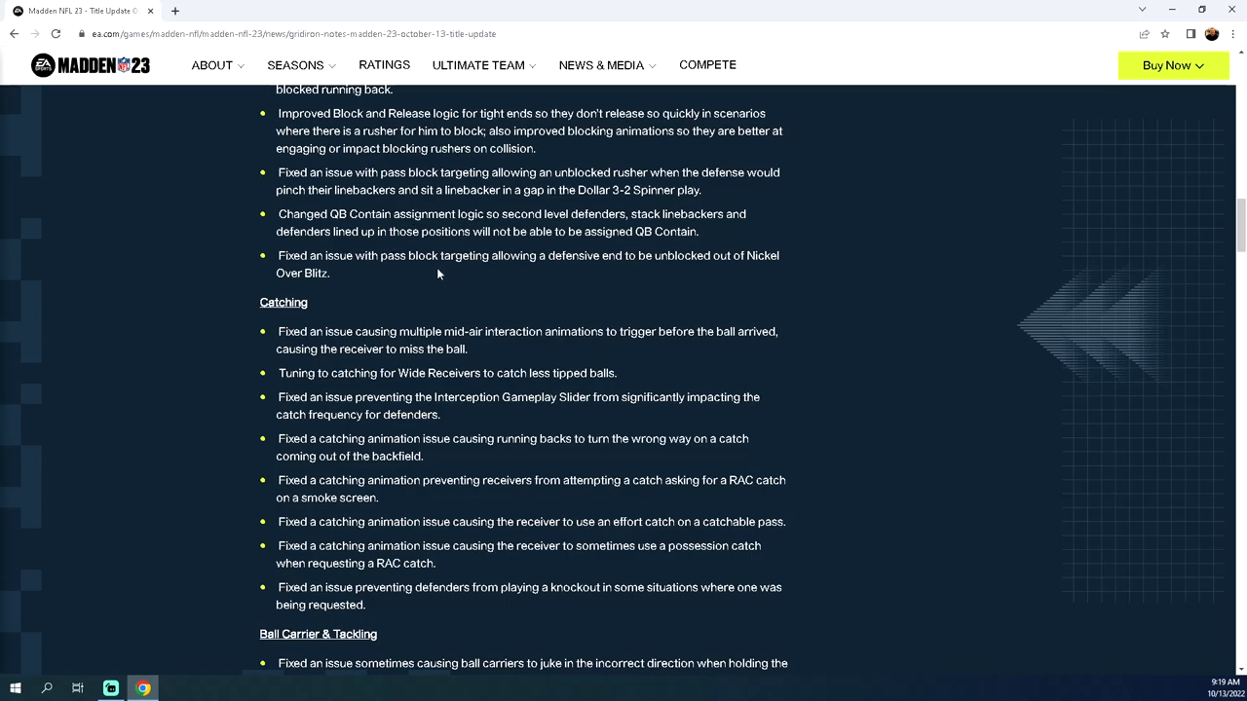
mouse_move(638, 279)
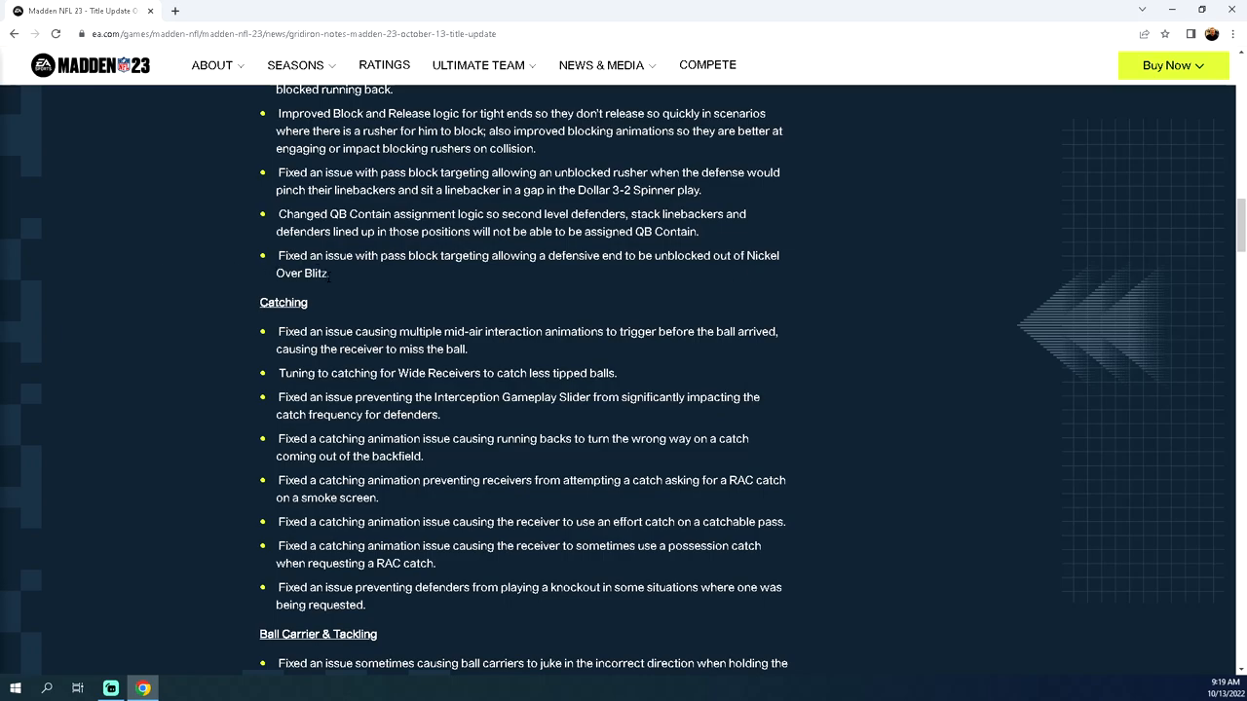
mouse_move(339, 275)
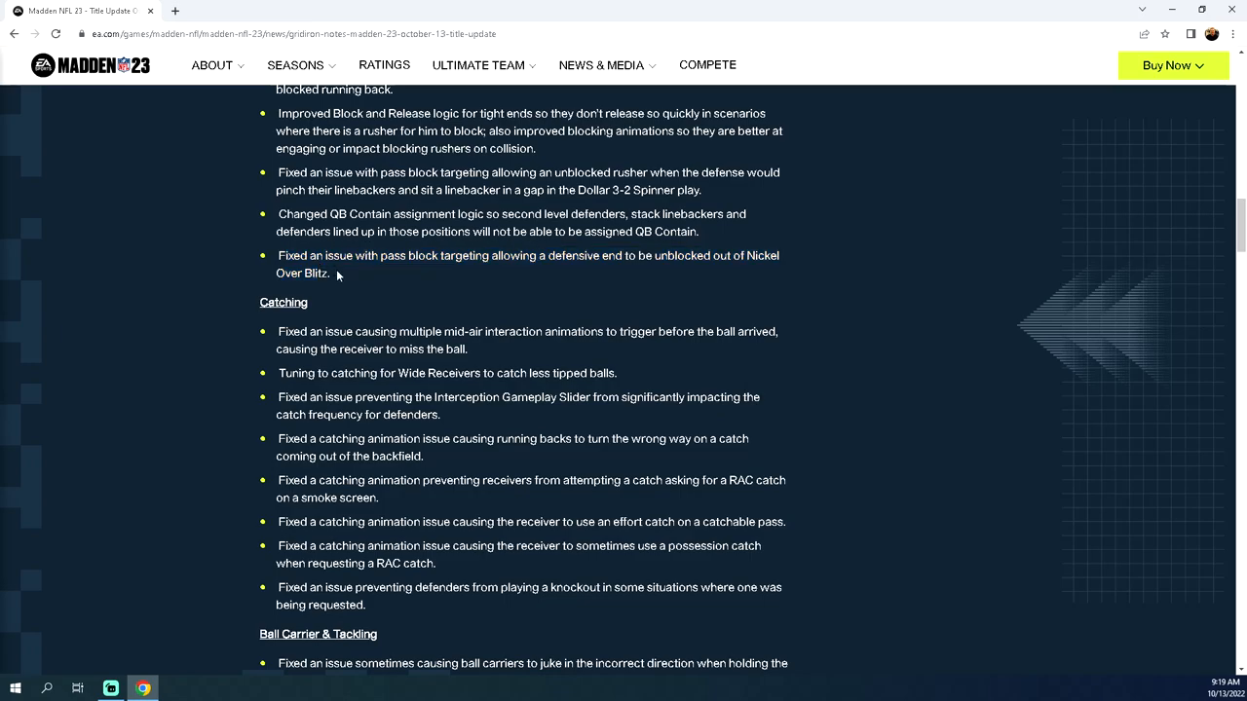
mouse_move(348, 293)
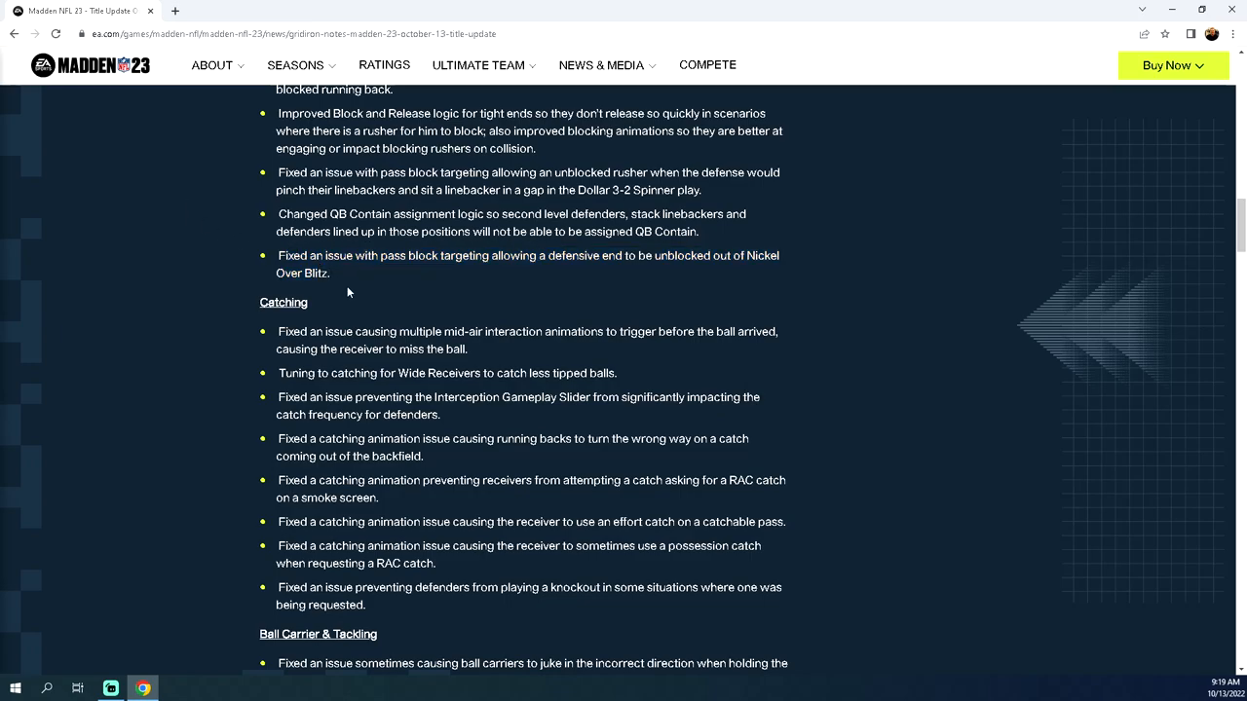
mouse_move(340, 283)
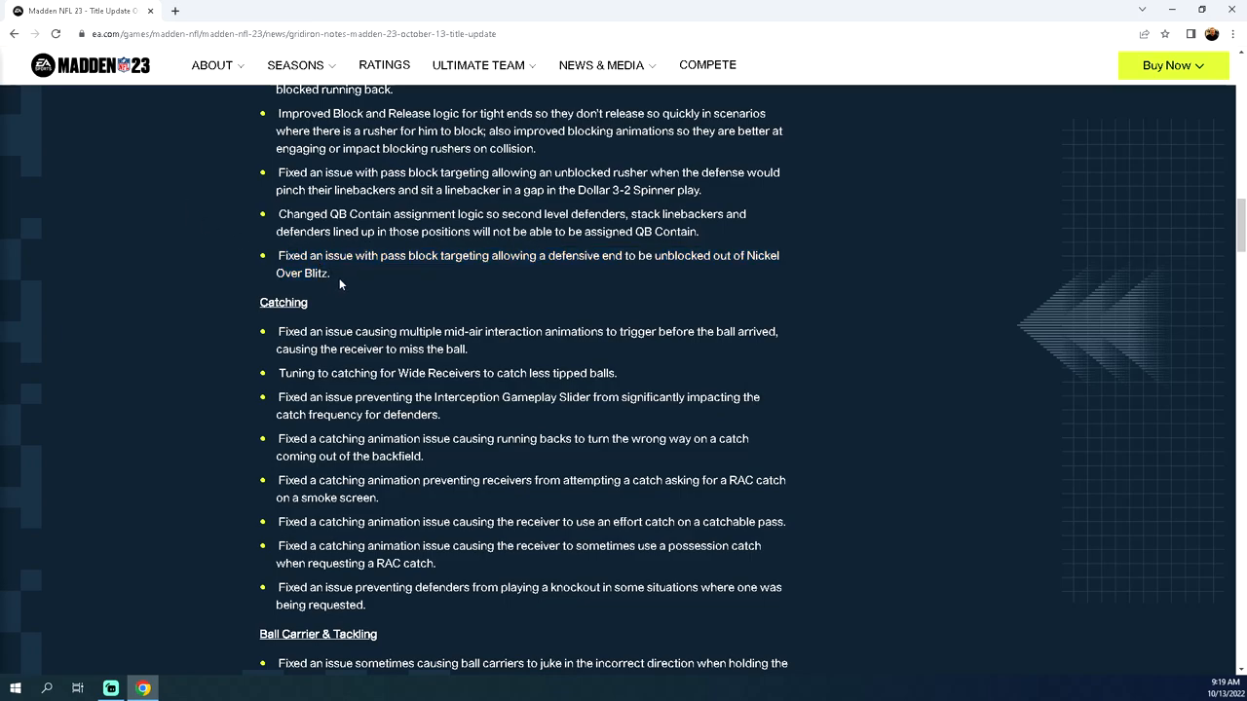
drag(277, 256, 329, 274)
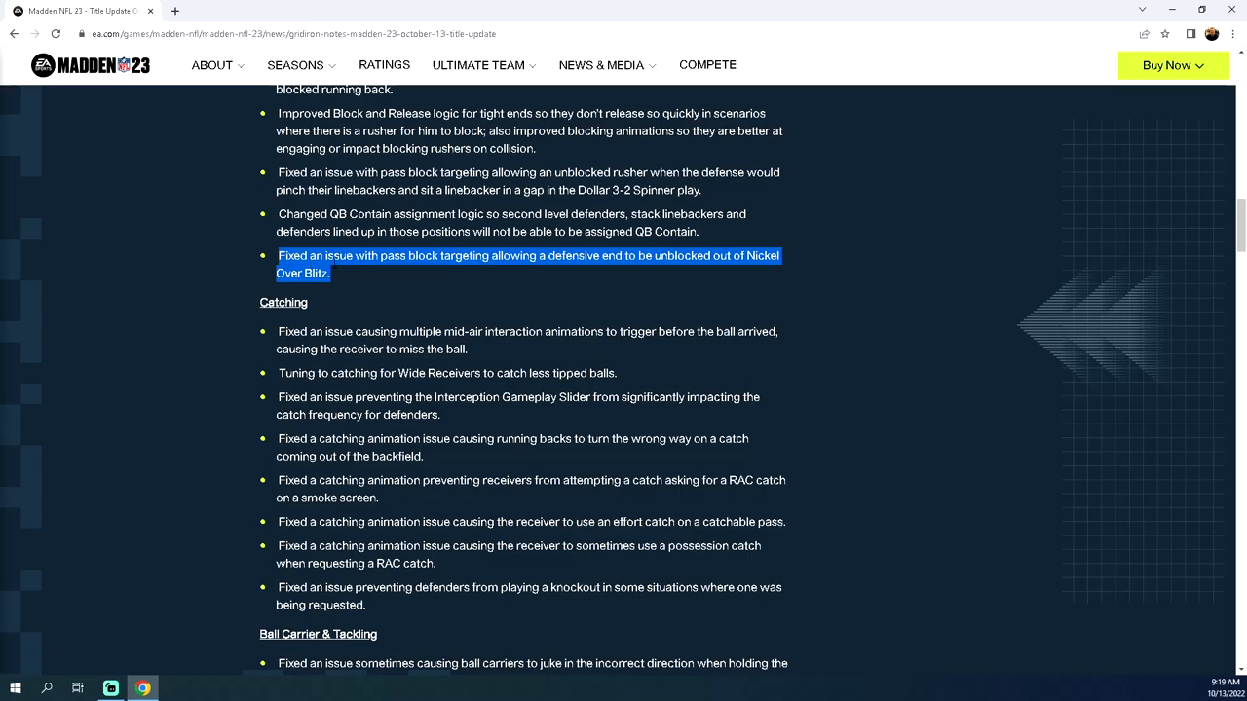
Step: Scroll past the Catching section to the first Ball Carrier & Tackling fixes
scroll(down, 3)
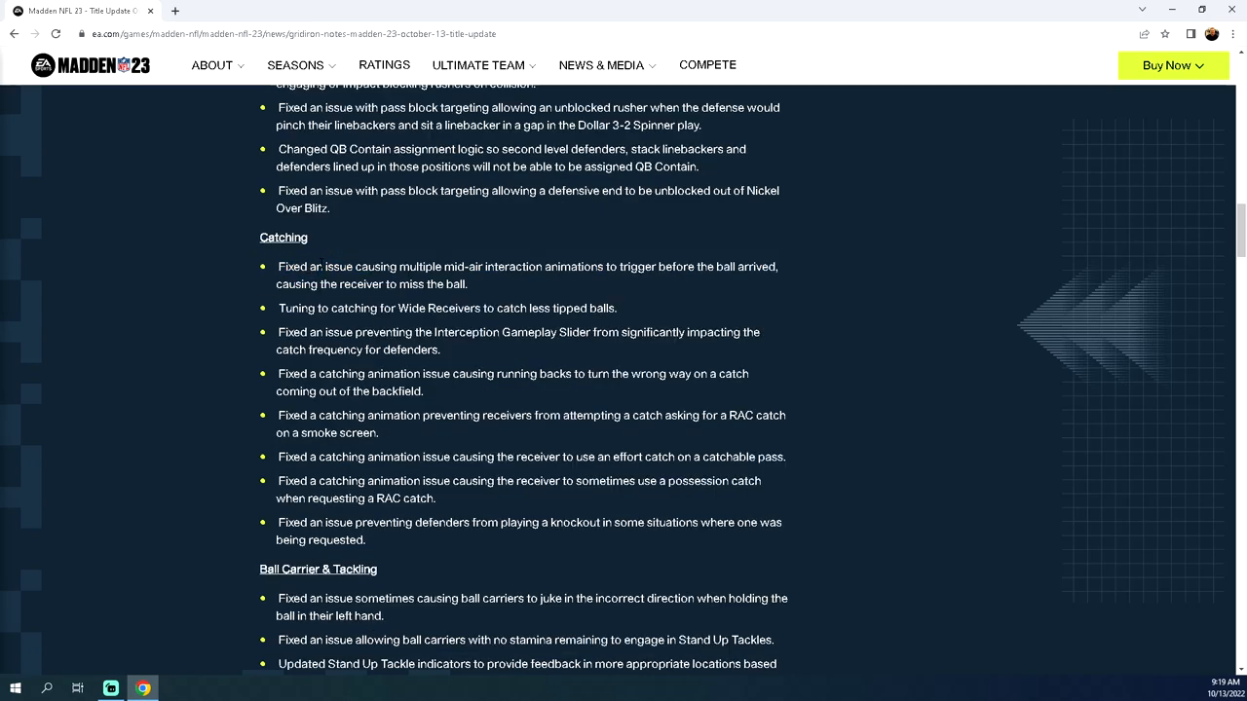
scroll(down, 3)
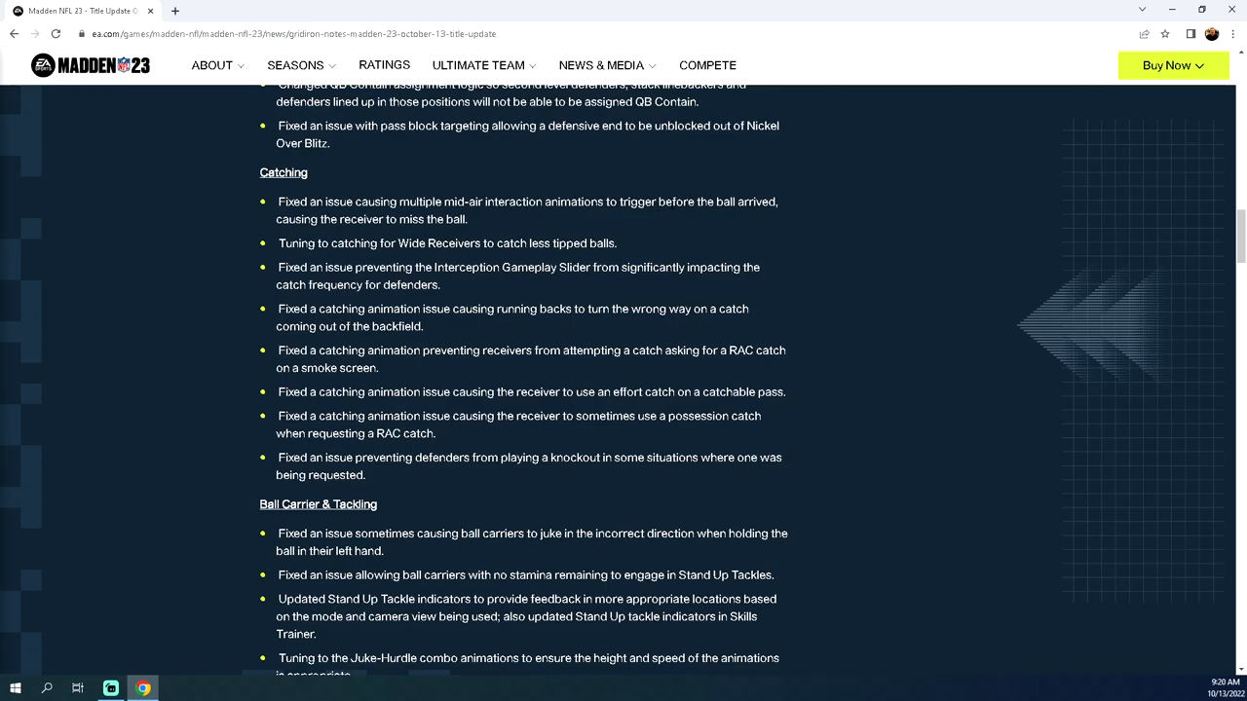
Step: Highlight the mid-air animation fix, then select the Interception Gameplay Slider bullet
drag(277, 202, 467, 220)
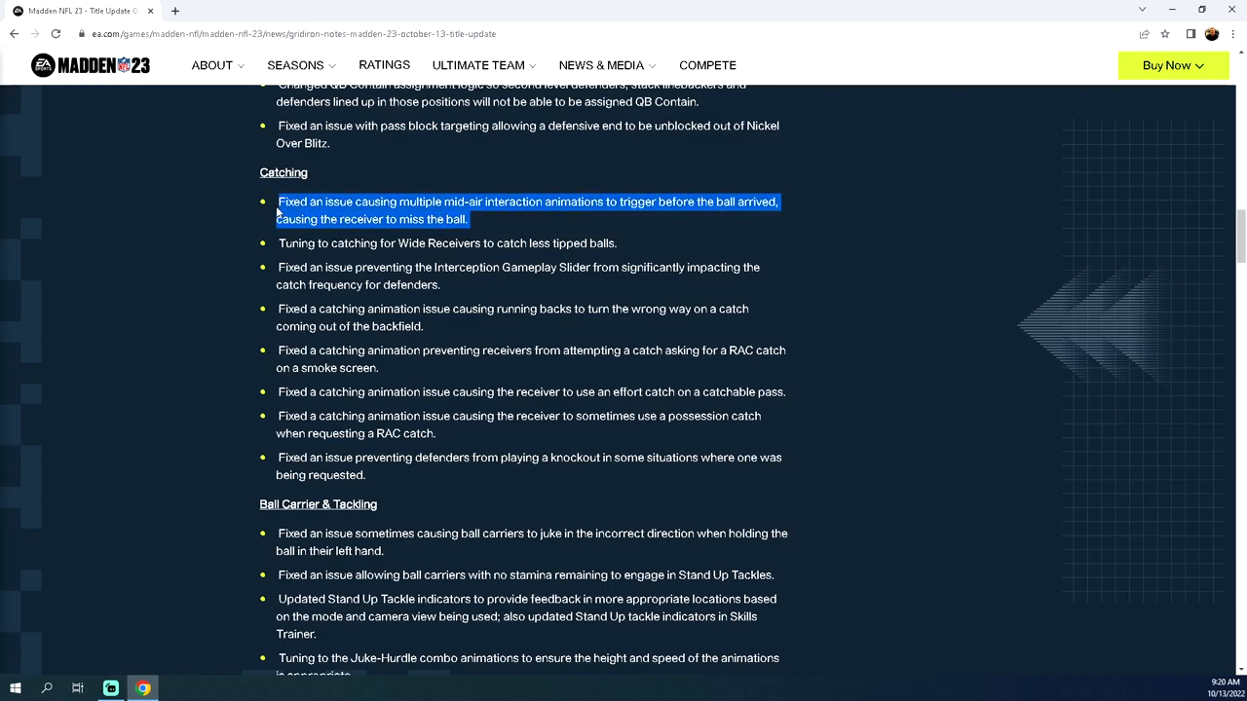
click(338, 260)
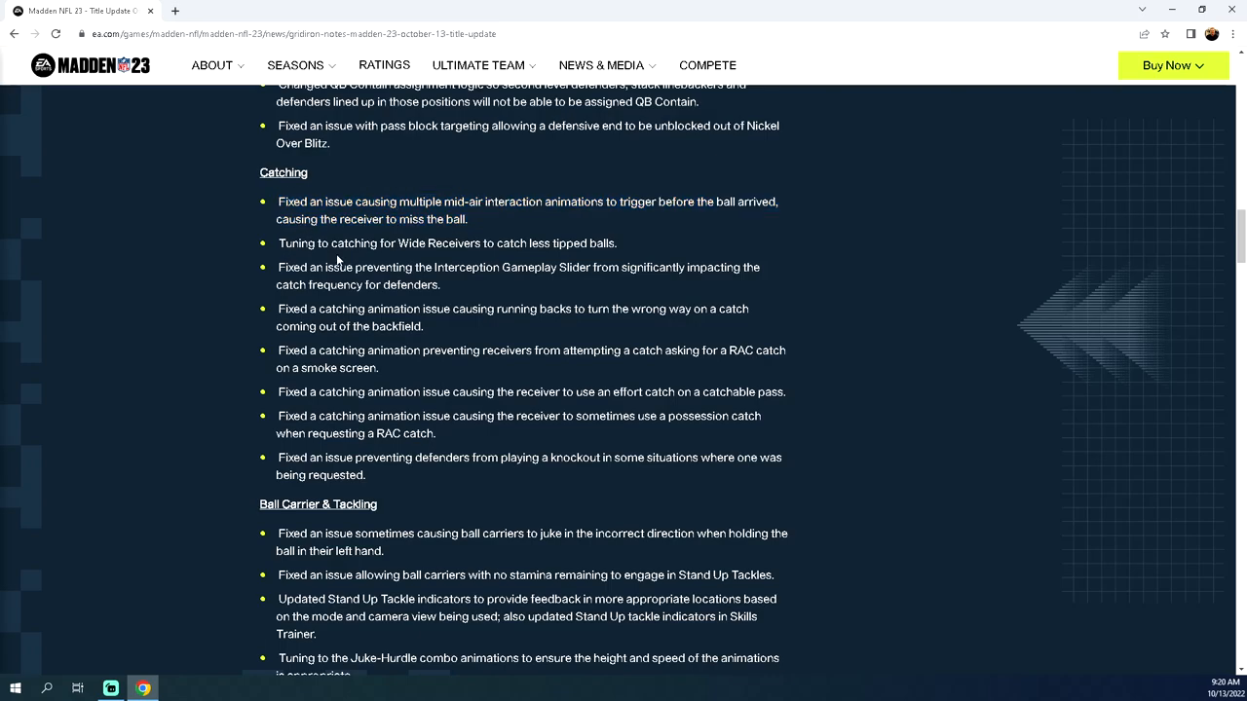
mouse_move(514, 239)
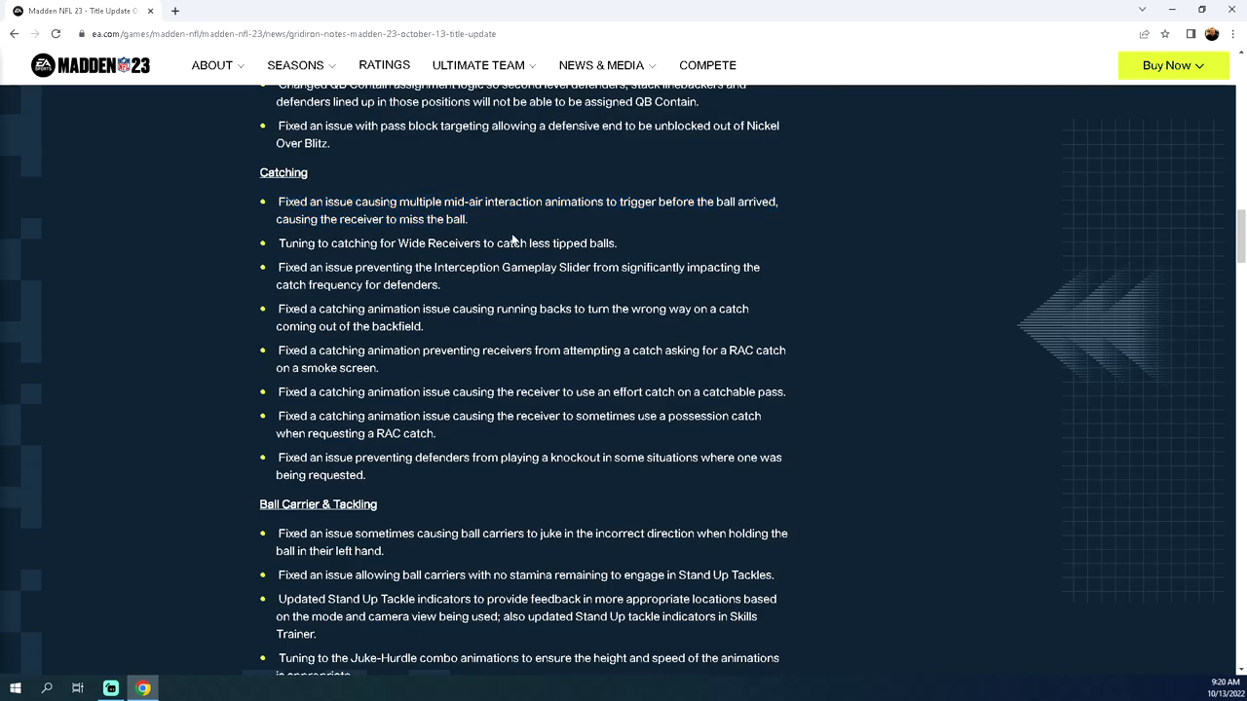
drag(322, 242, 521, 243)
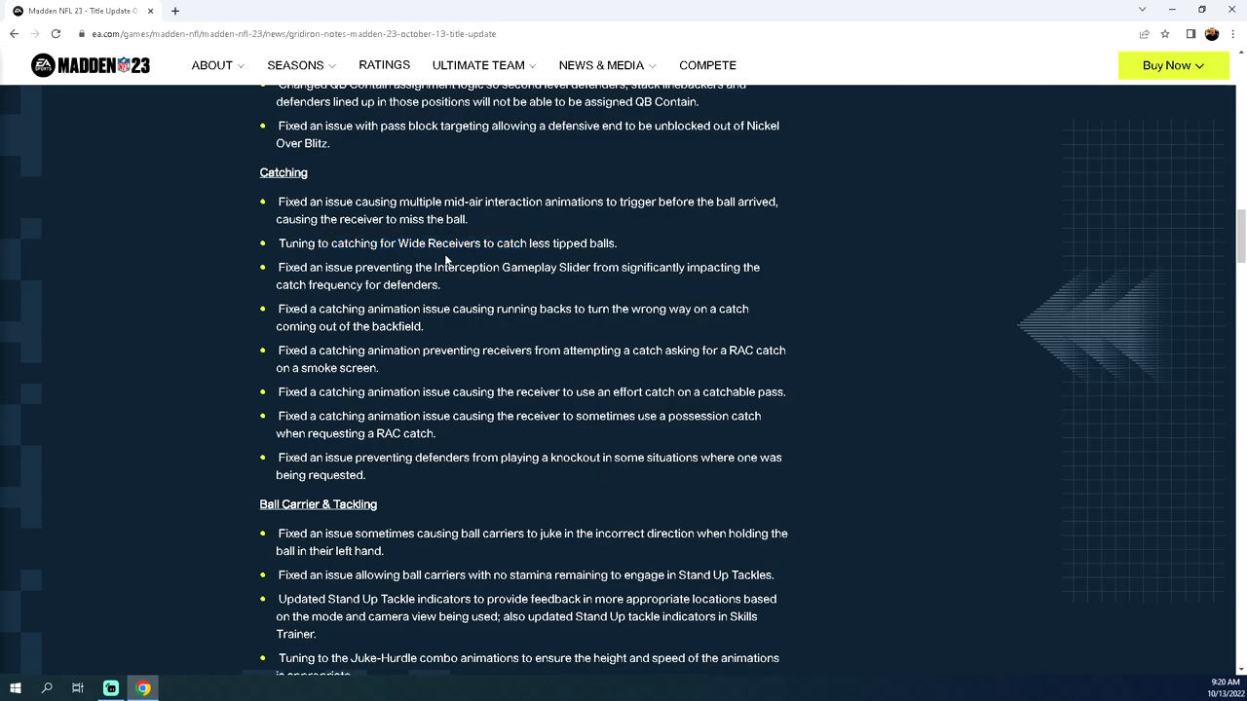
mouse_move(528, 258)
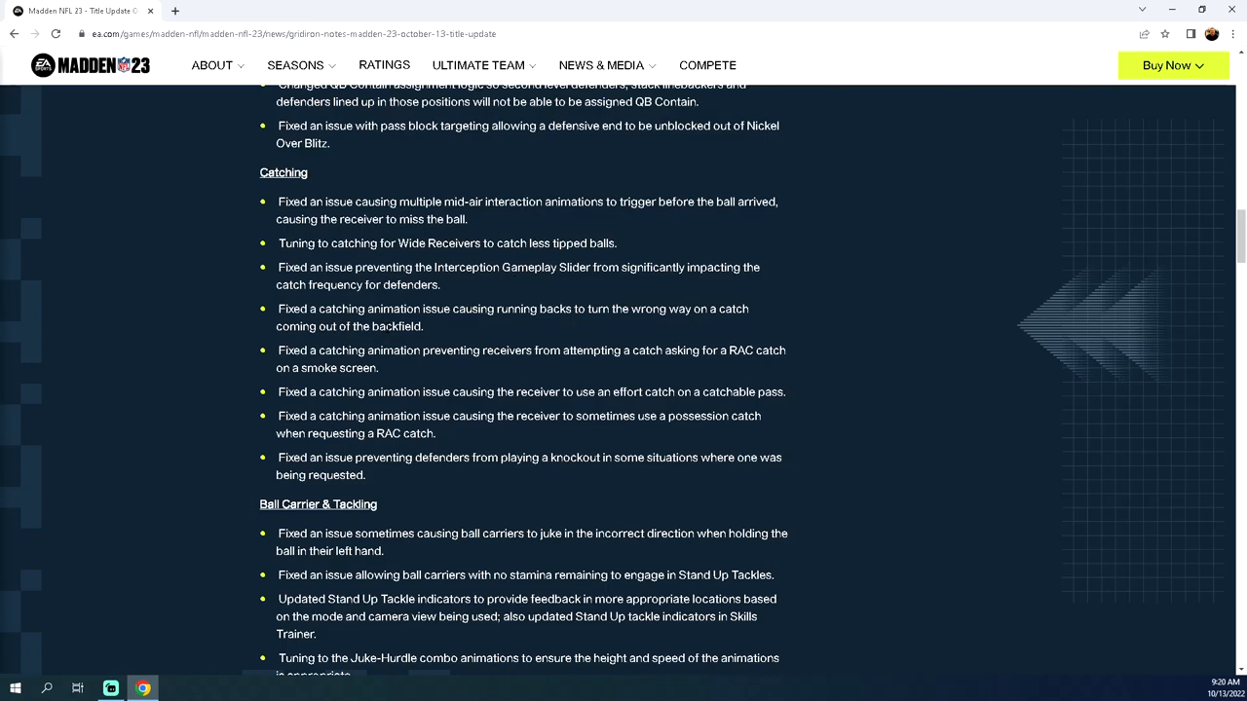
mouse_move(497, 367)
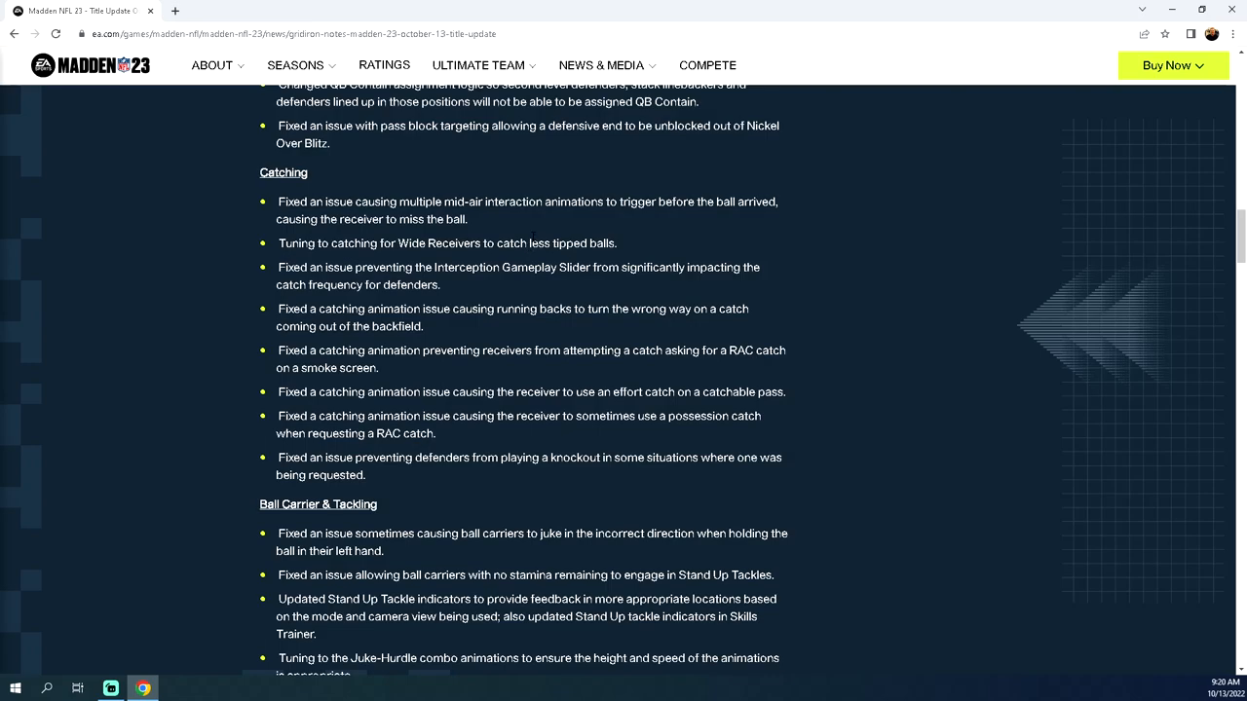
mouse_move(556, 241)
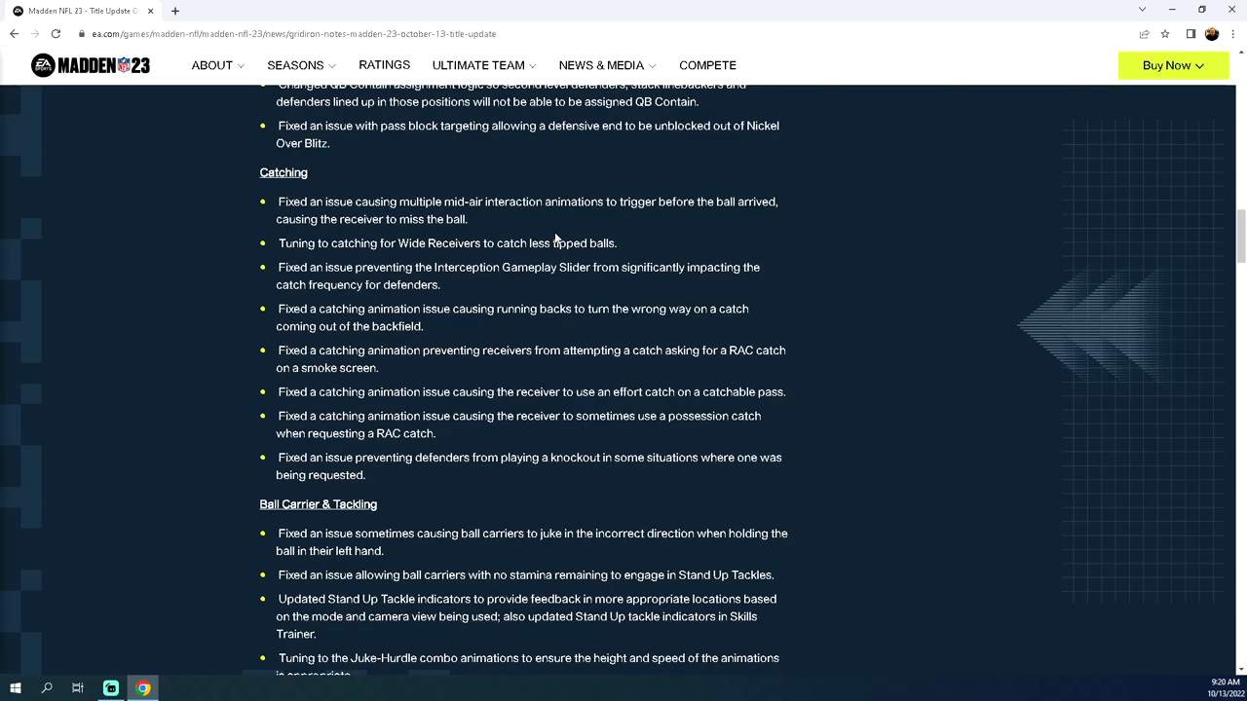
triple_click(446, 242)
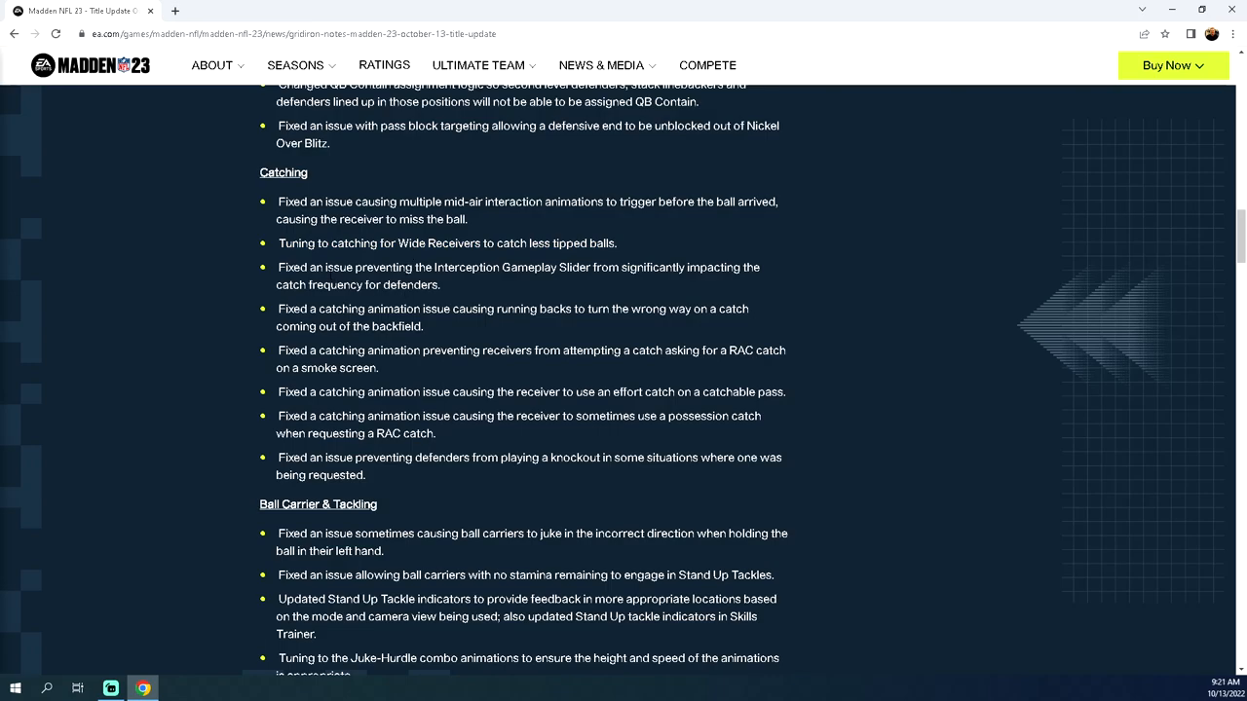
mouse_move(518, 285)
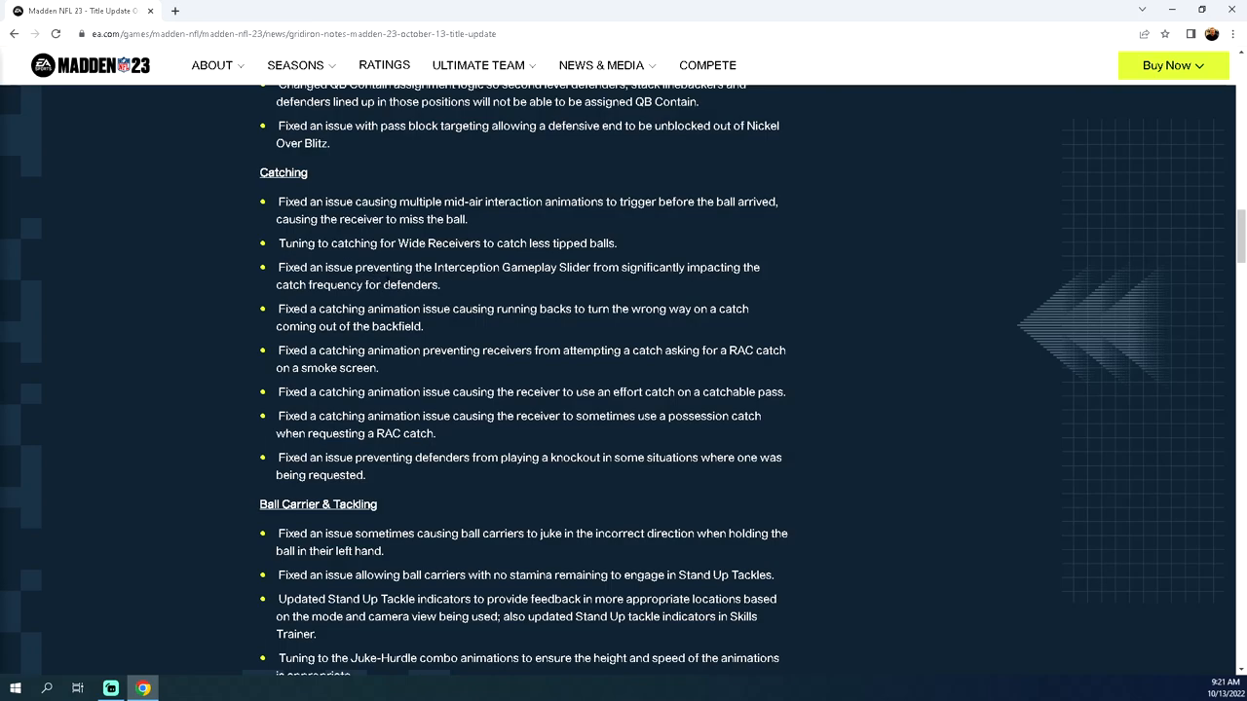
mouse_move(444, 288)
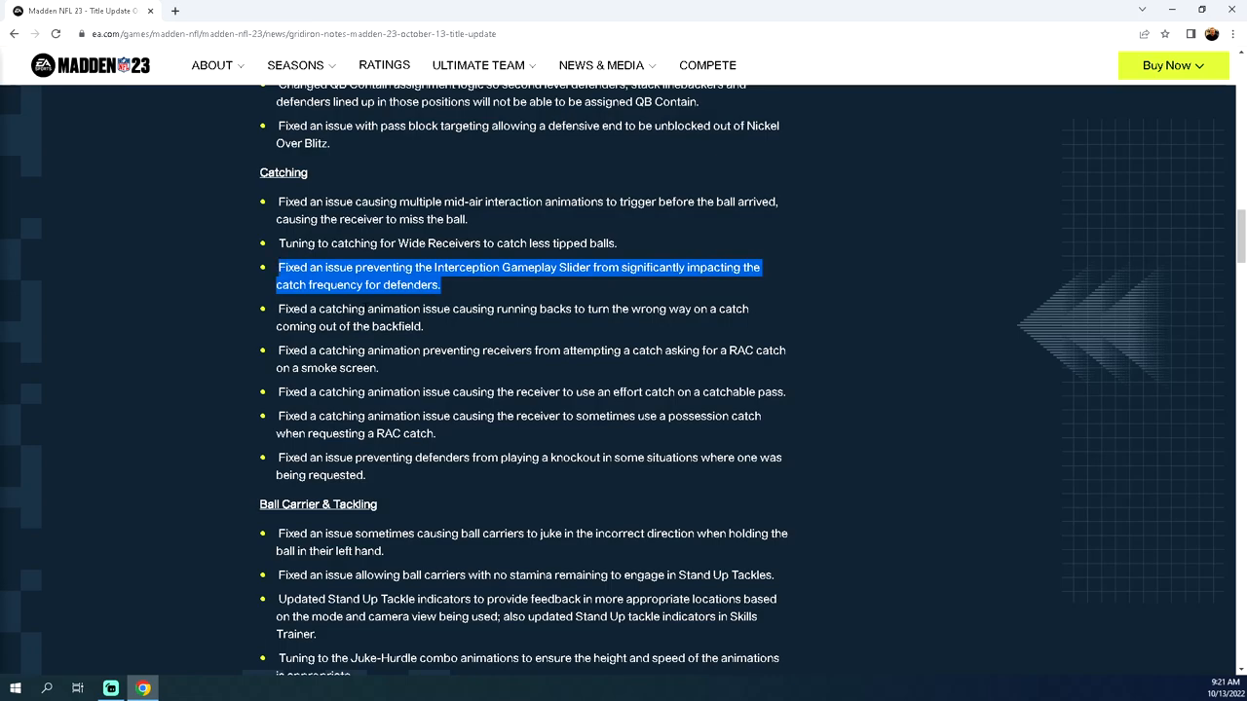
Step: Briefly highlight the running backs wrong-way catch fix, then select the RAC possession-catch fix
scroll(down, 3)
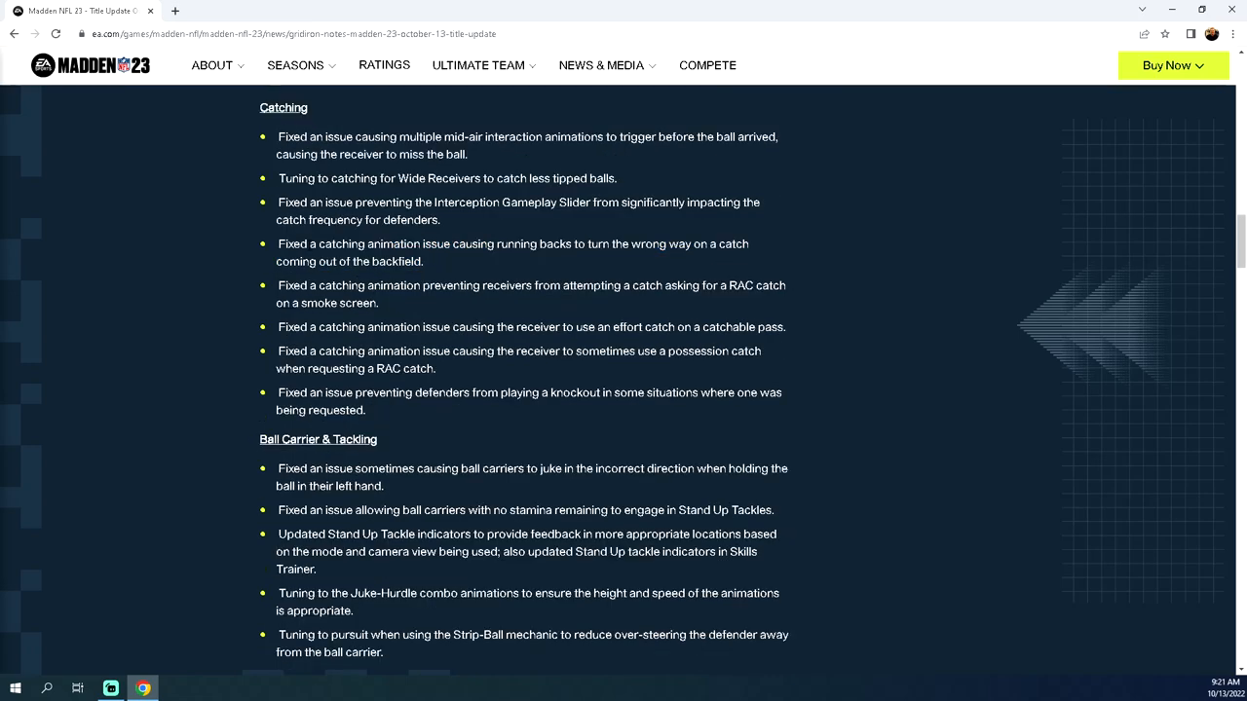
mouse_move(487, 260)
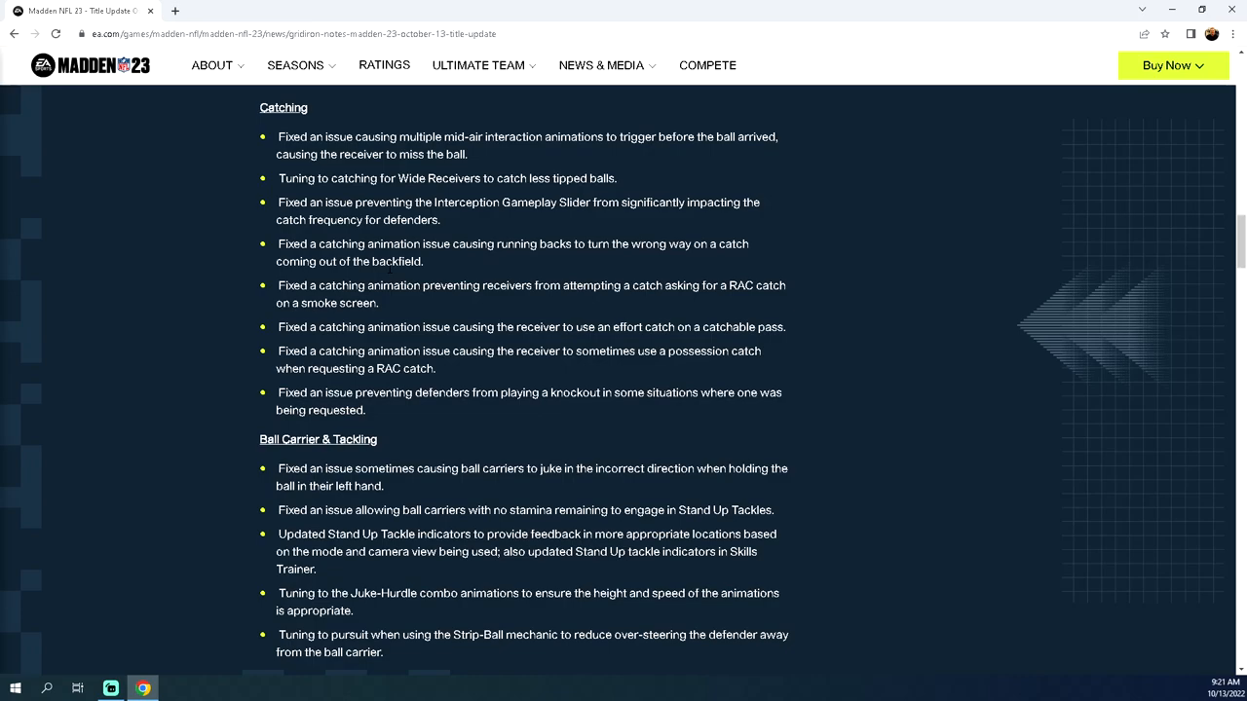
double_click(396, 261)
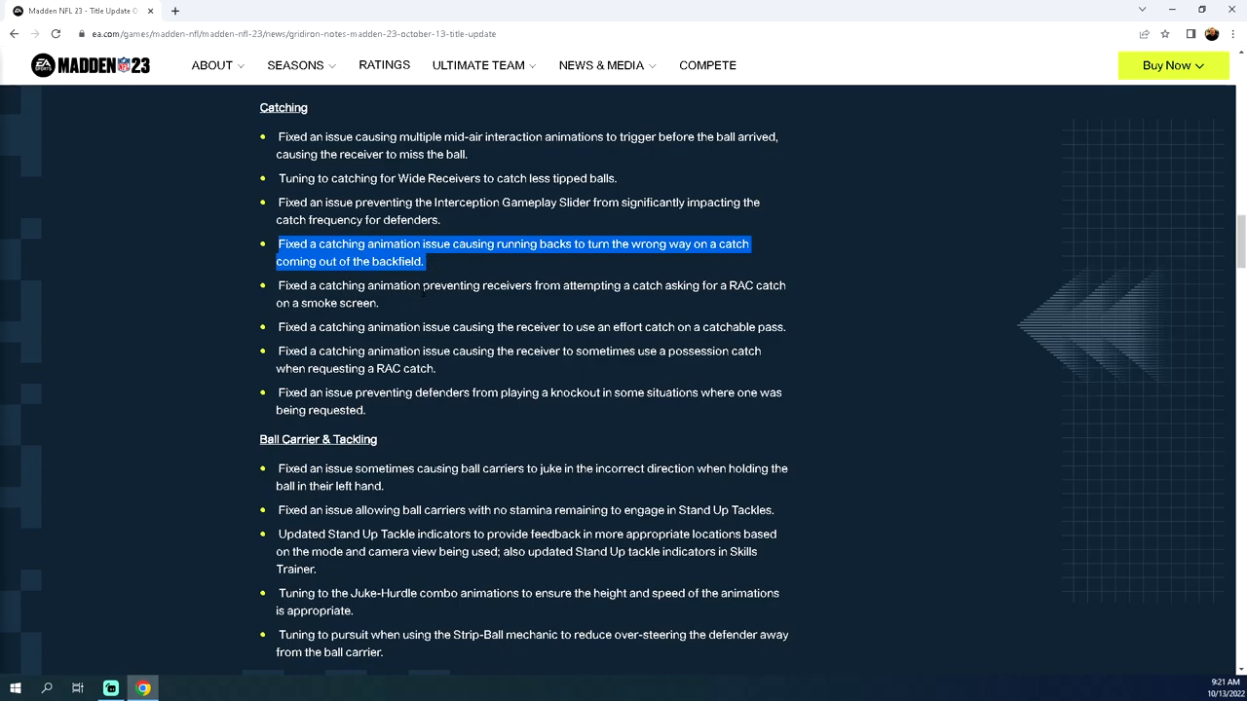
mouse_move(666, 302)
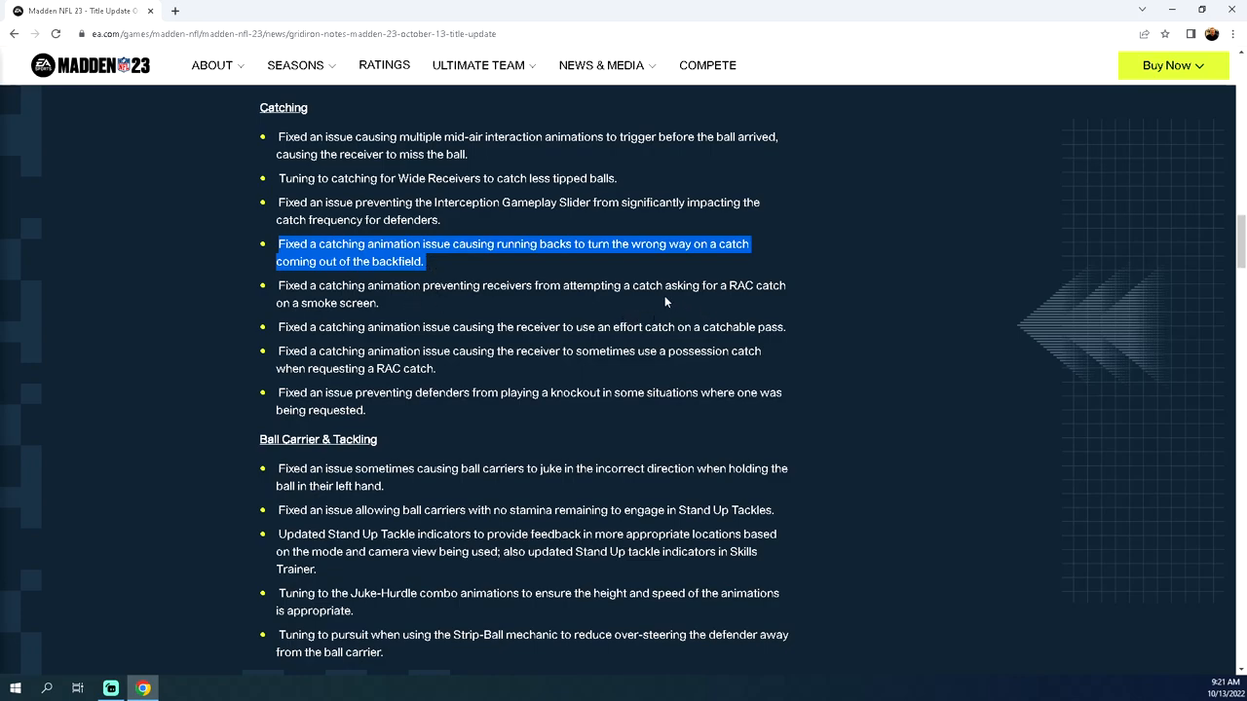
click(666, 301)
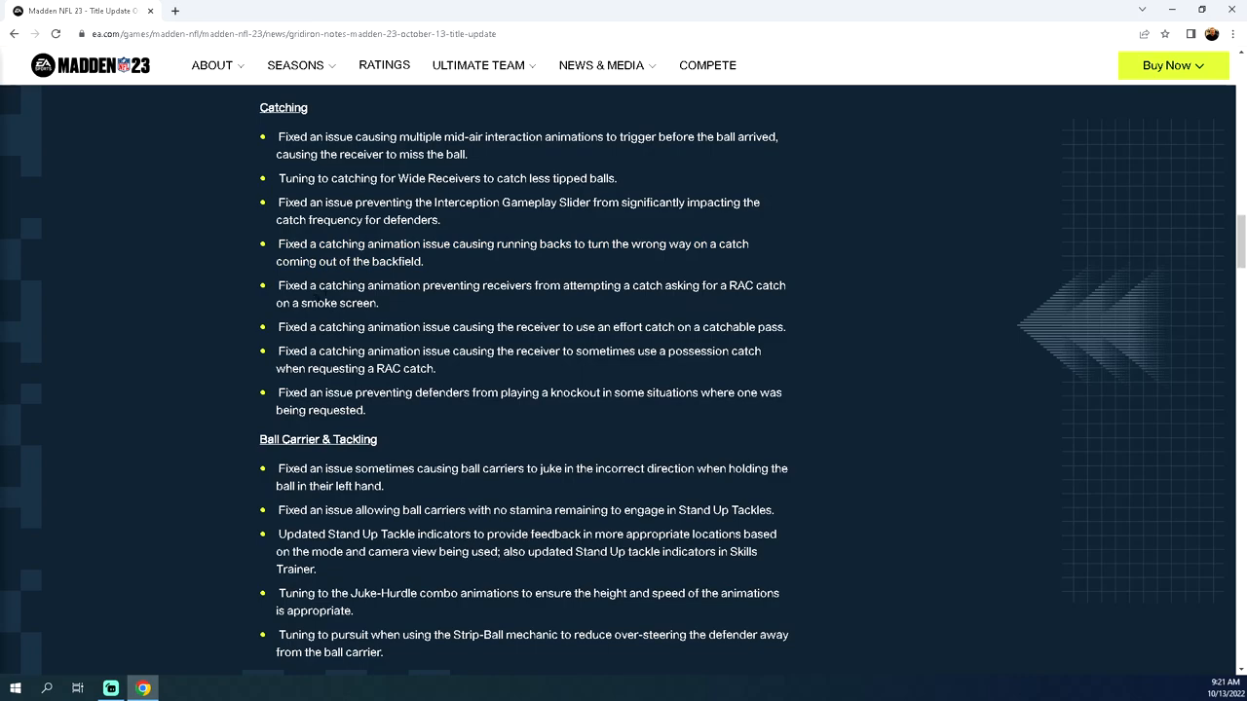
scroll(down, 3)
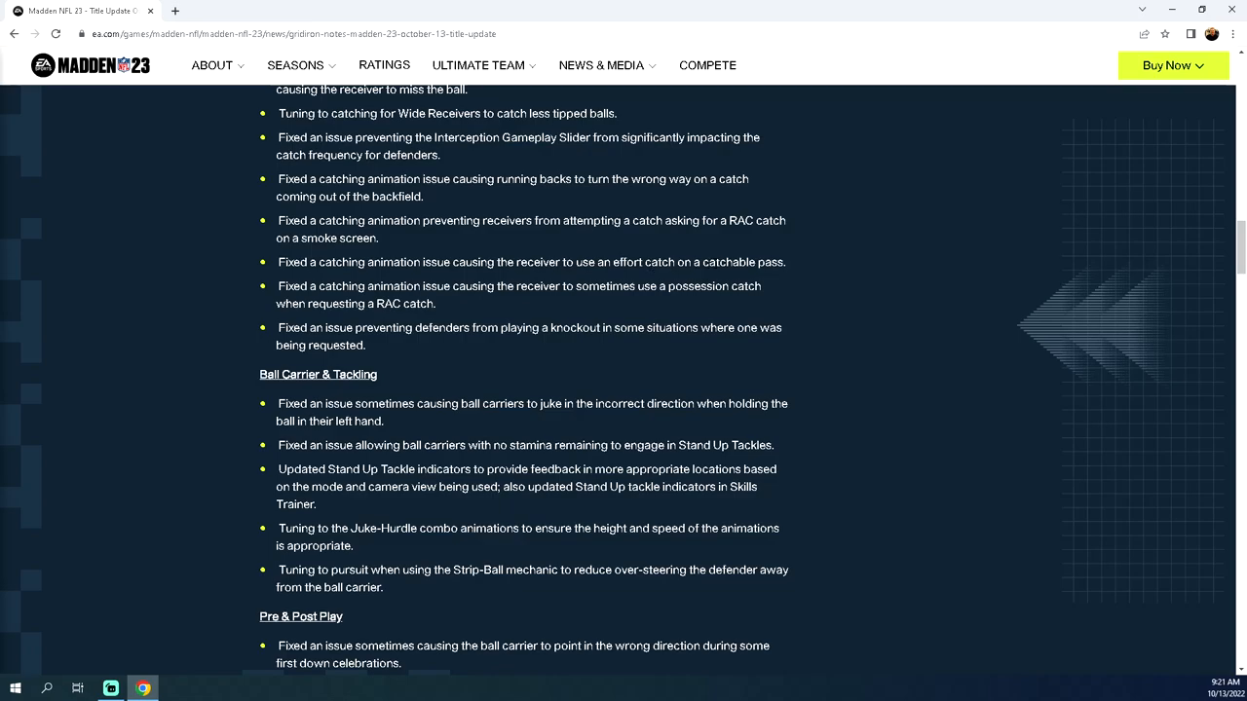
double_click(745, 262)
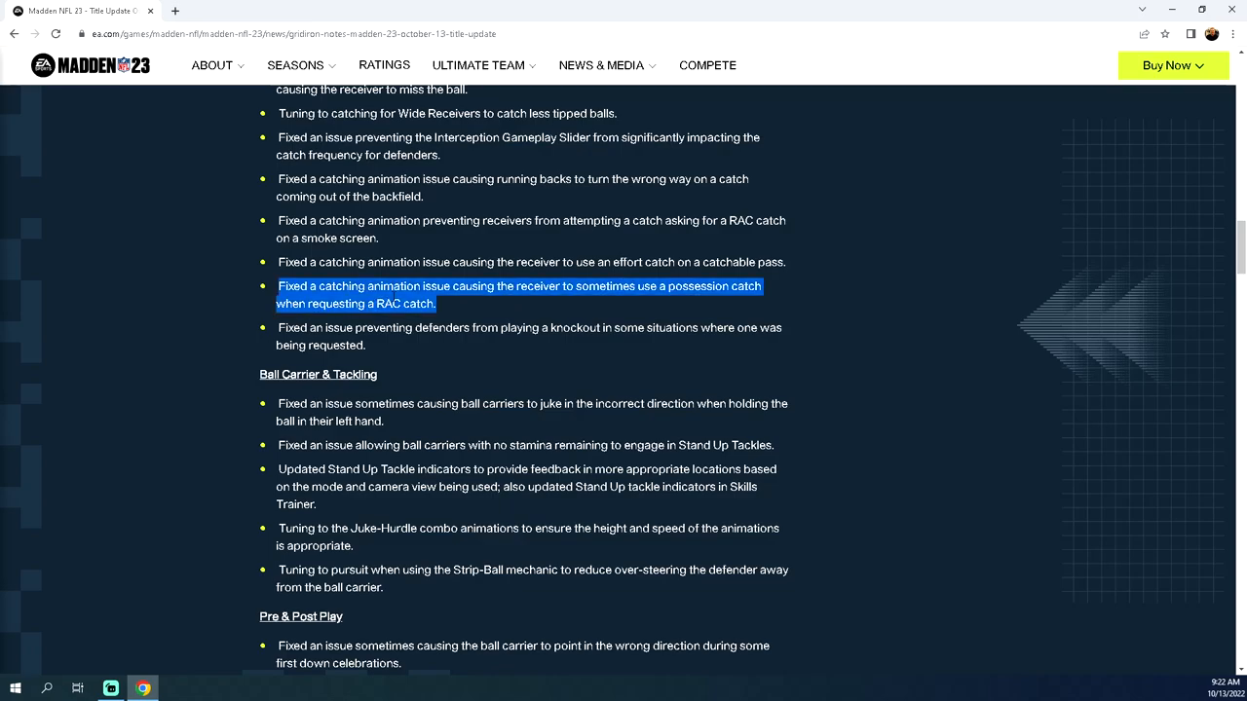
Step: Select the first Ball Carrier & Tackling bullet, then scroll to the General Fixes heading
scroll(down, 3)
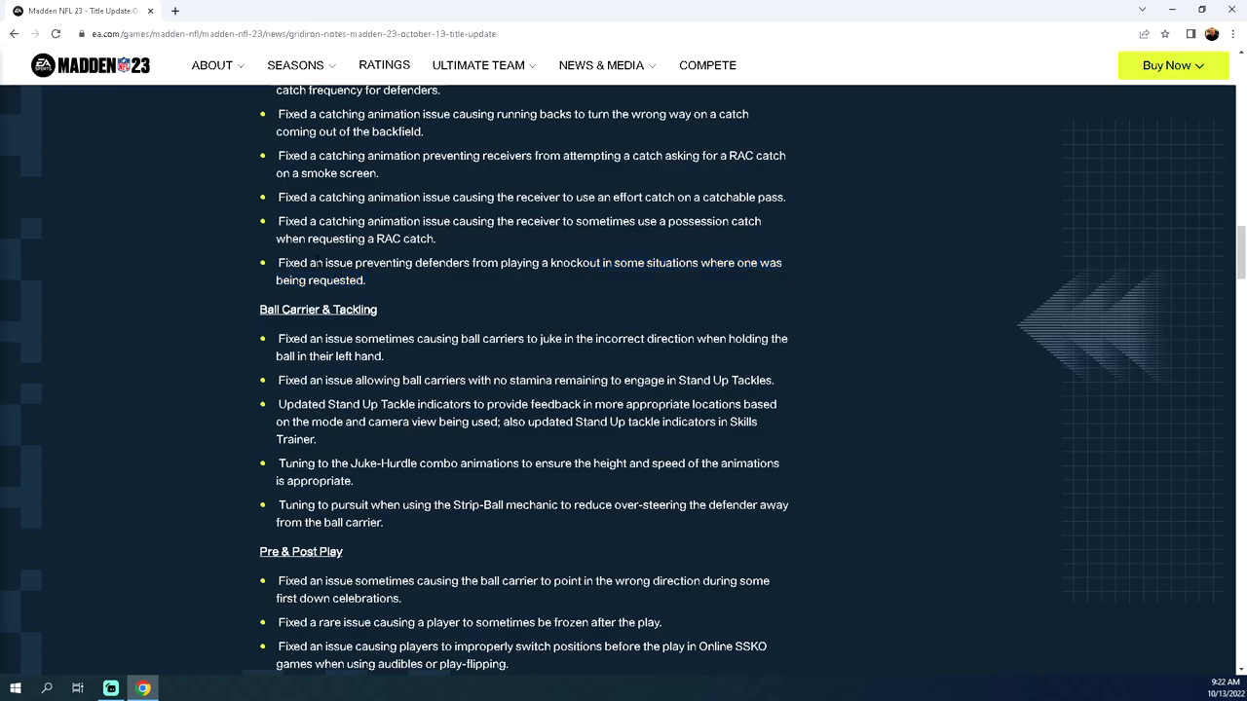
drag(278, 262, 367, 280)
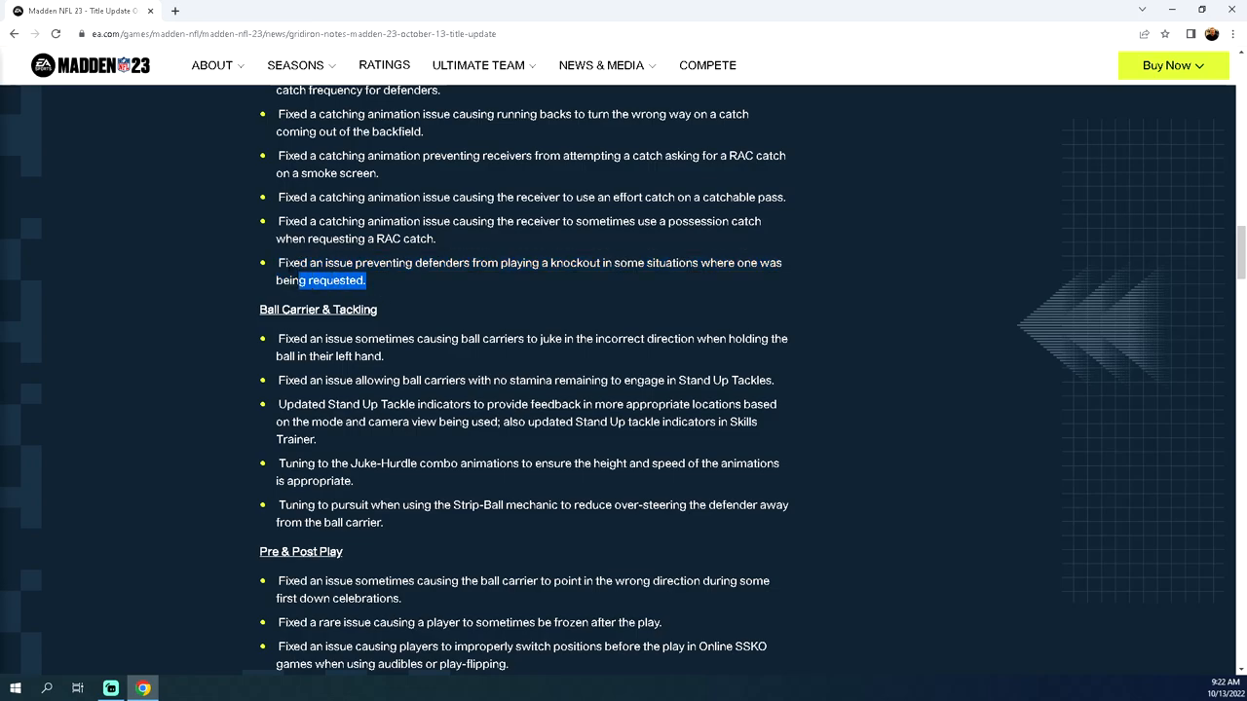
scroll(down, 3)
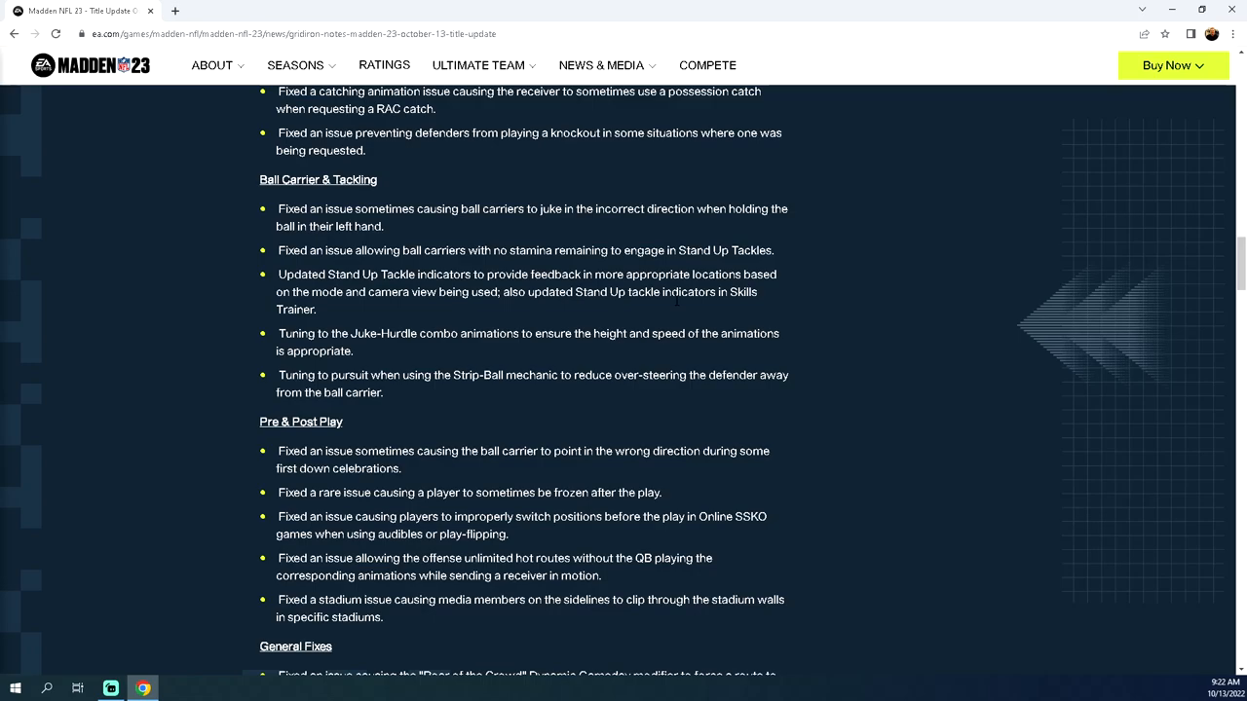
mouse_move(587, 229)
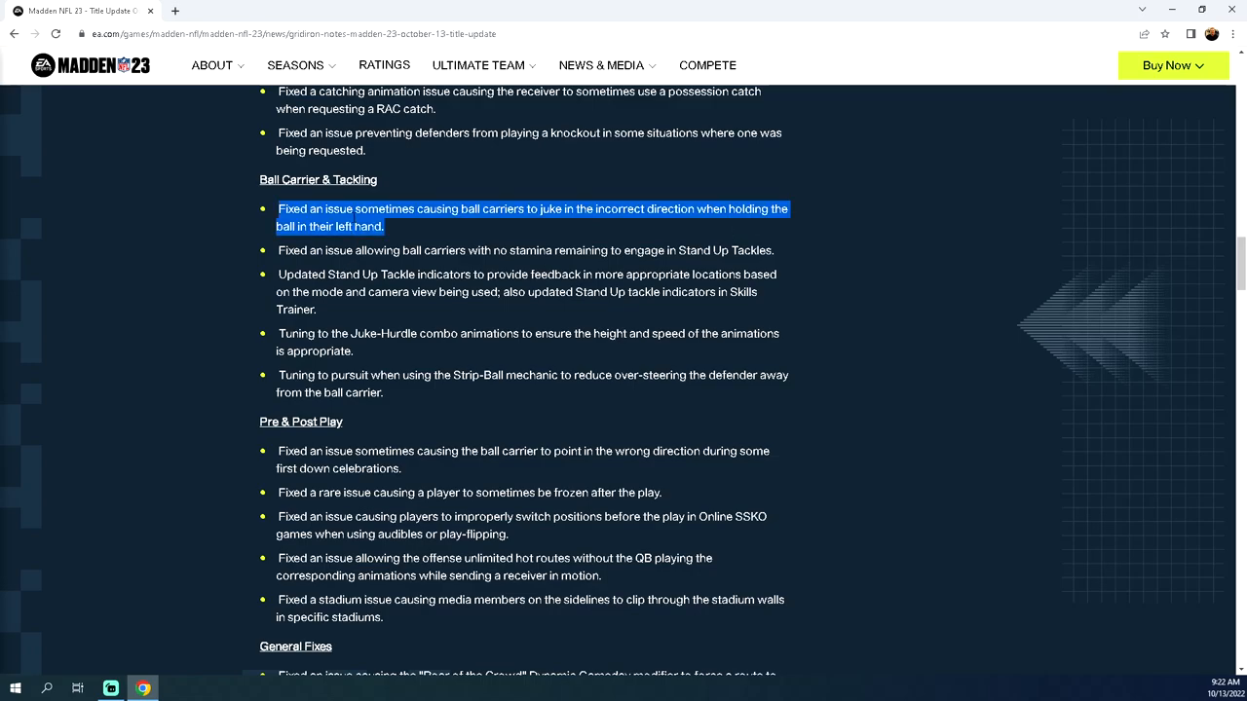
Step: Select Pre & Post Play lines, then scroll to the coach-cam art, fade route and Curl-Flat fixes
scroll(down, 3)
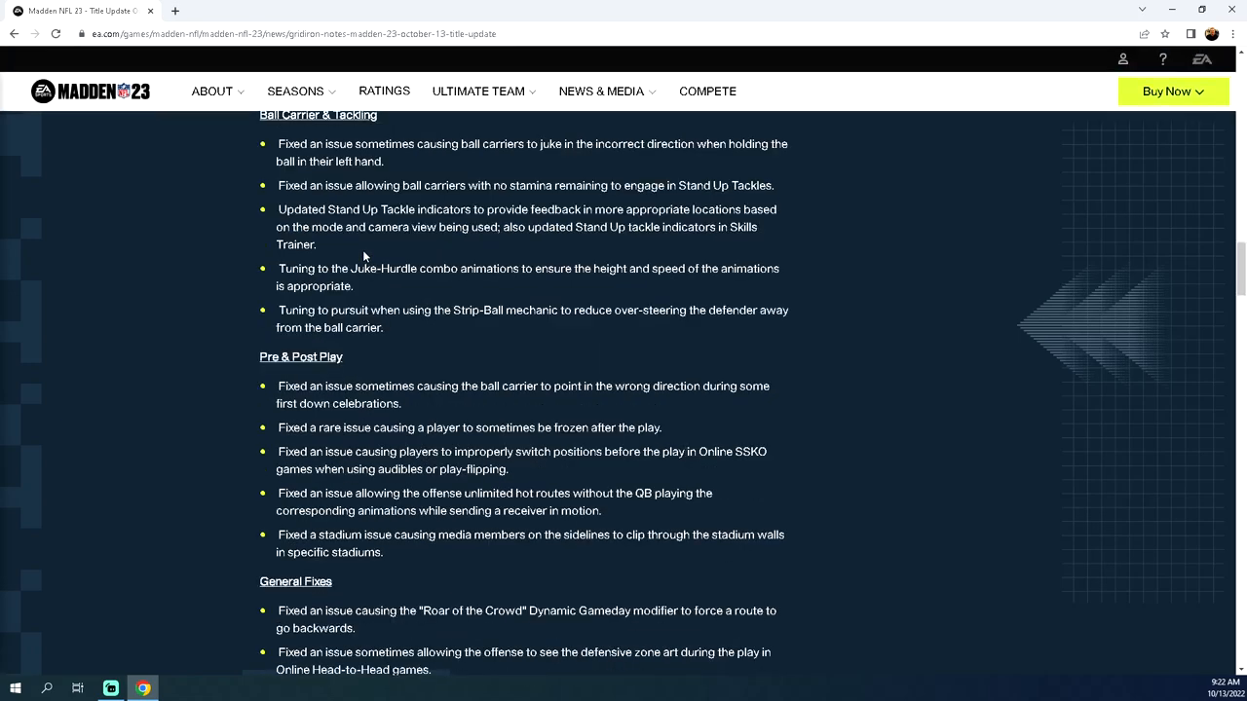
scroll(up, 3)
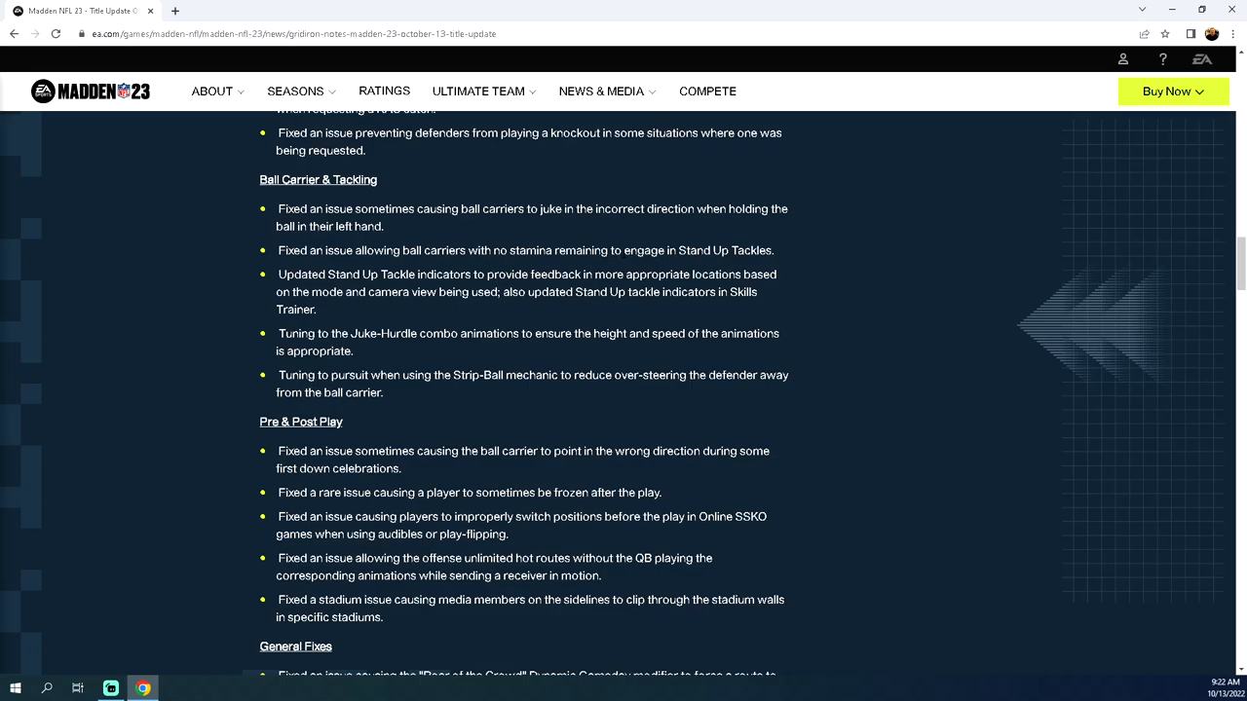
mouse_move(786, 246)
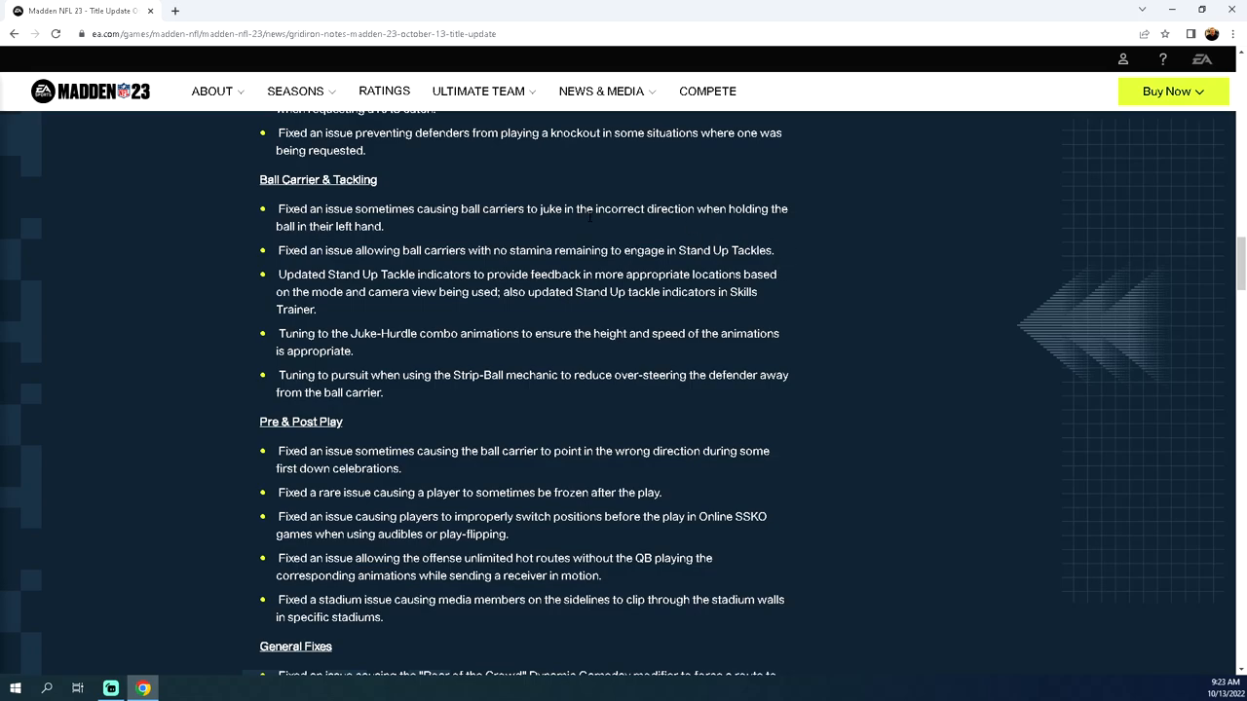
triple_click(526, 250)
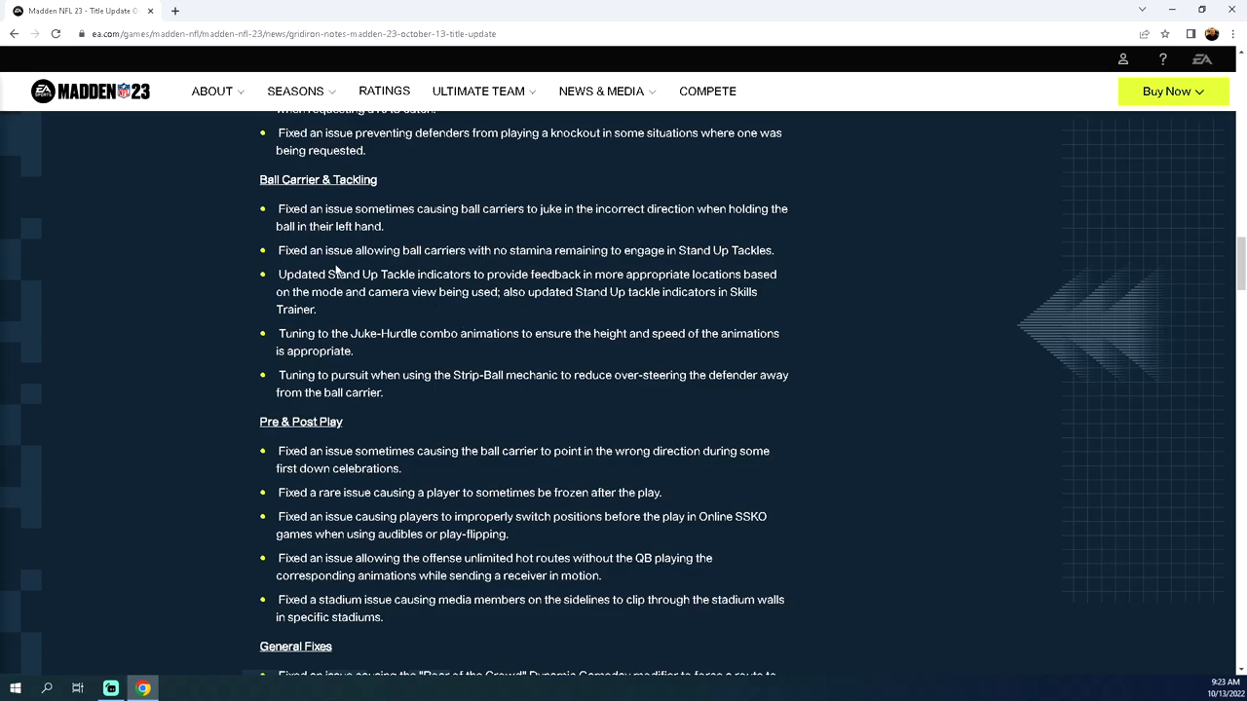
scroll(down, 3)
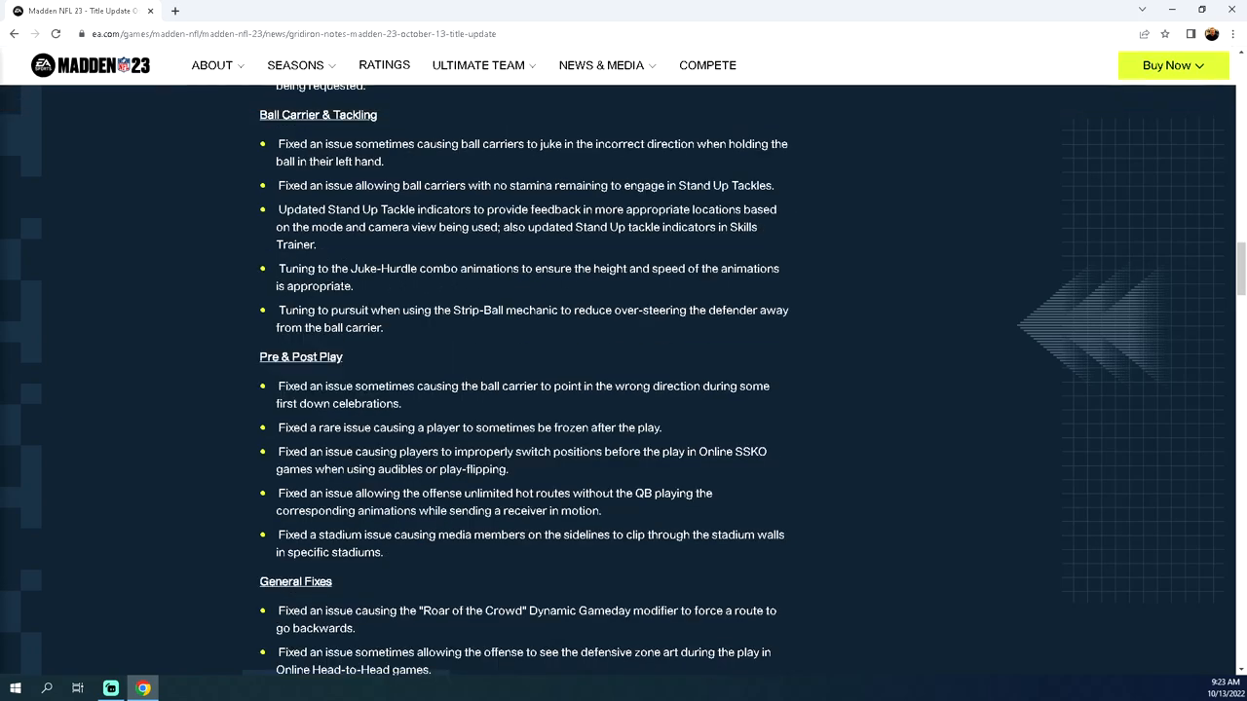
mouse_move(404, 284)
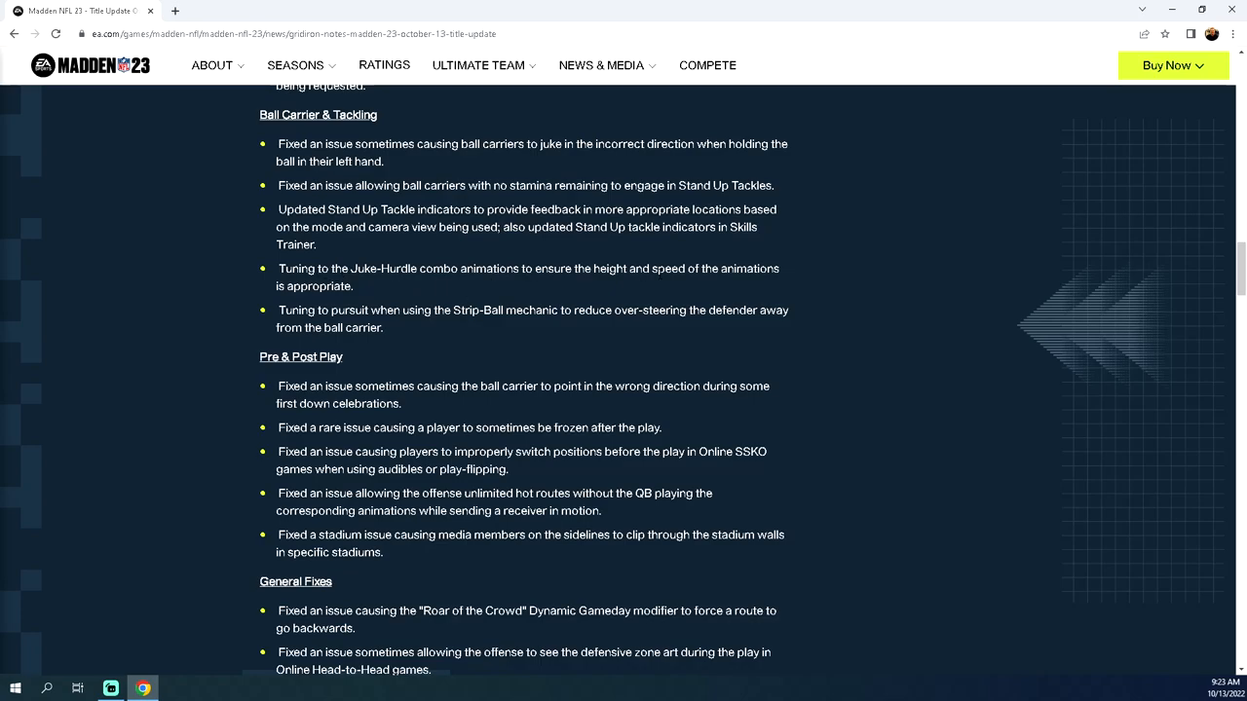
drag(279, 269, 354, 286)
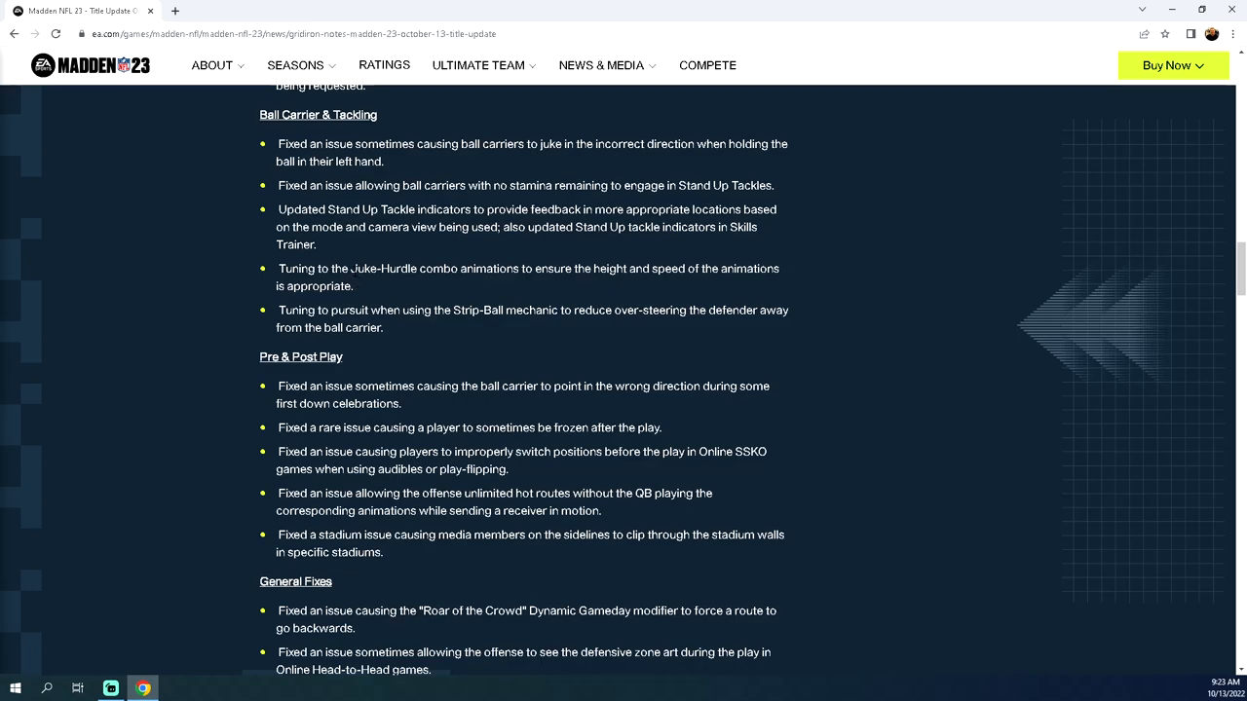
scroll(down, 3)
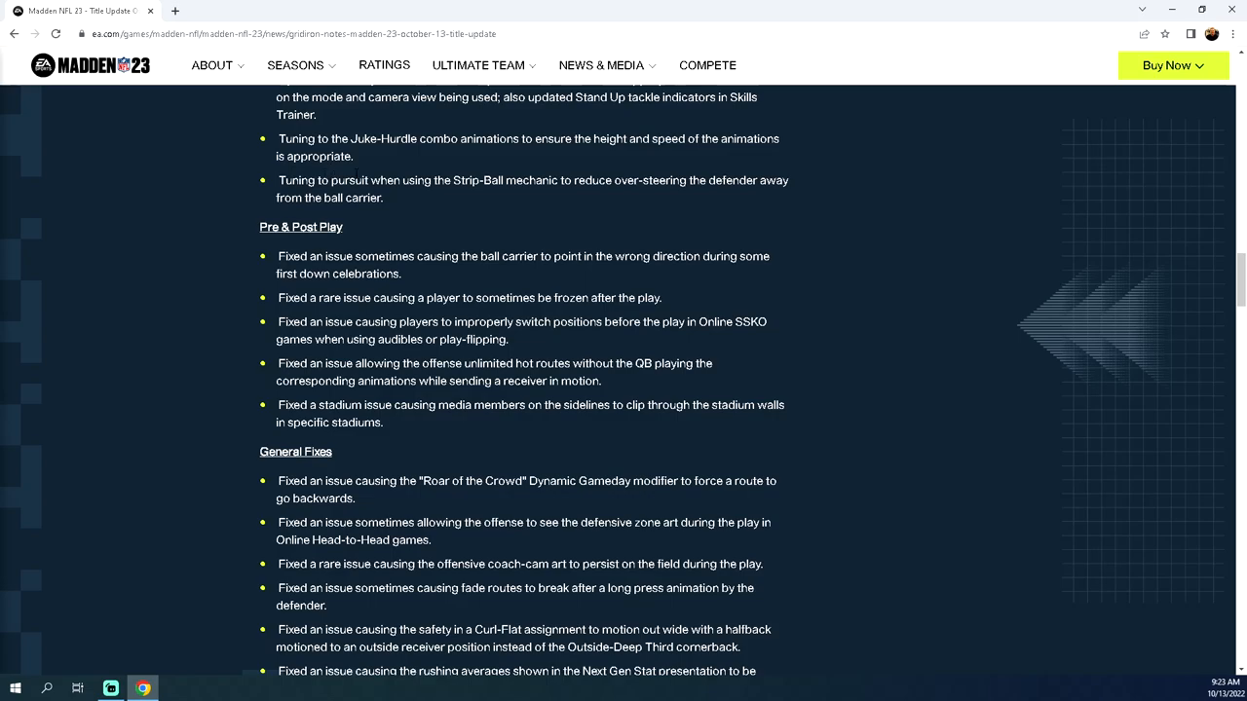
Step: Scroll down through the General Fixes list in the Madden 23 notes
scroll(down, 3)
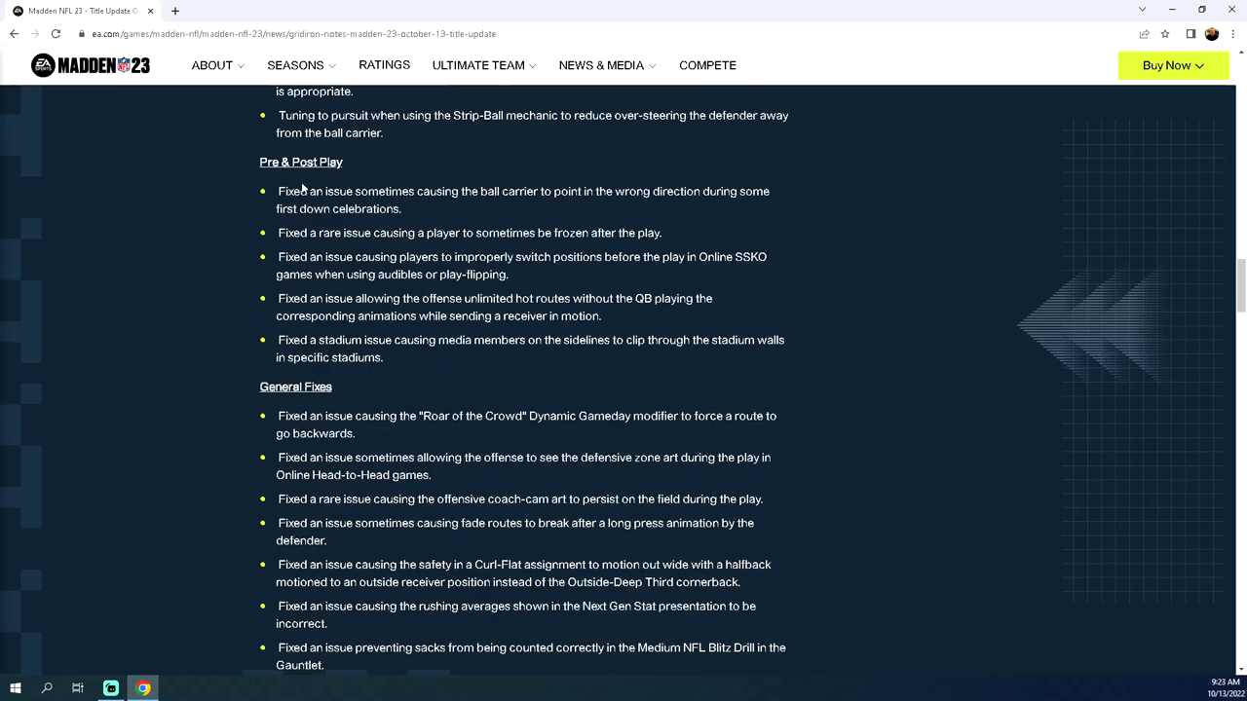
mouse_move(591, 209)
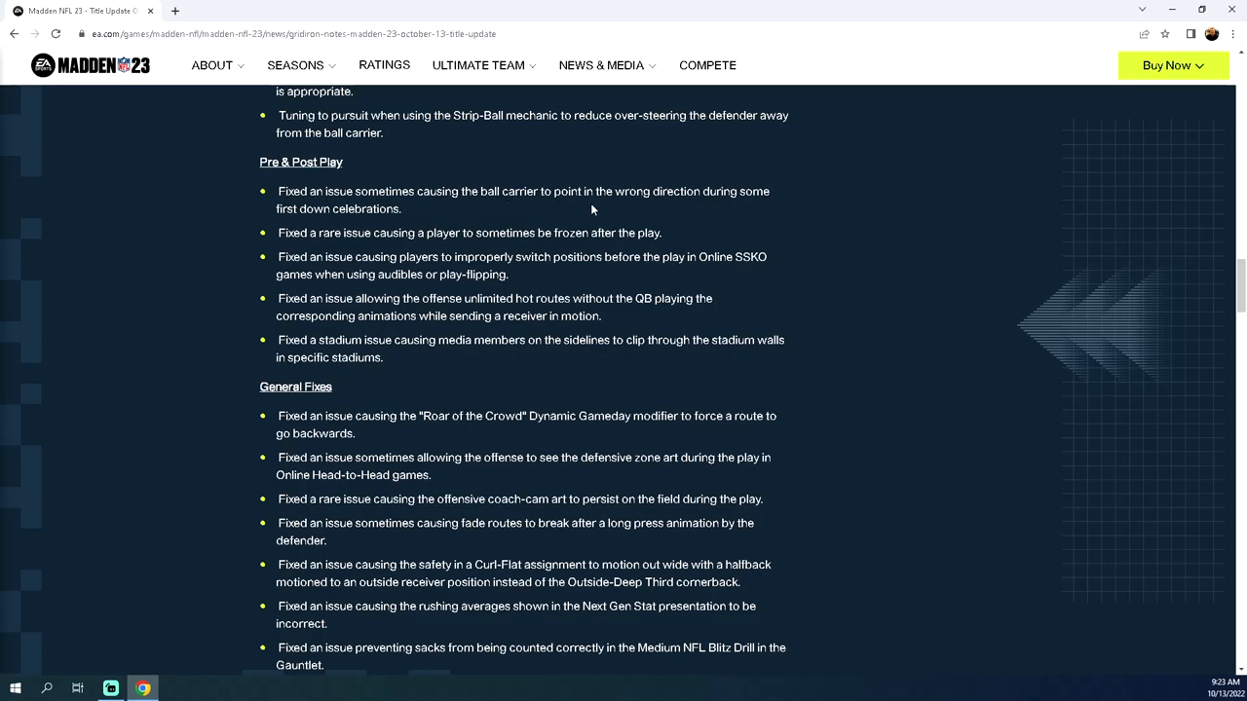
scroll(down, 3)
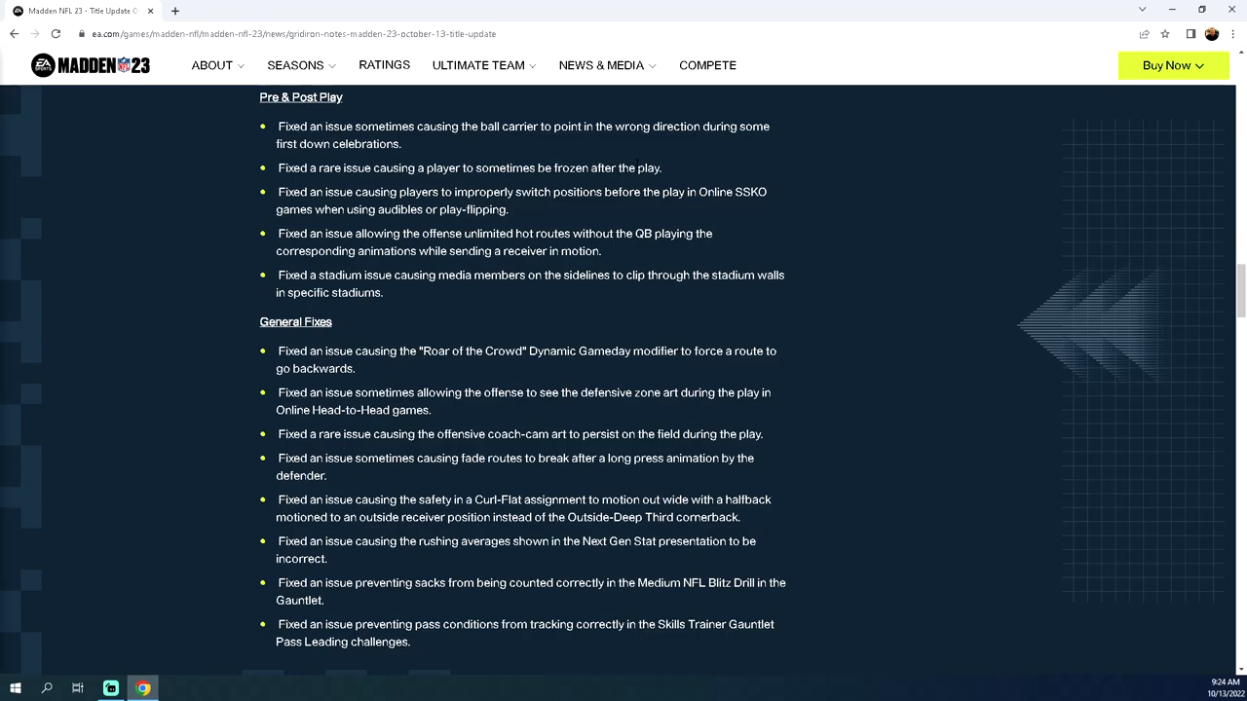
mouse_move(679, 214)
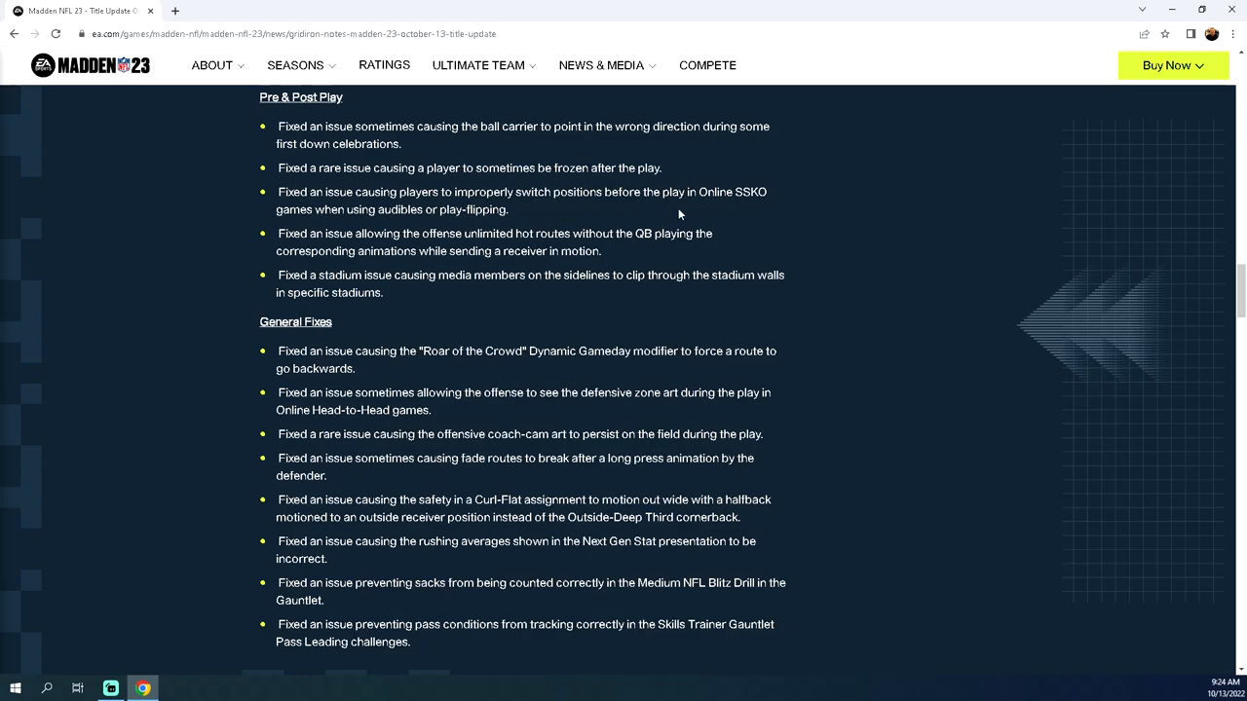
scroll(down, 3)
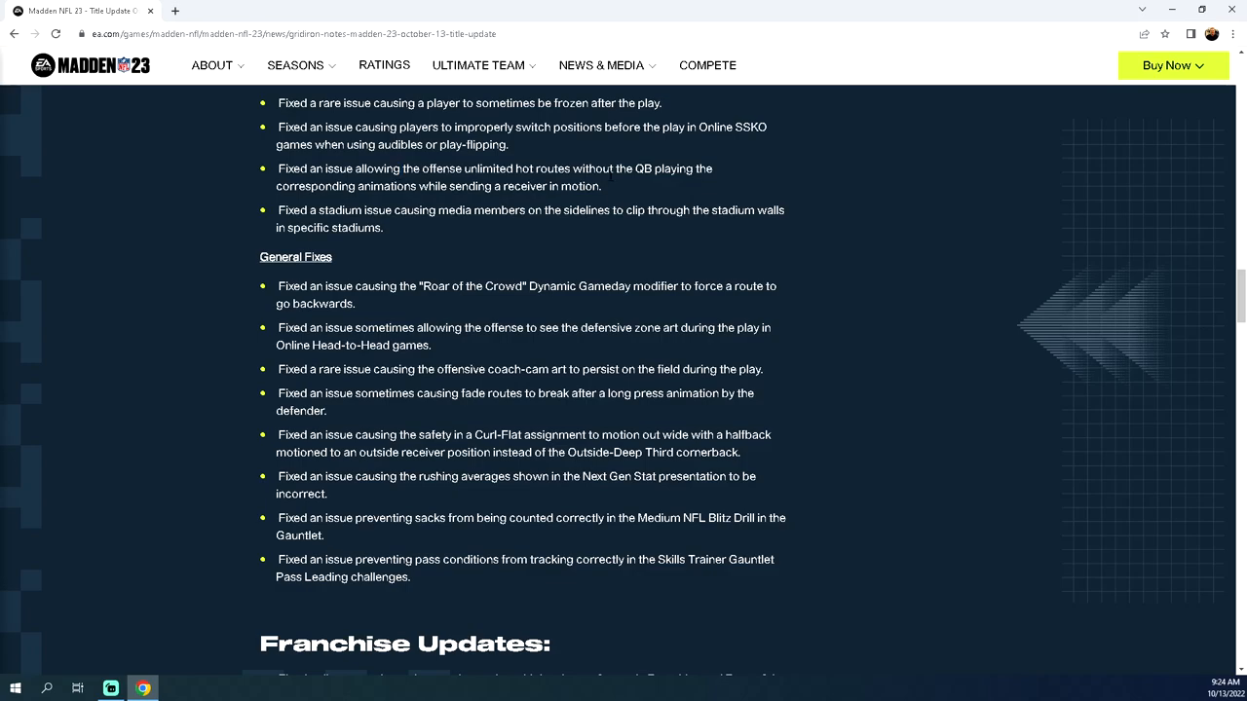
Step: Highlight the unlimited hot routes fix, then scroll on to the Franchise Updates heading
drag(278, 168, 602, 186)
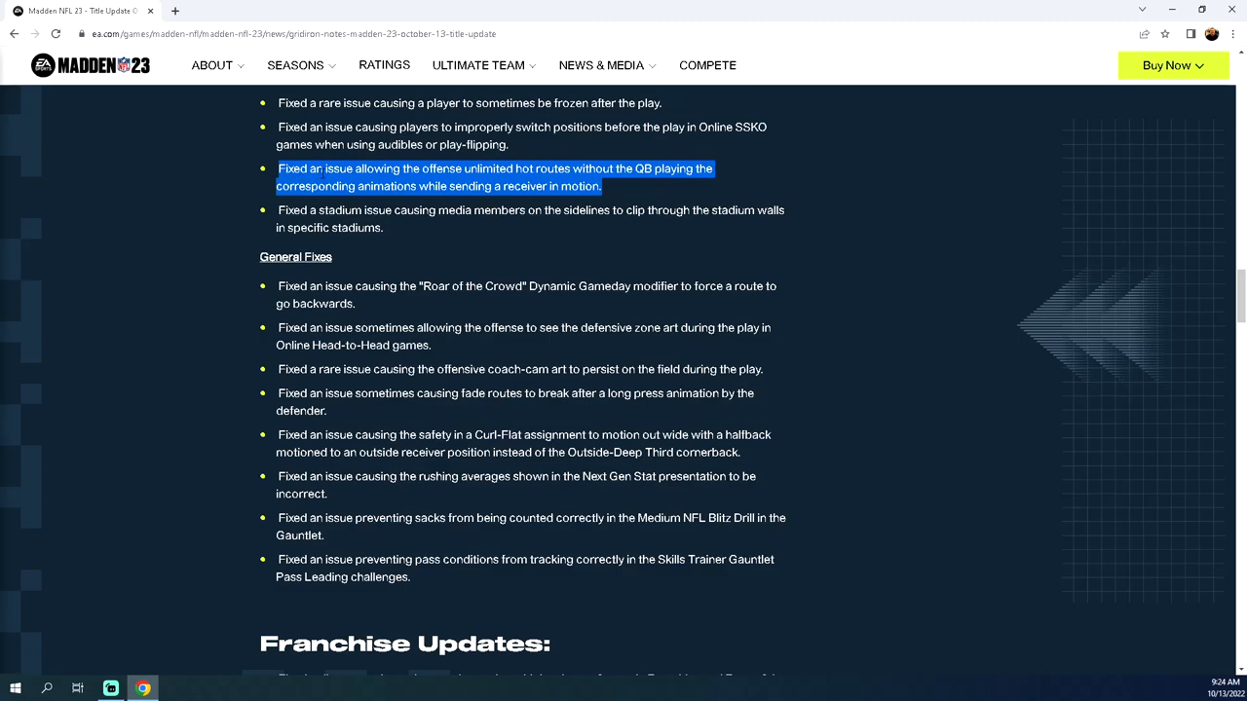
click(524, 148)
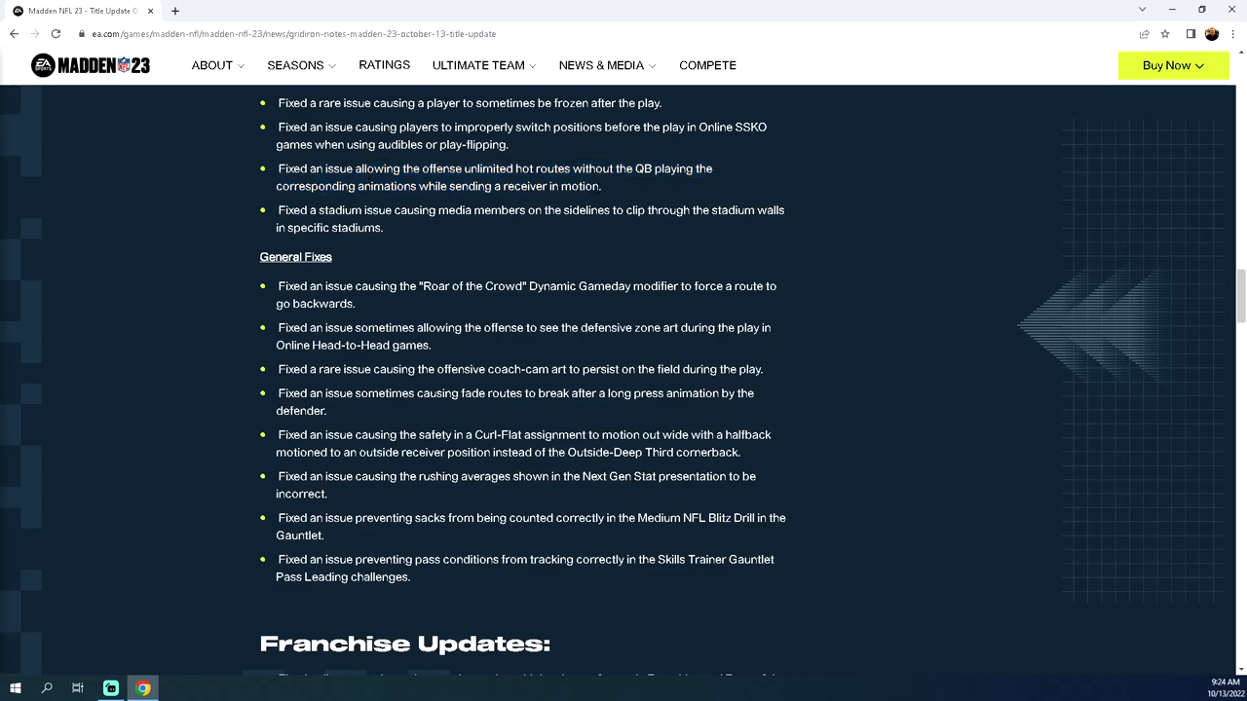
scroll(down, 3)
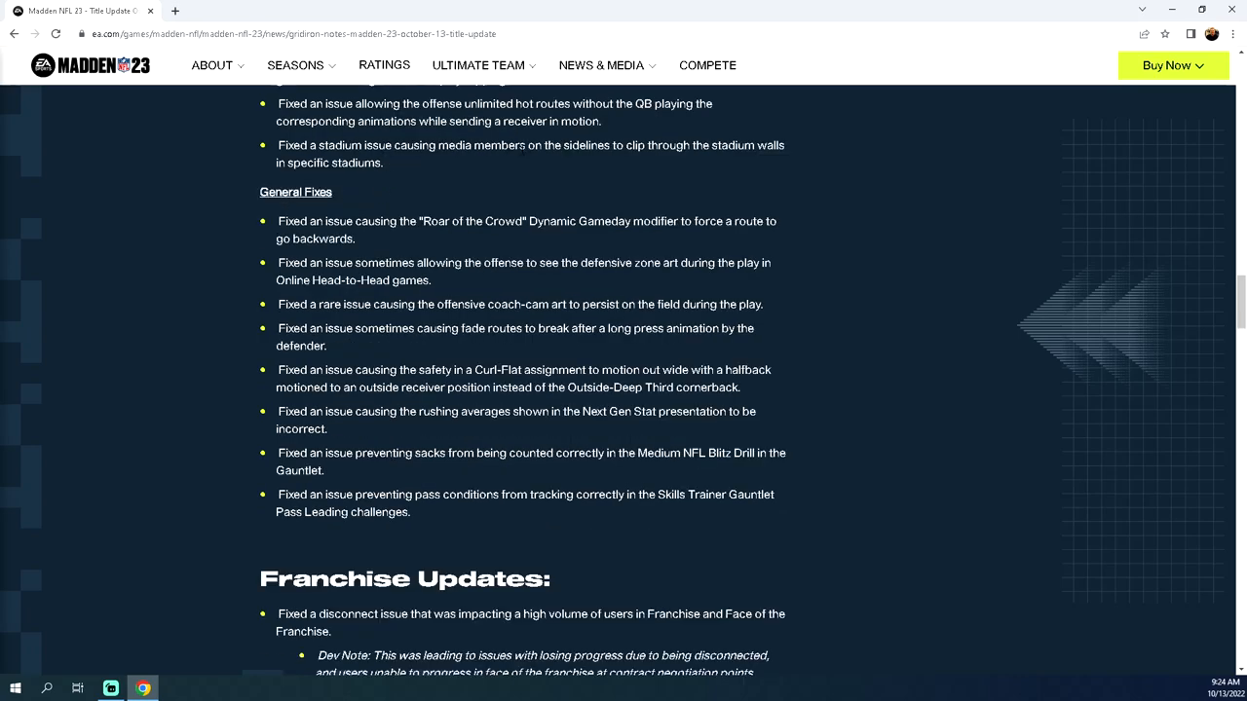
scroll(down, 3)
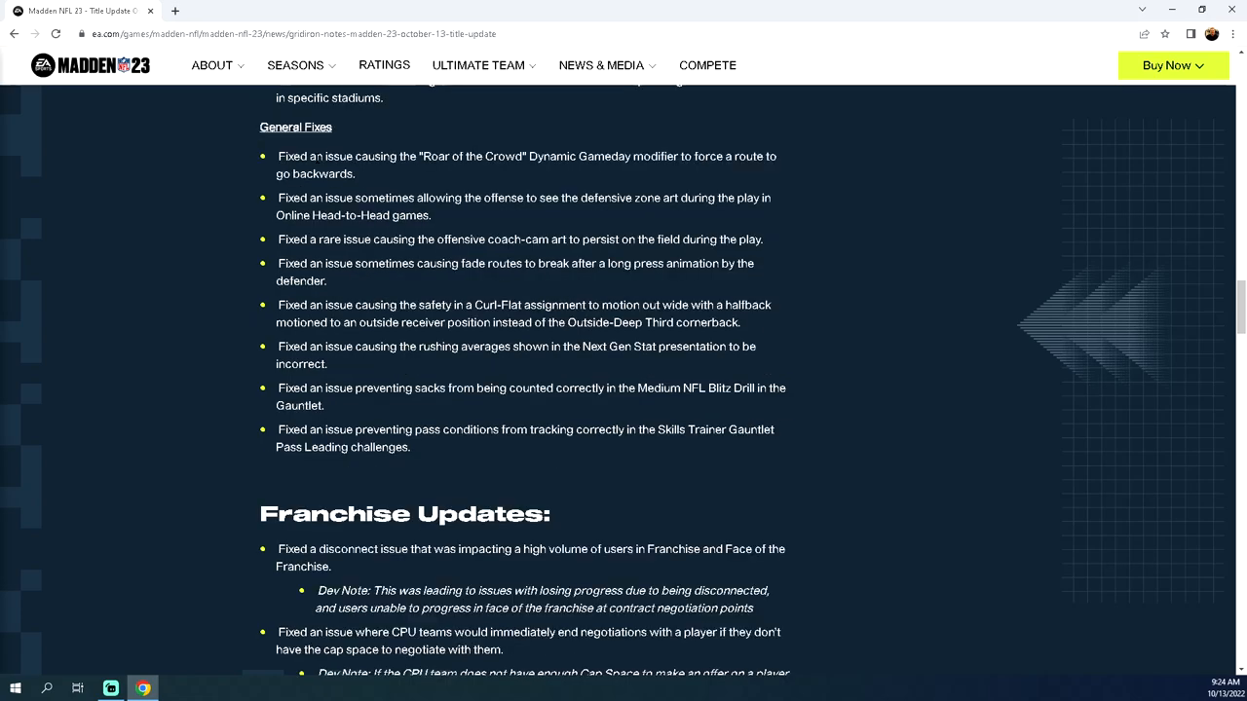
mouse_move(340, 144)
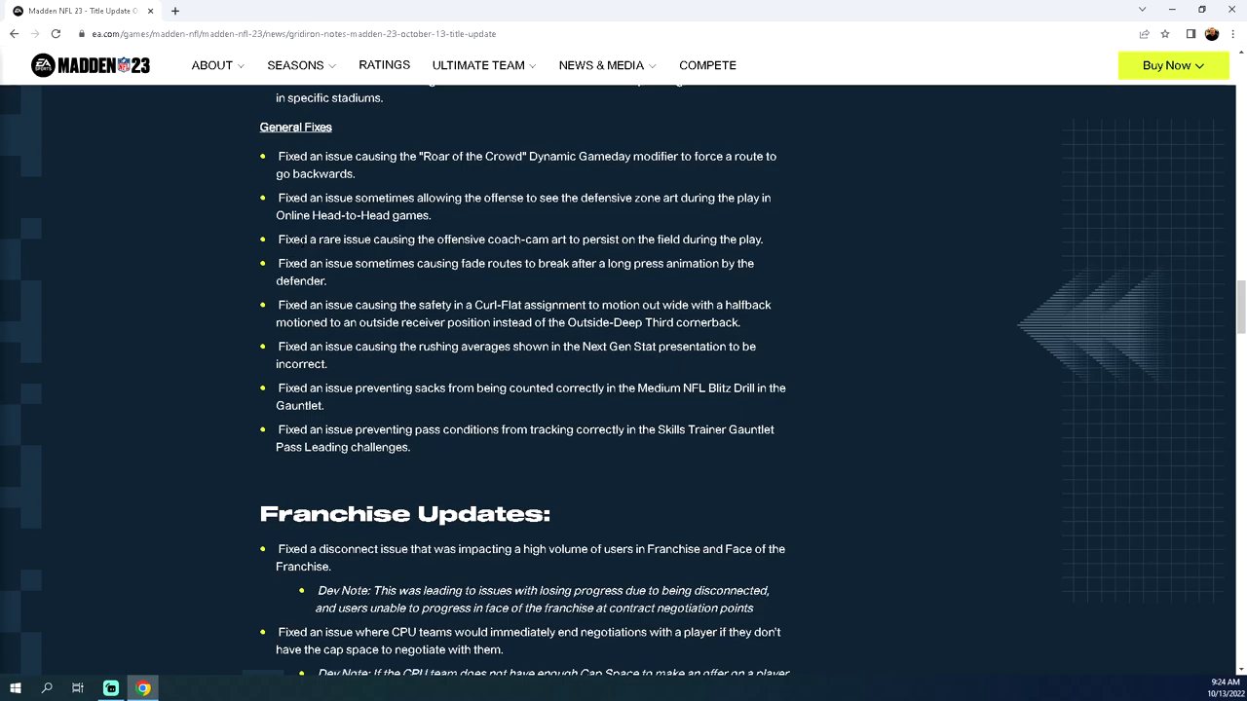
mouse_move(660, 255)
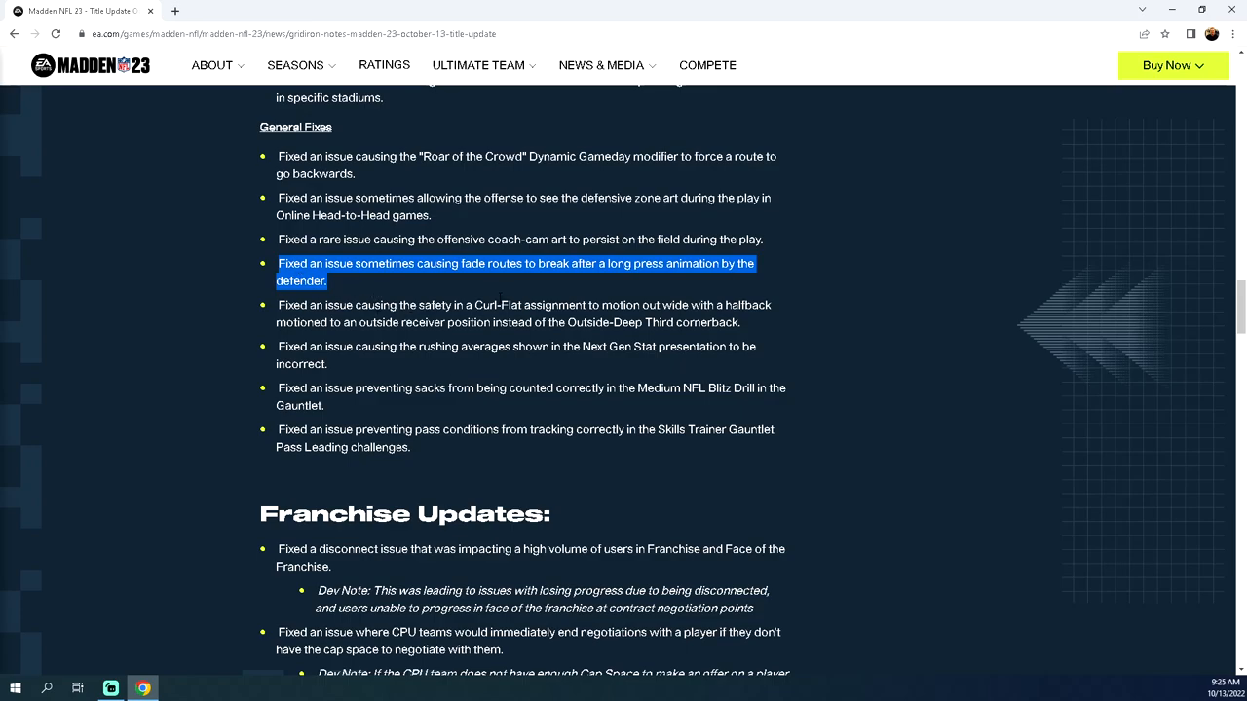
mouse_move(804, 246)
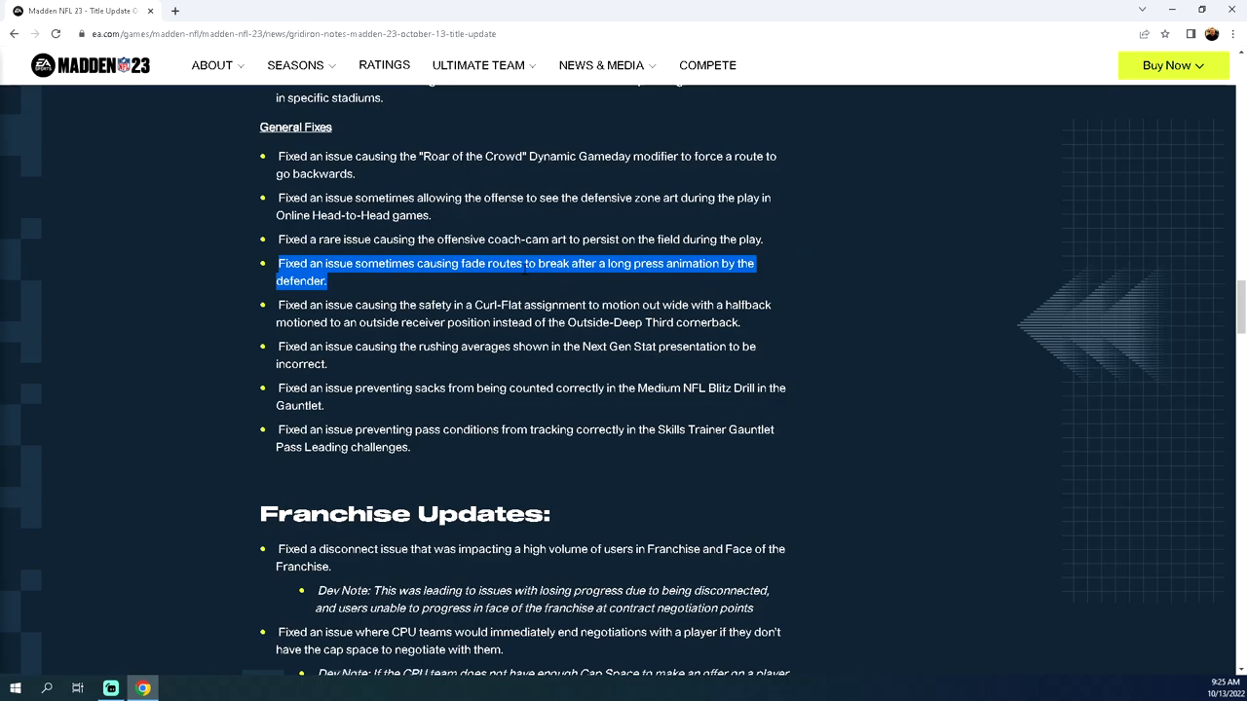
click(533, 263)
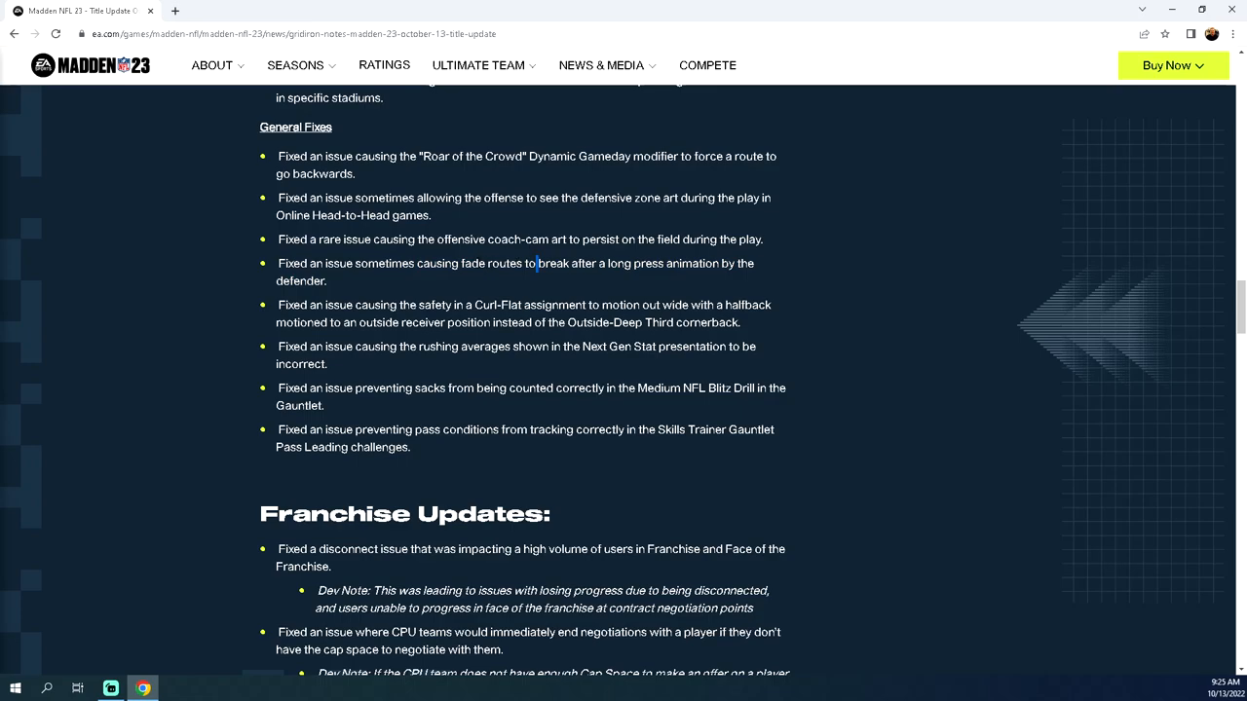
double_click(473, 263)
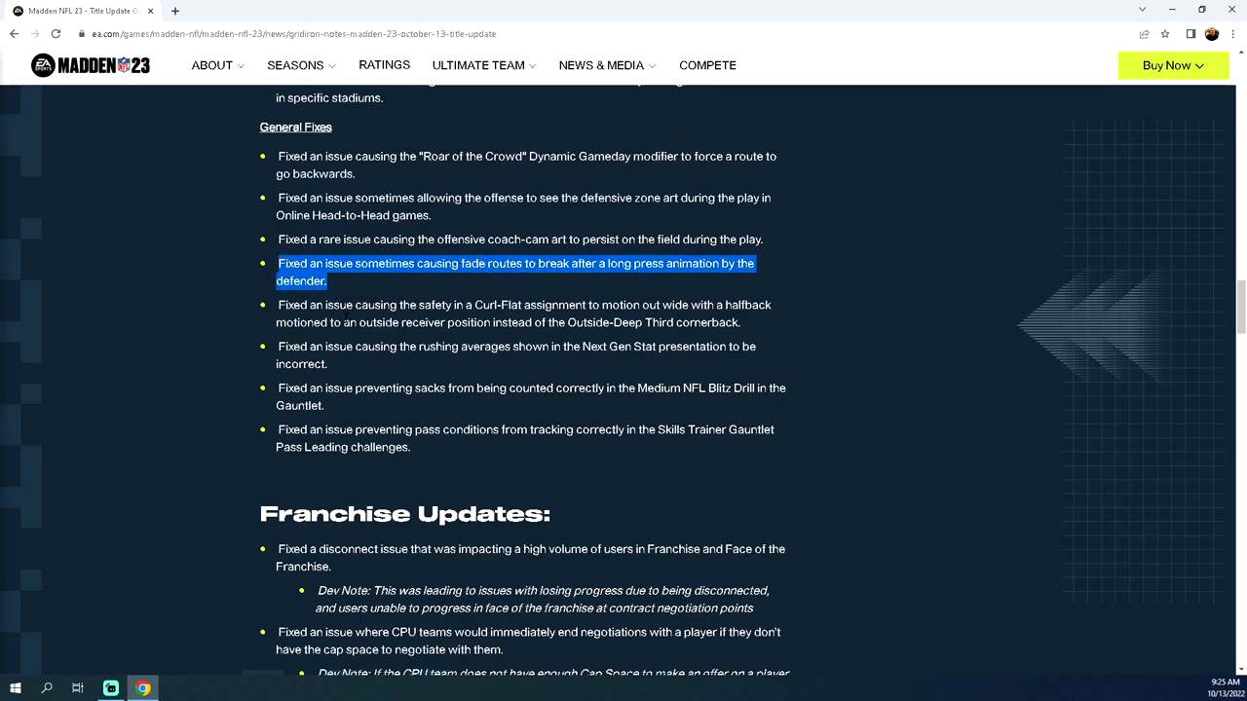
click(394, 297)
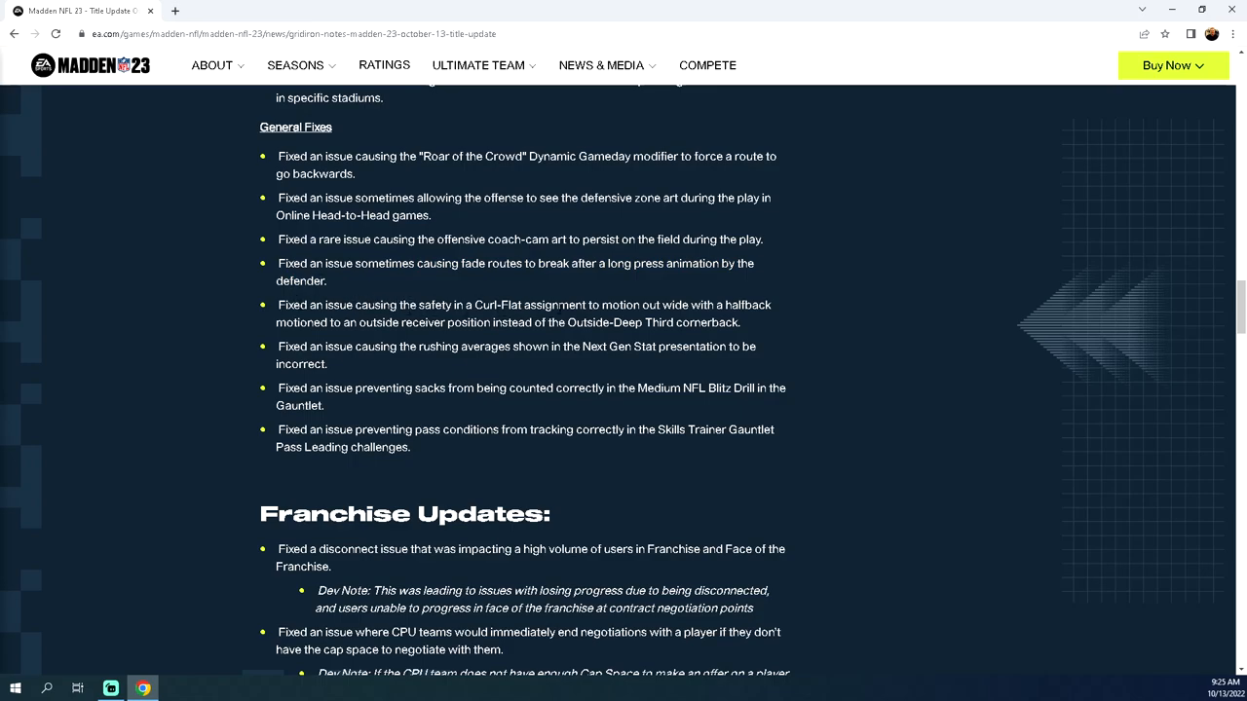
mouse_move(779, 310)
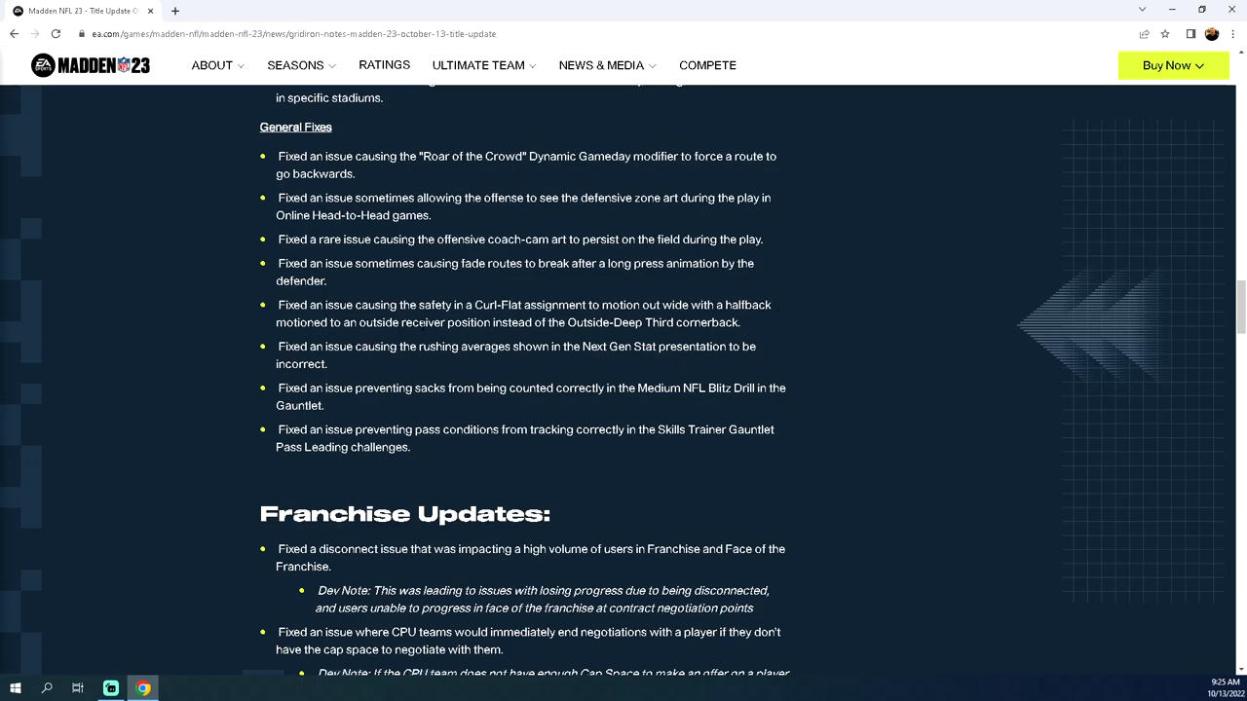
drag(278, 304, 739, 322)
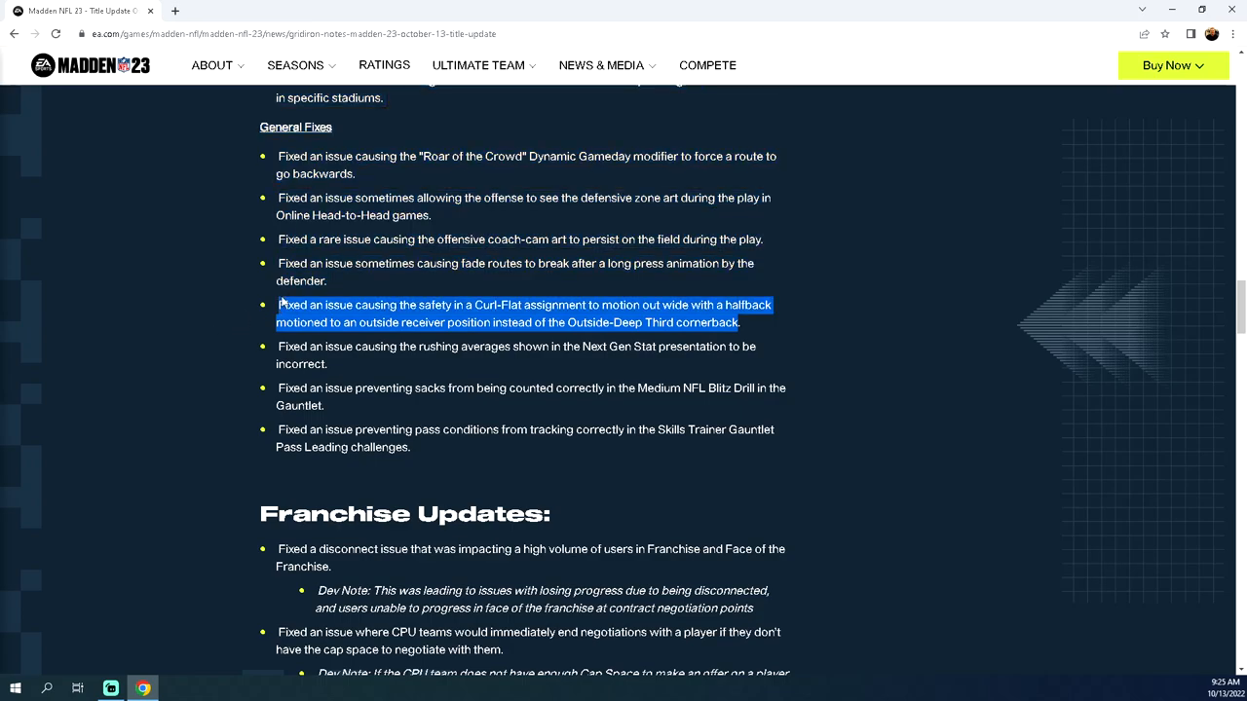
mouse_move(475, 283)
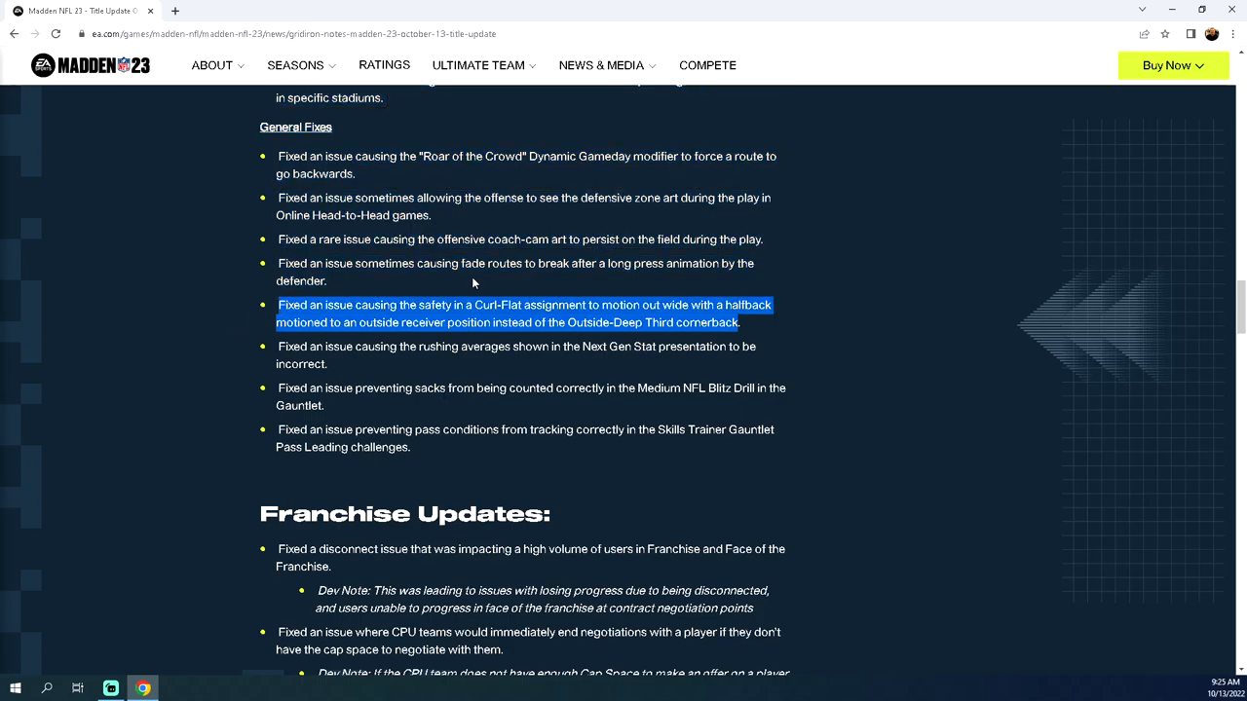
mouse_move(541, 284)
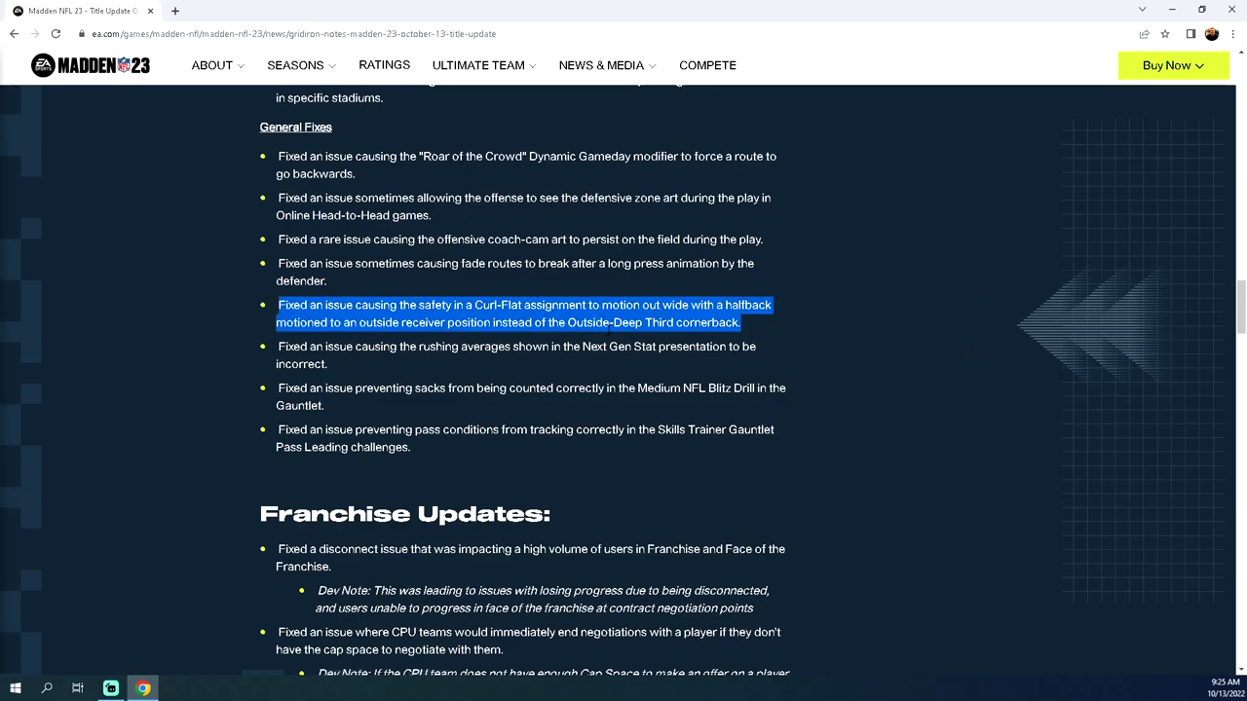
click(397, 361)
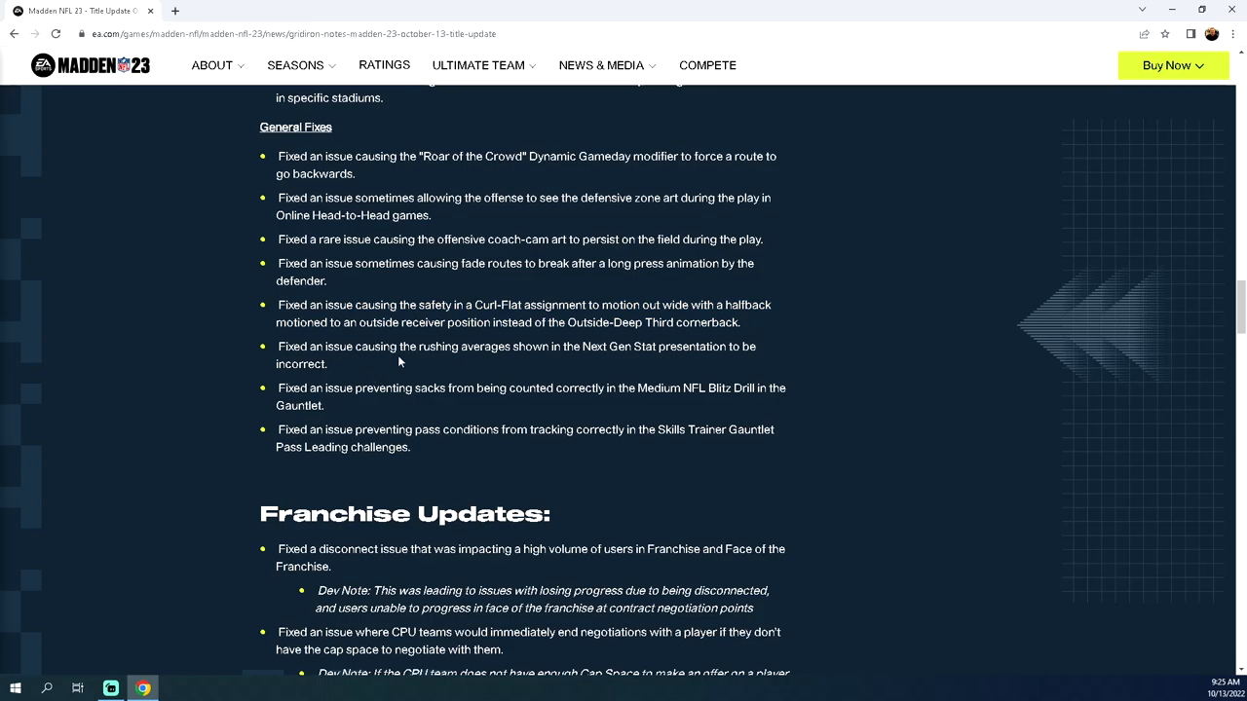
mouse_move(458, 286)
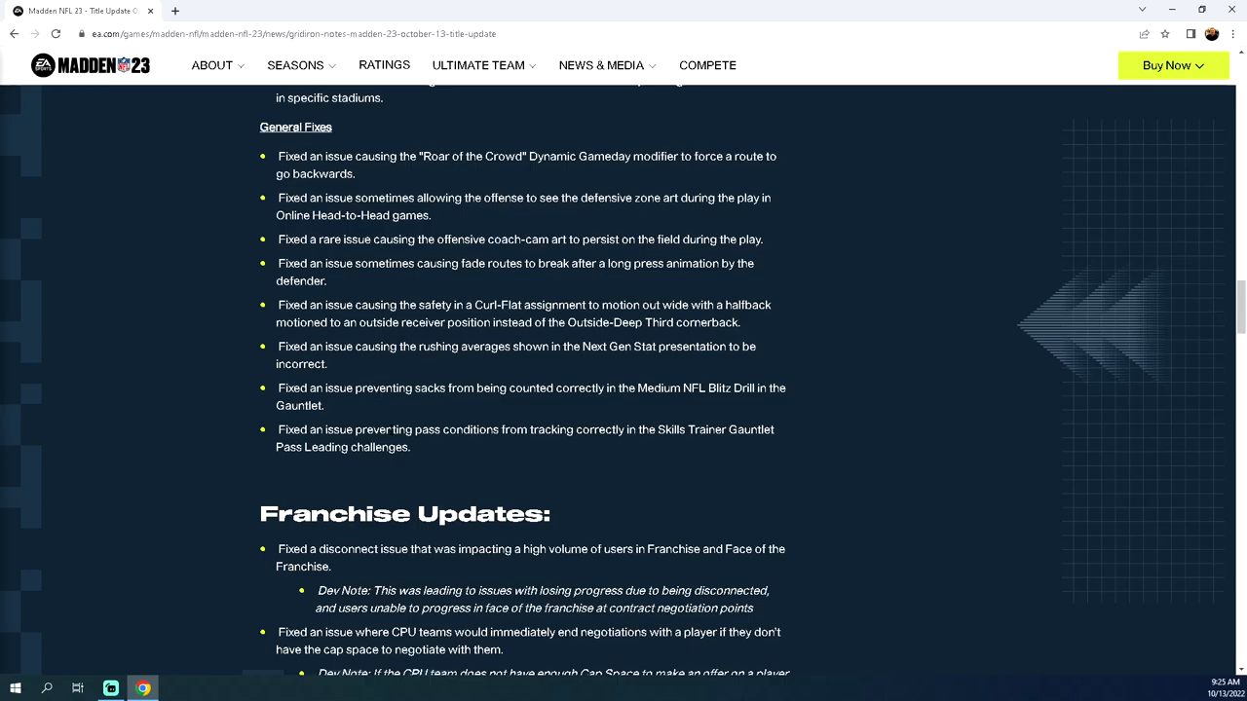
Step: Scroll down to the Related News section at the bottom of the article
scroll(down, 3)
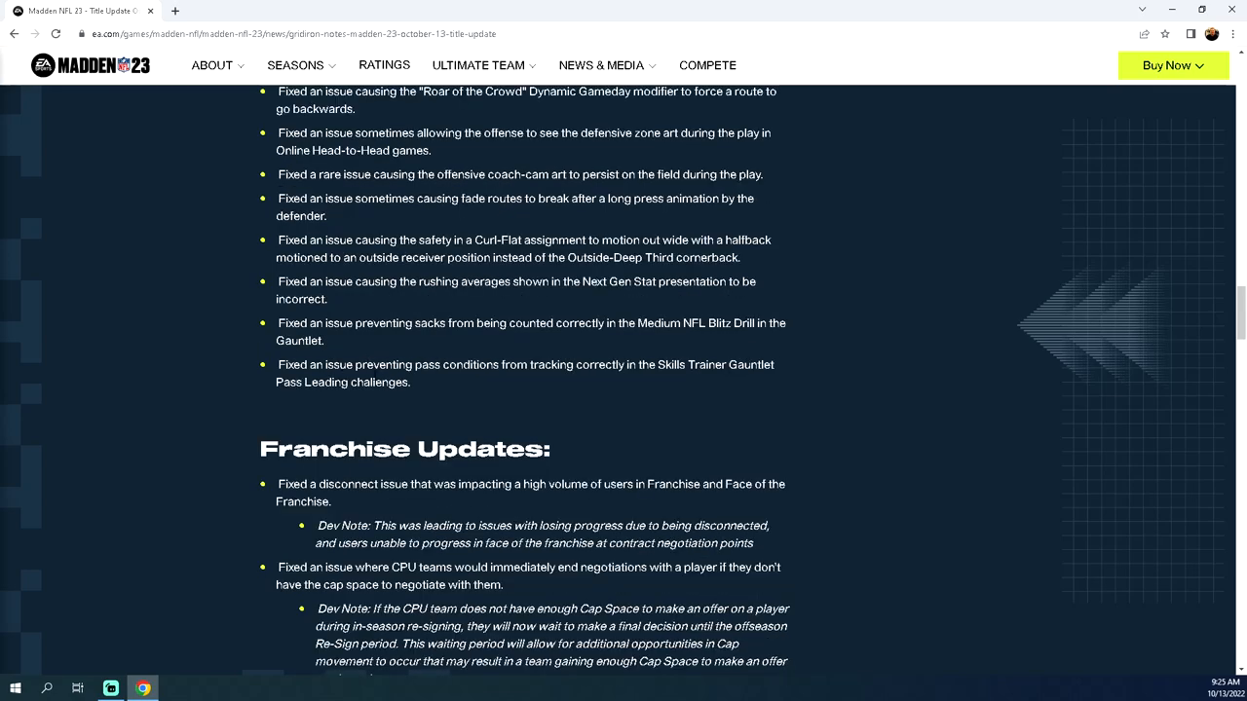
scroll(down, 3)
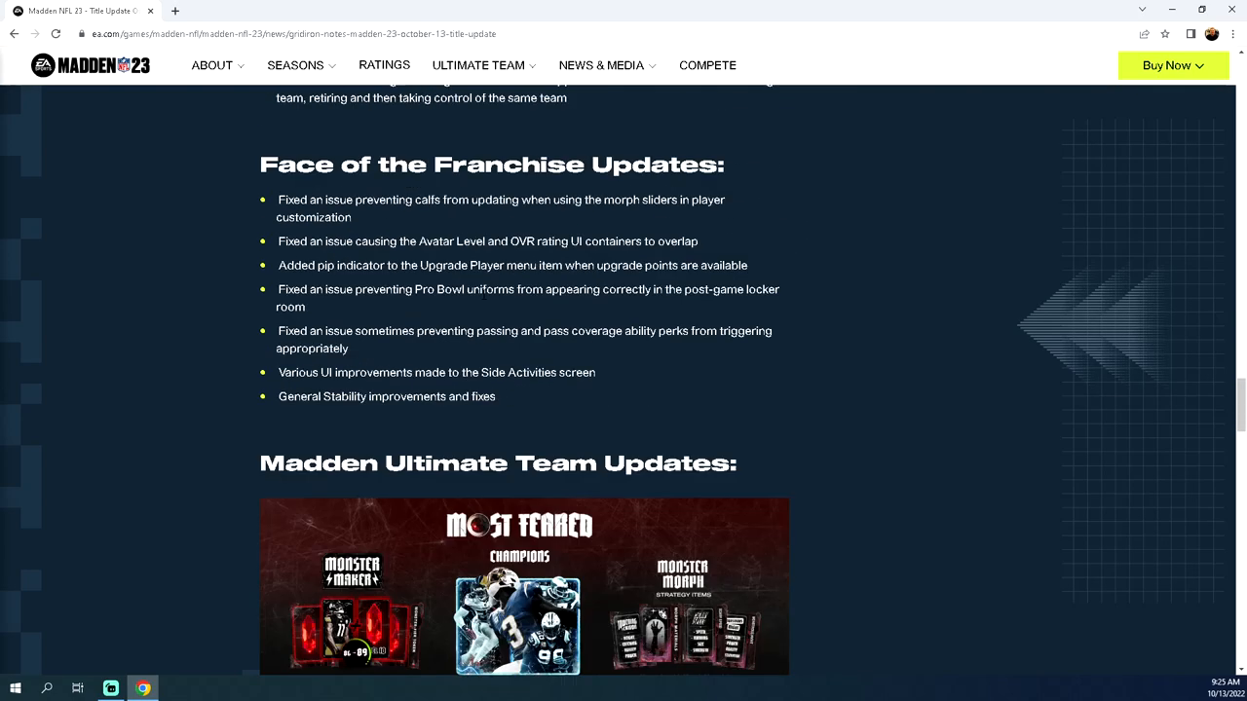
scroll(down, 3)
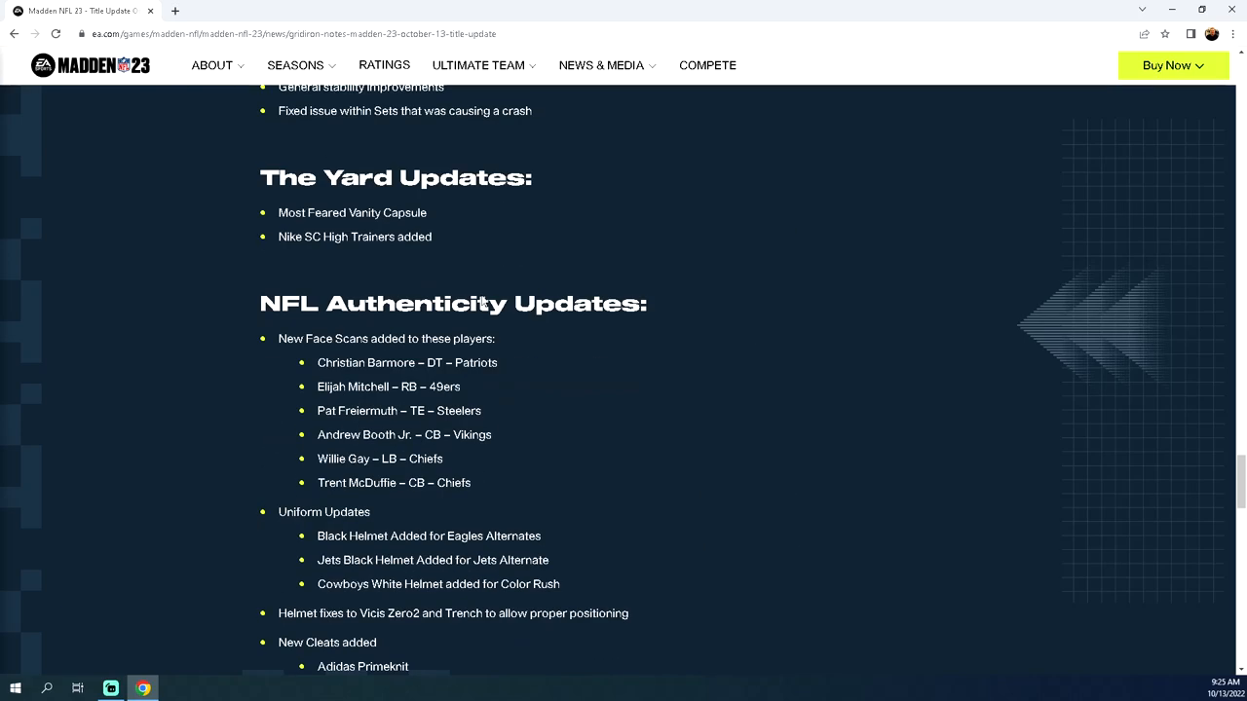
scroll(down, 3)
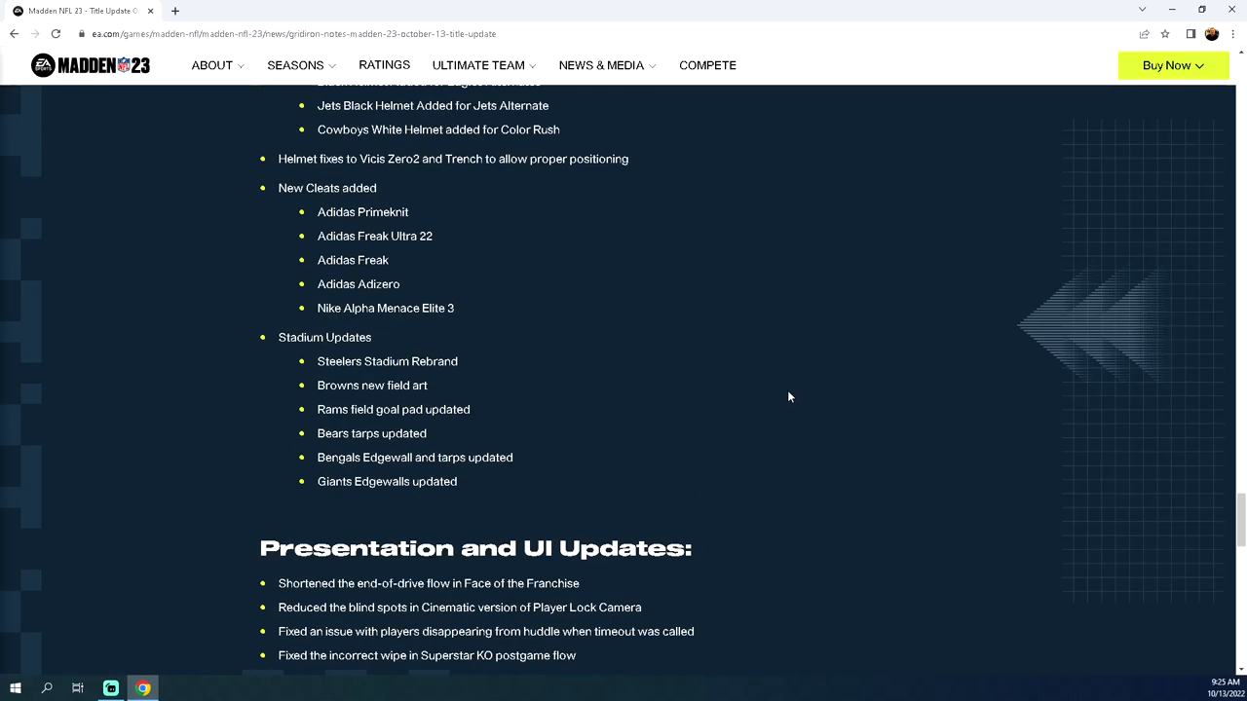
scroll(down, 3)
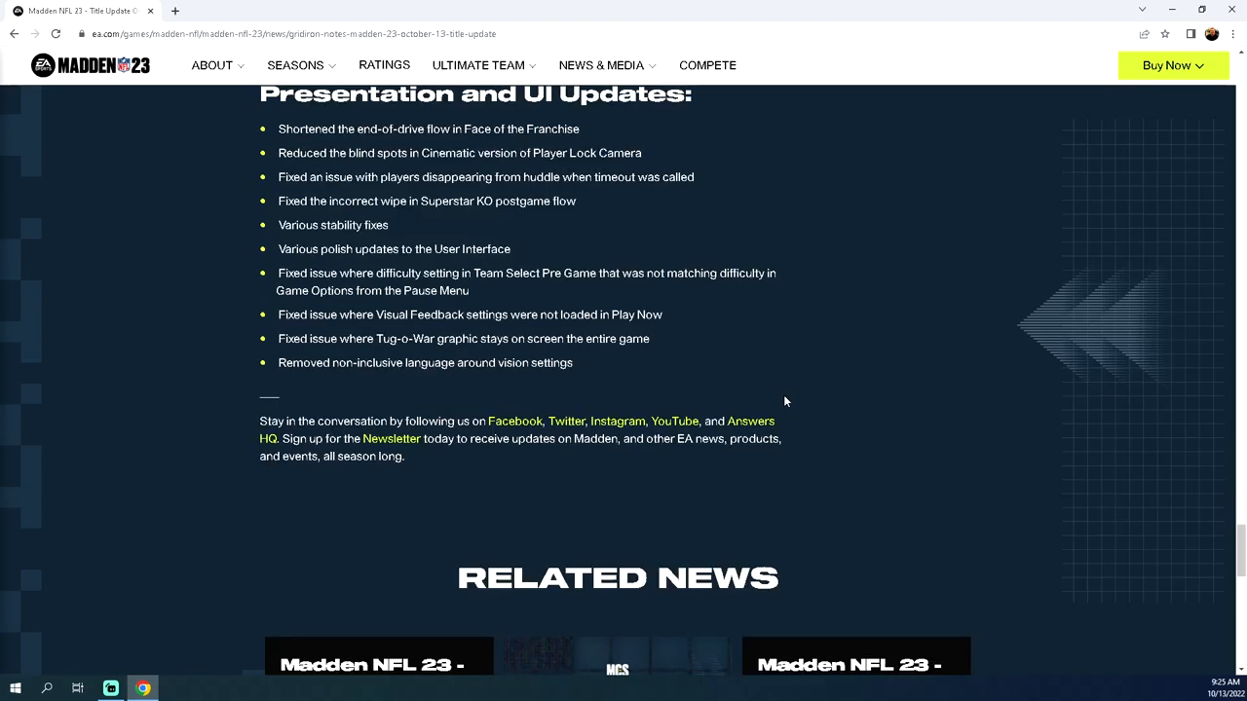
Step: Scroll back to the Key Updates Blocking and Catching fixes
scroll(up, 3)
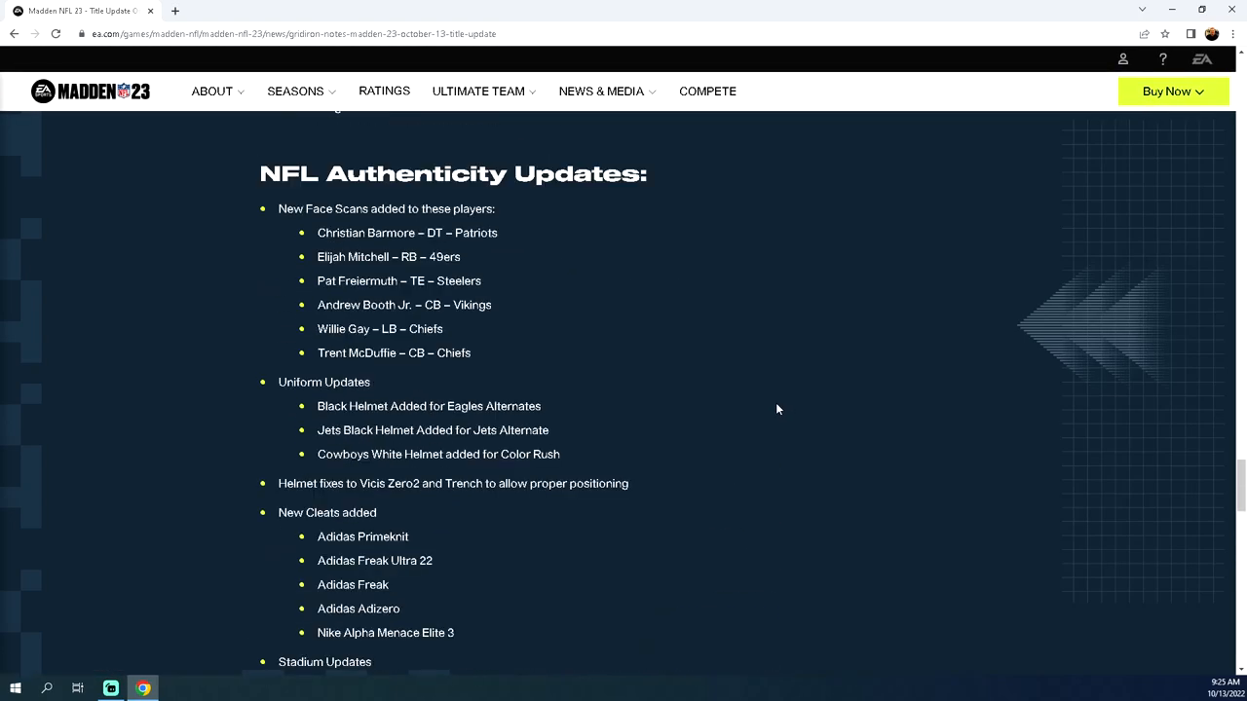
scroll(down, 3)
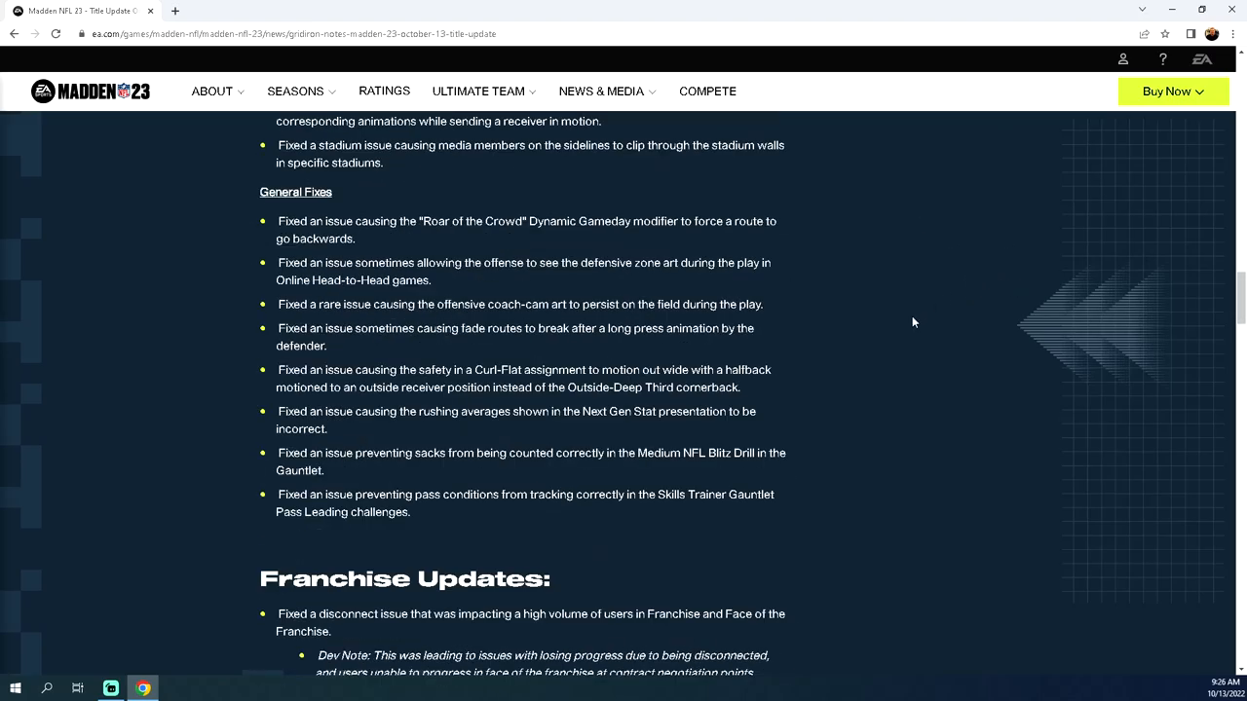
scroll(up, 3)
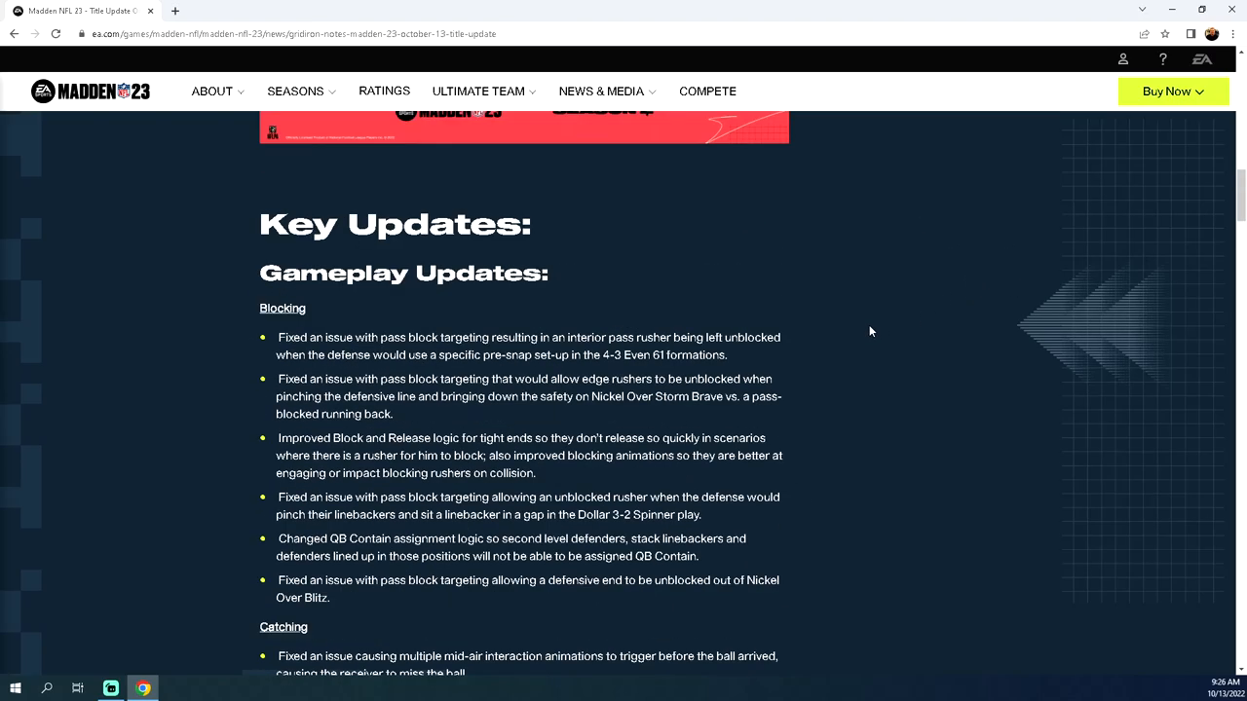
scroll(down, 3)
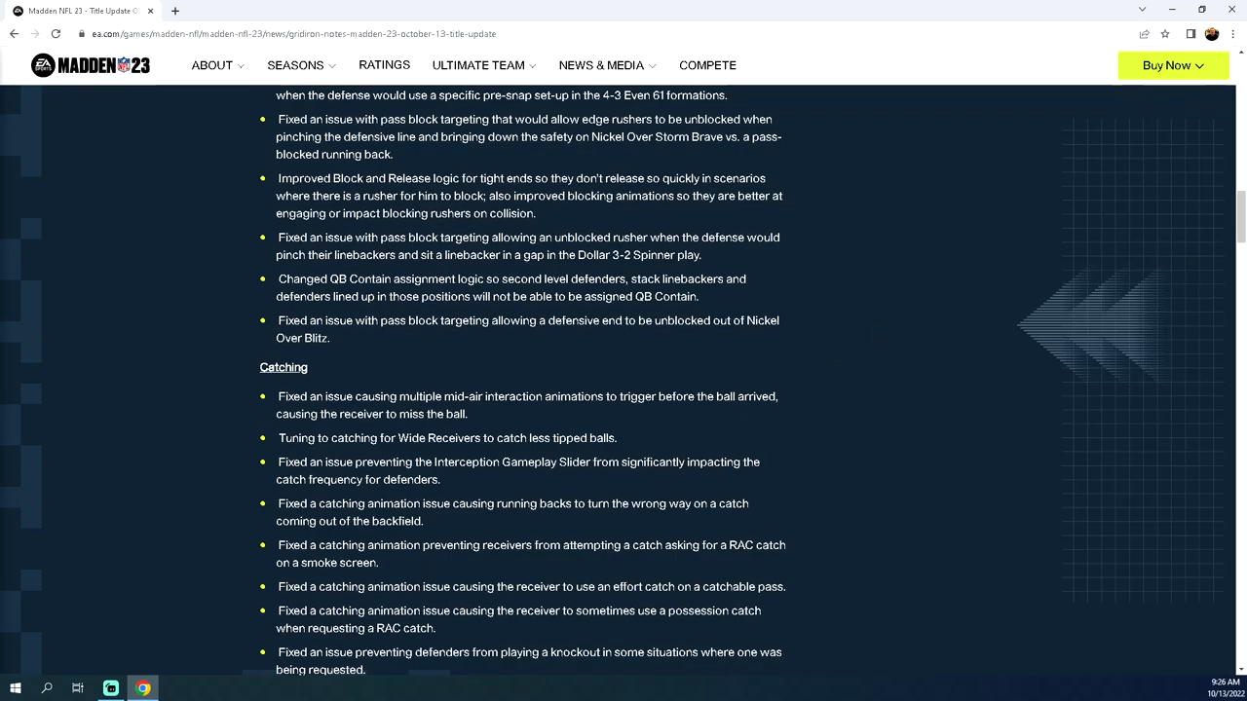